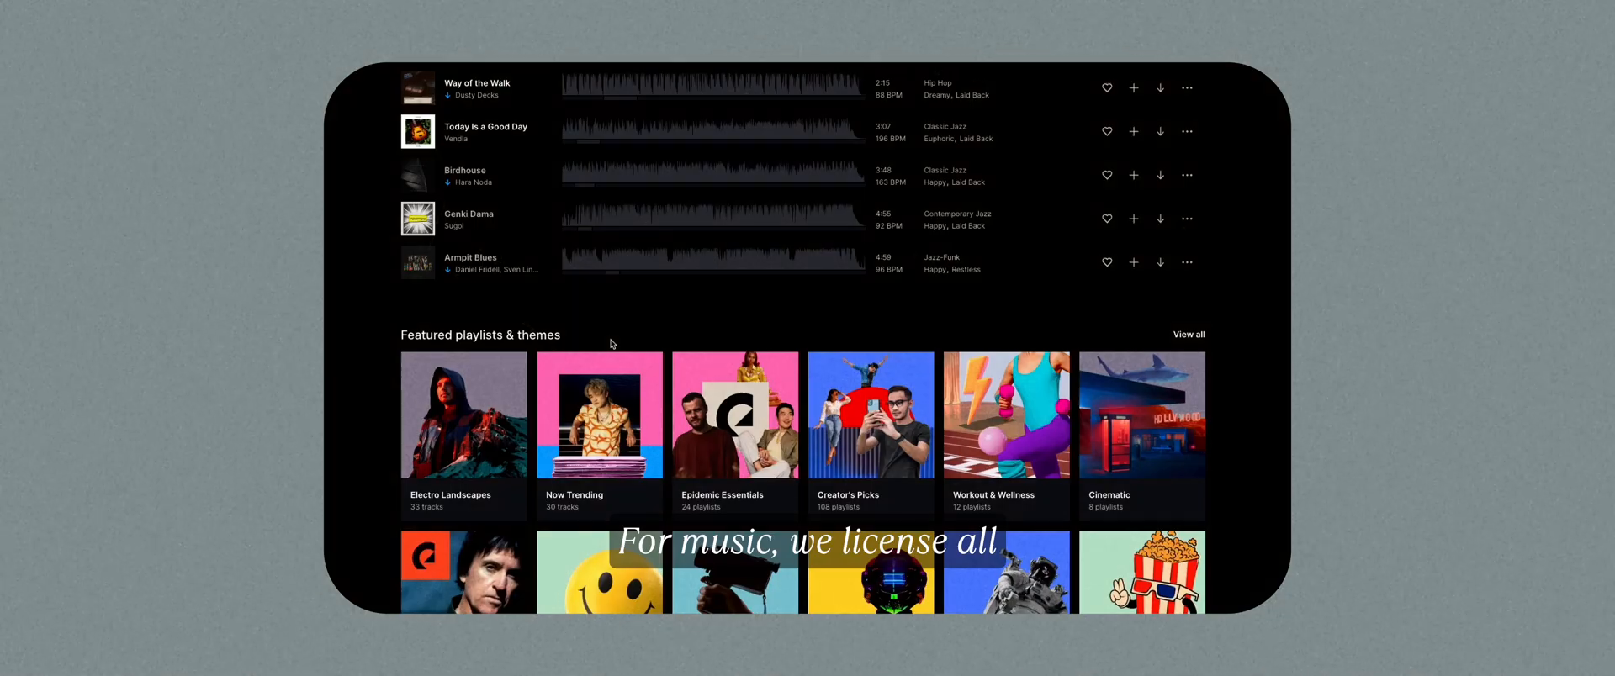
Set the CST transform's input gamma to Sony S-Log3, output colour space to Rec.709, and choose an output gamma
scroll(down, 3)
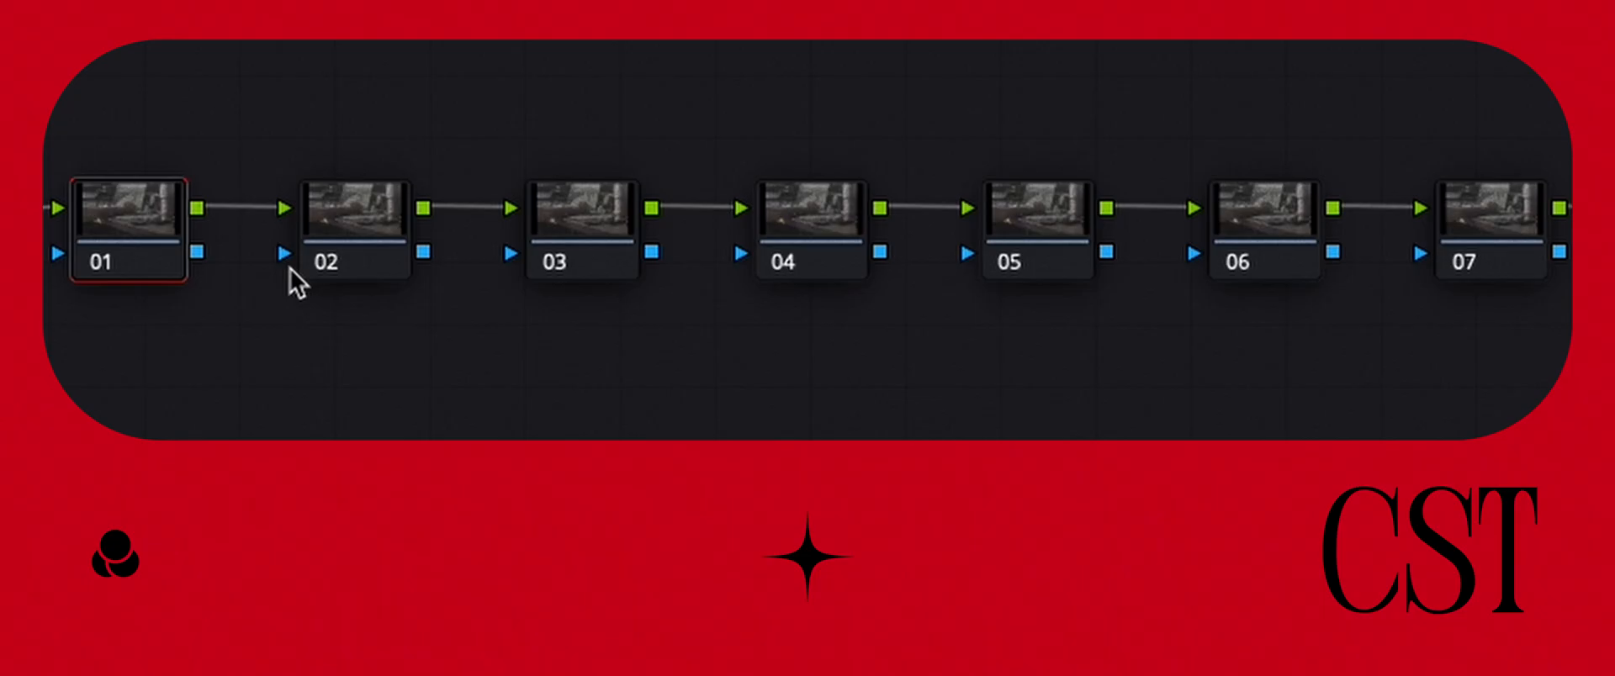
right_click(350, 216)
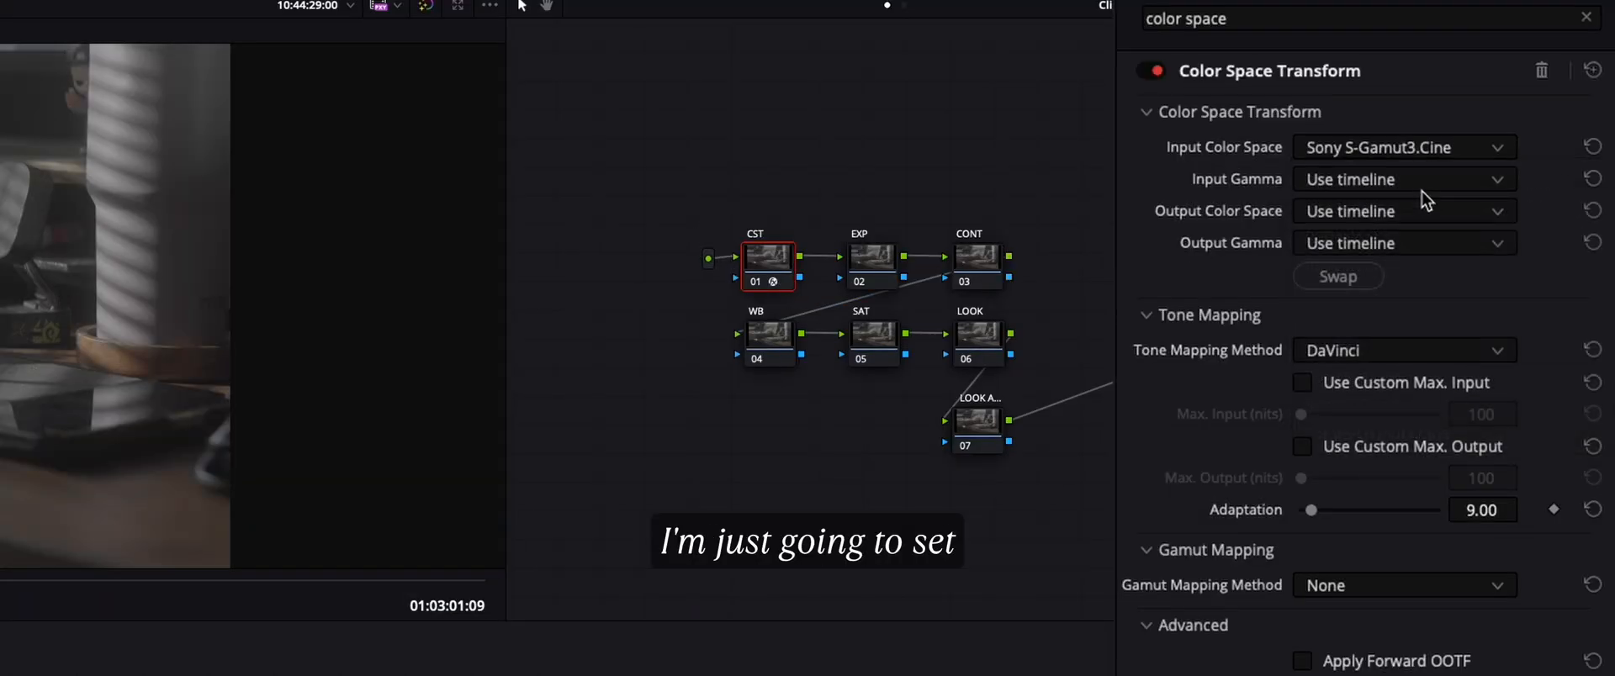
click(1400, 179)
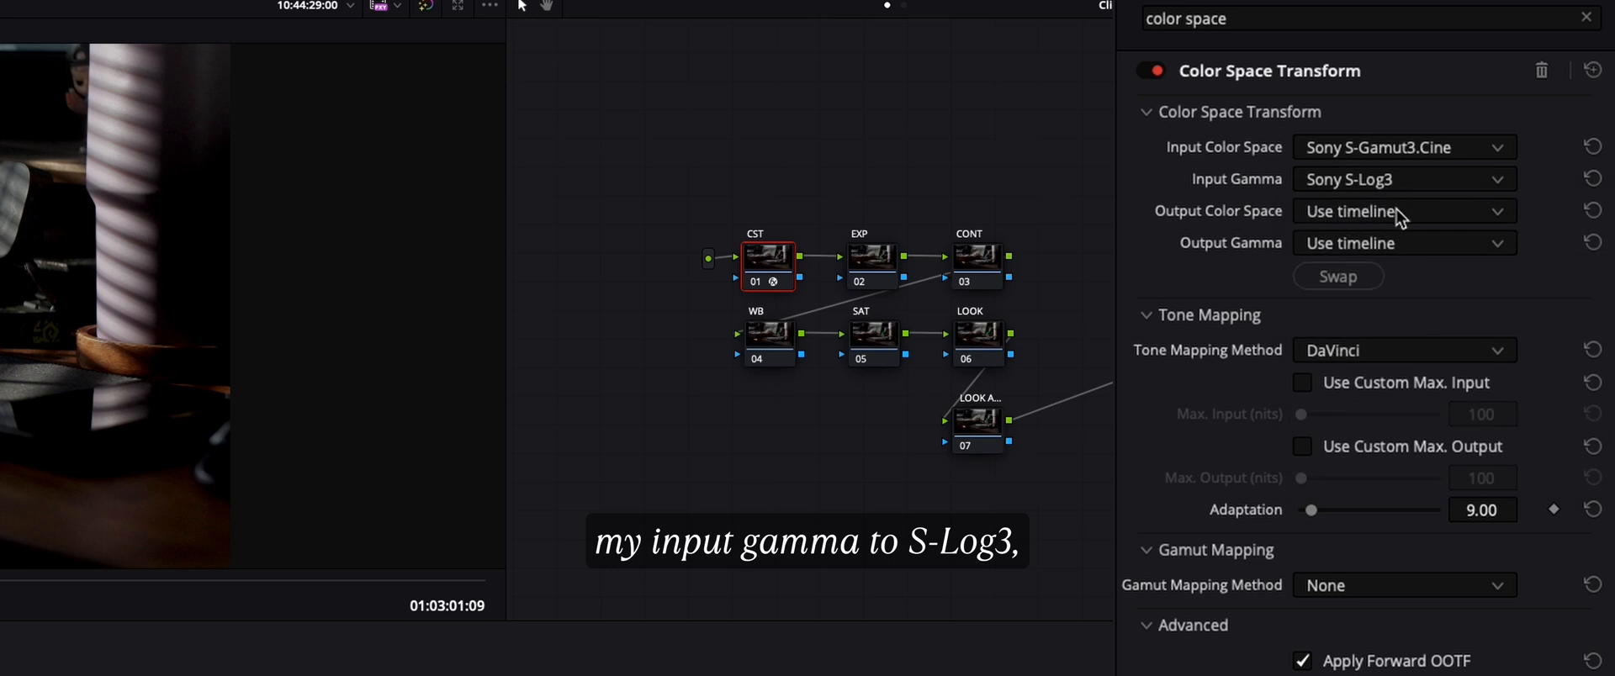
click(1401, 211)
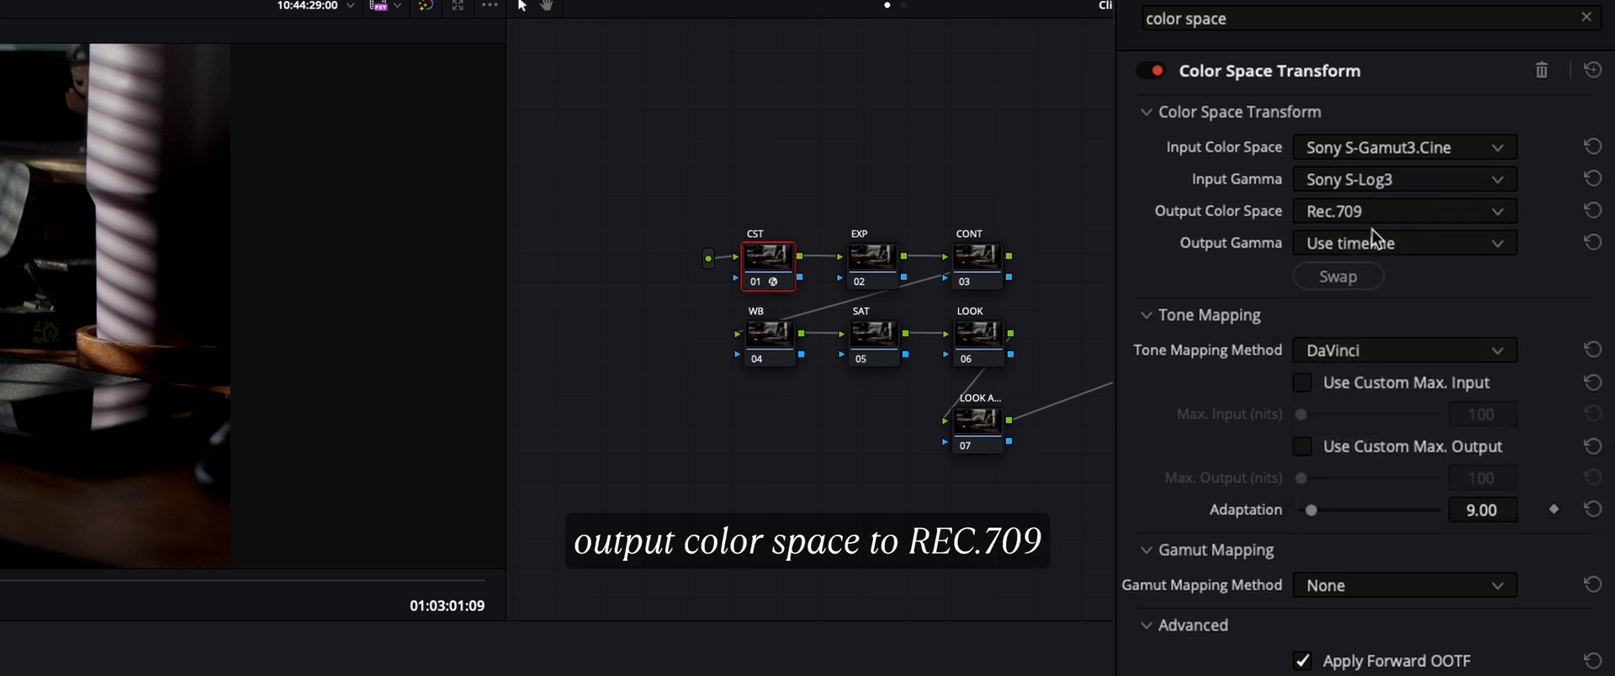
click(1403, 243)
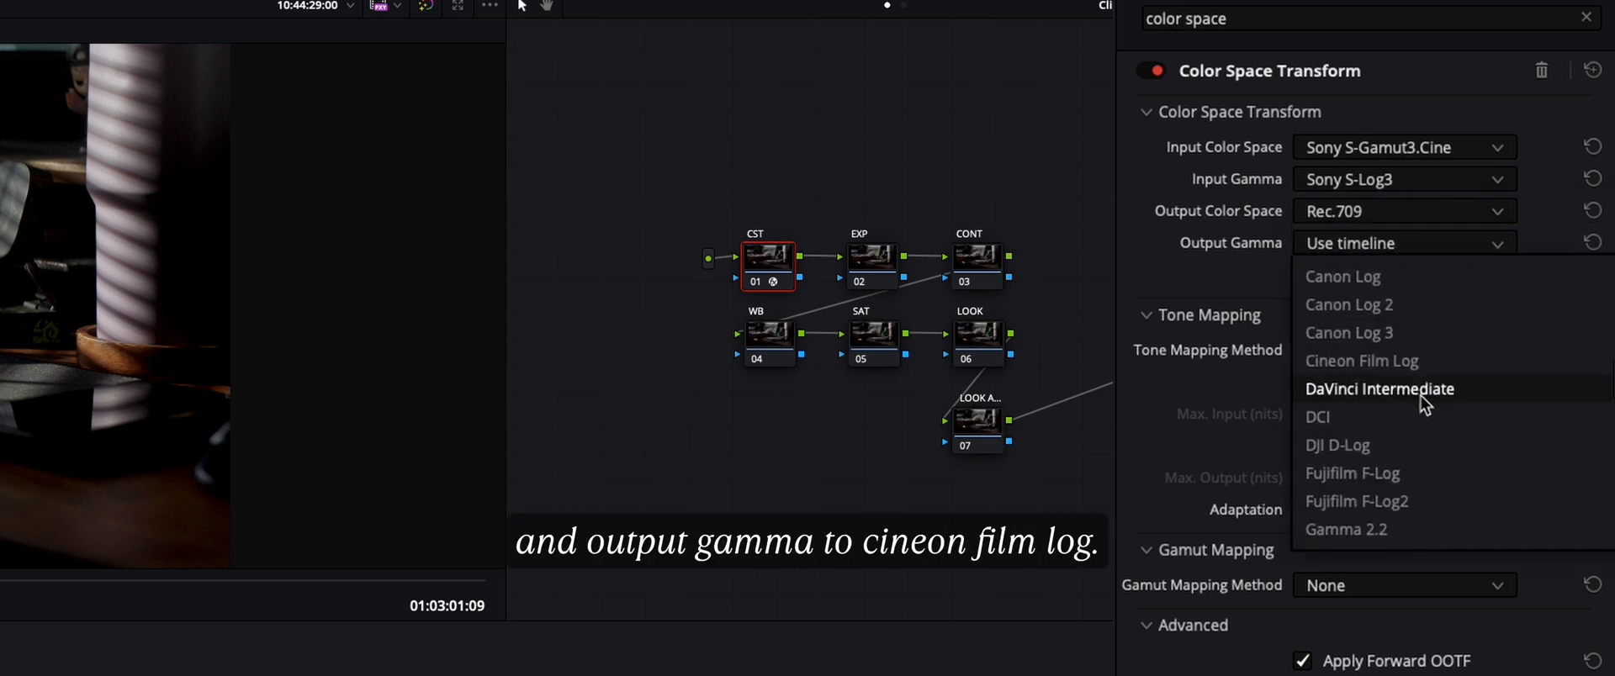
click(1362, 360)
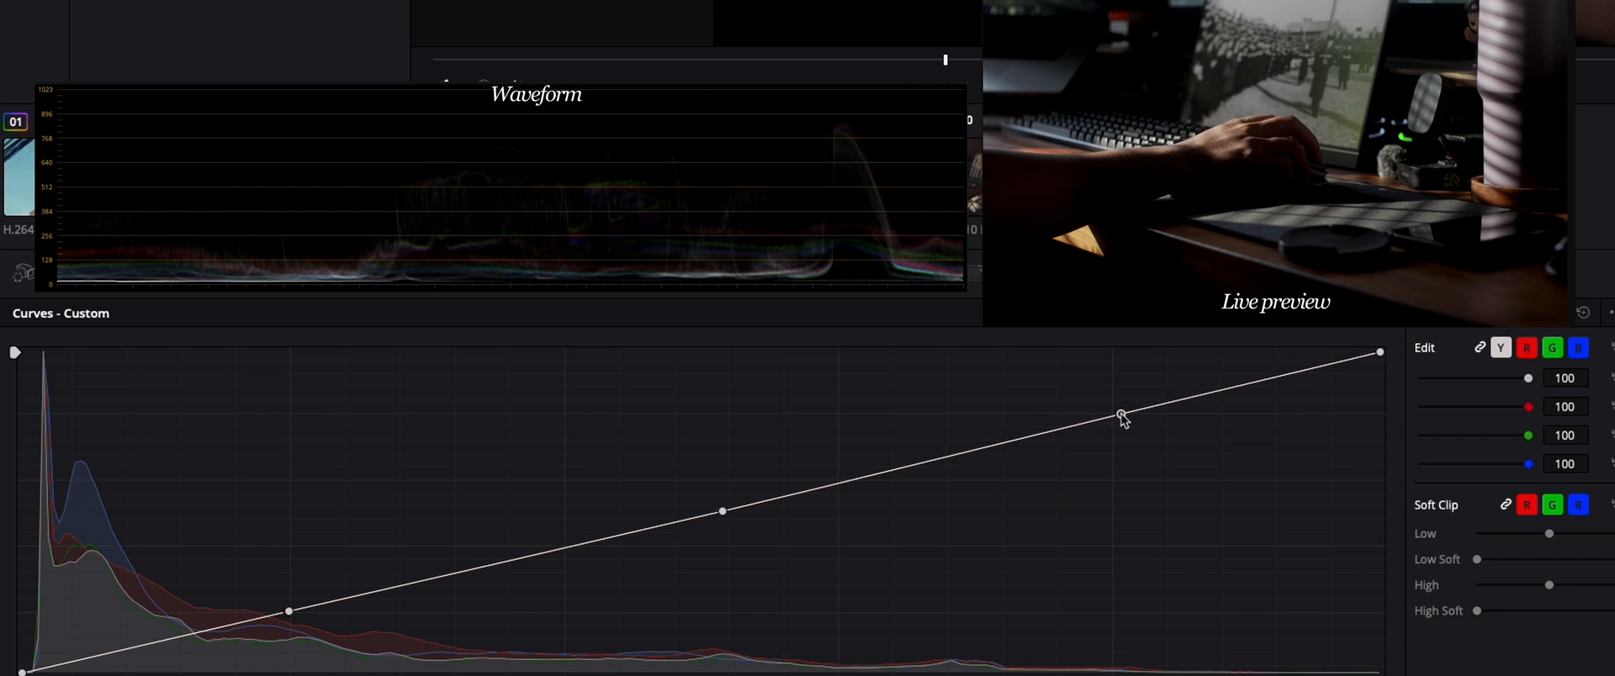
Add and lift a highlight point and settle the shadow end to bend the custom curve
drag(1120, 419, 1118, 401)
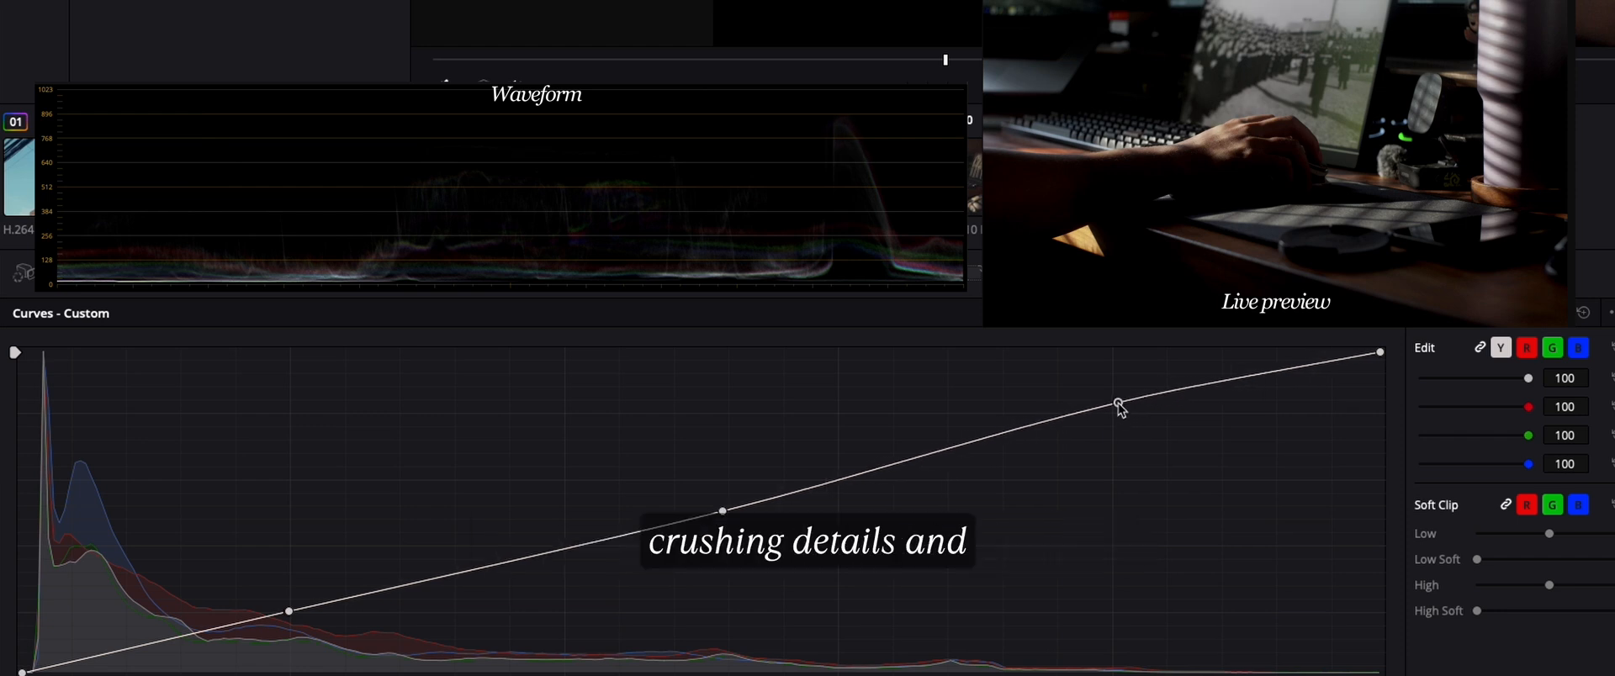
drag(1118, 404, 1118, 395)
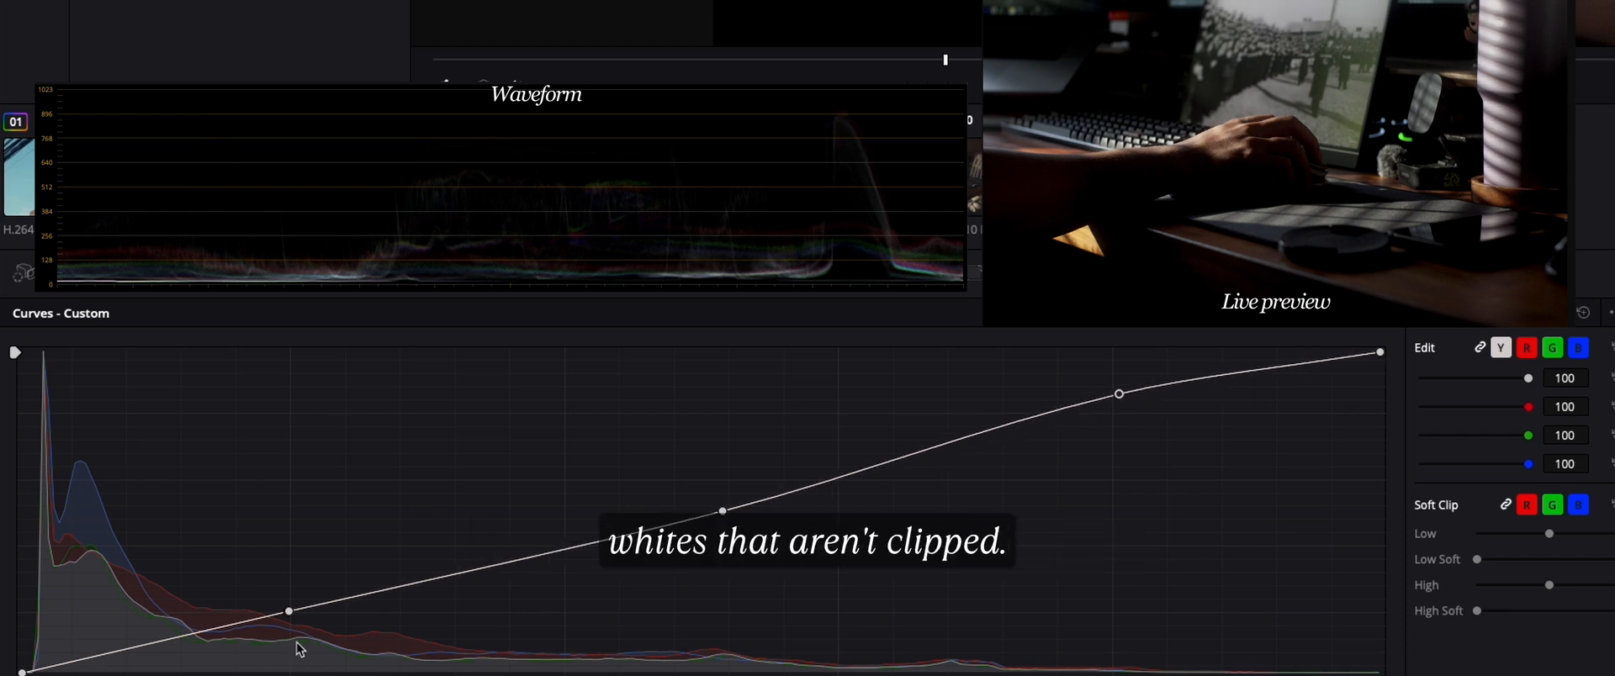
drag(289, 611, 292, 617)
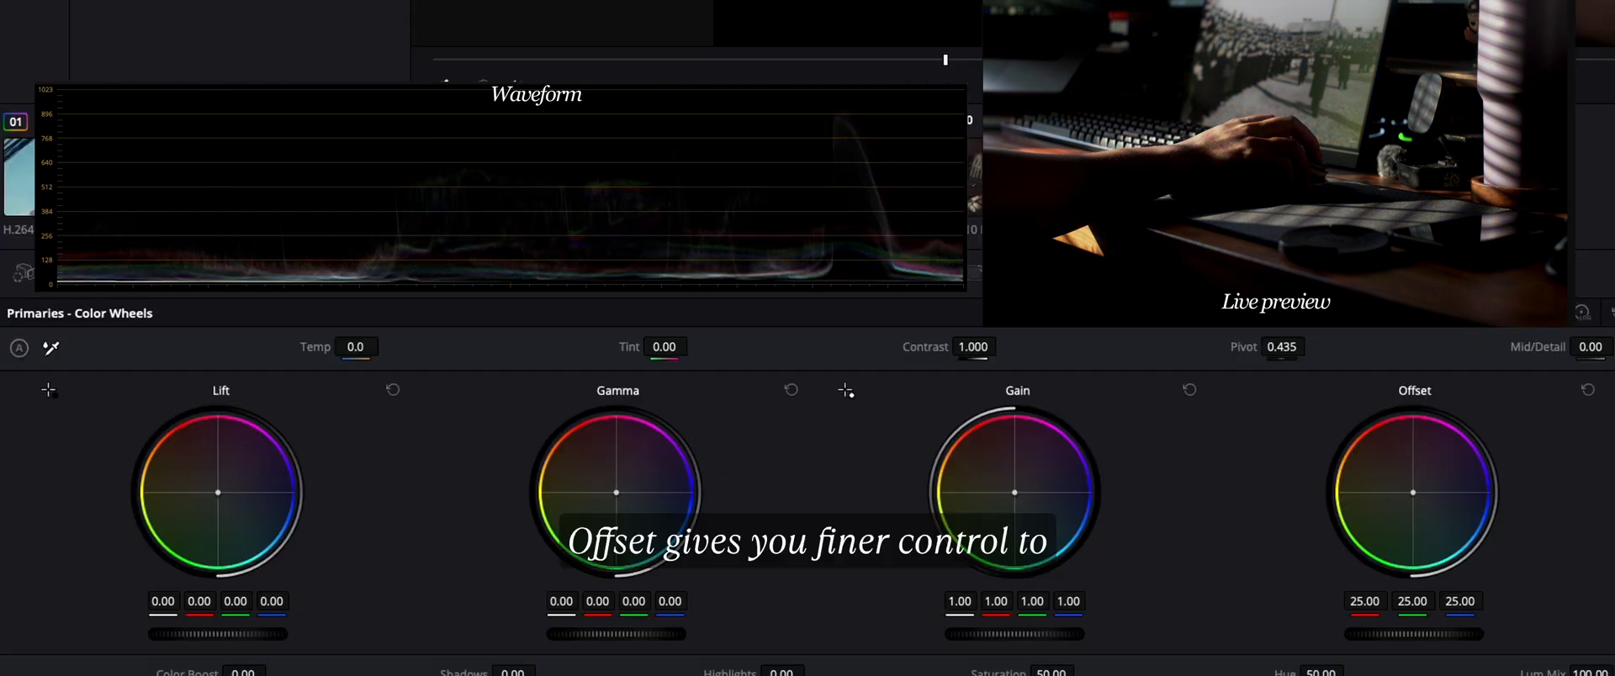
Drag the Offset wheel to a subtle magenta tint of about 25.60, 23.30, 25.21
drag(1413, 491, 1422, 487)
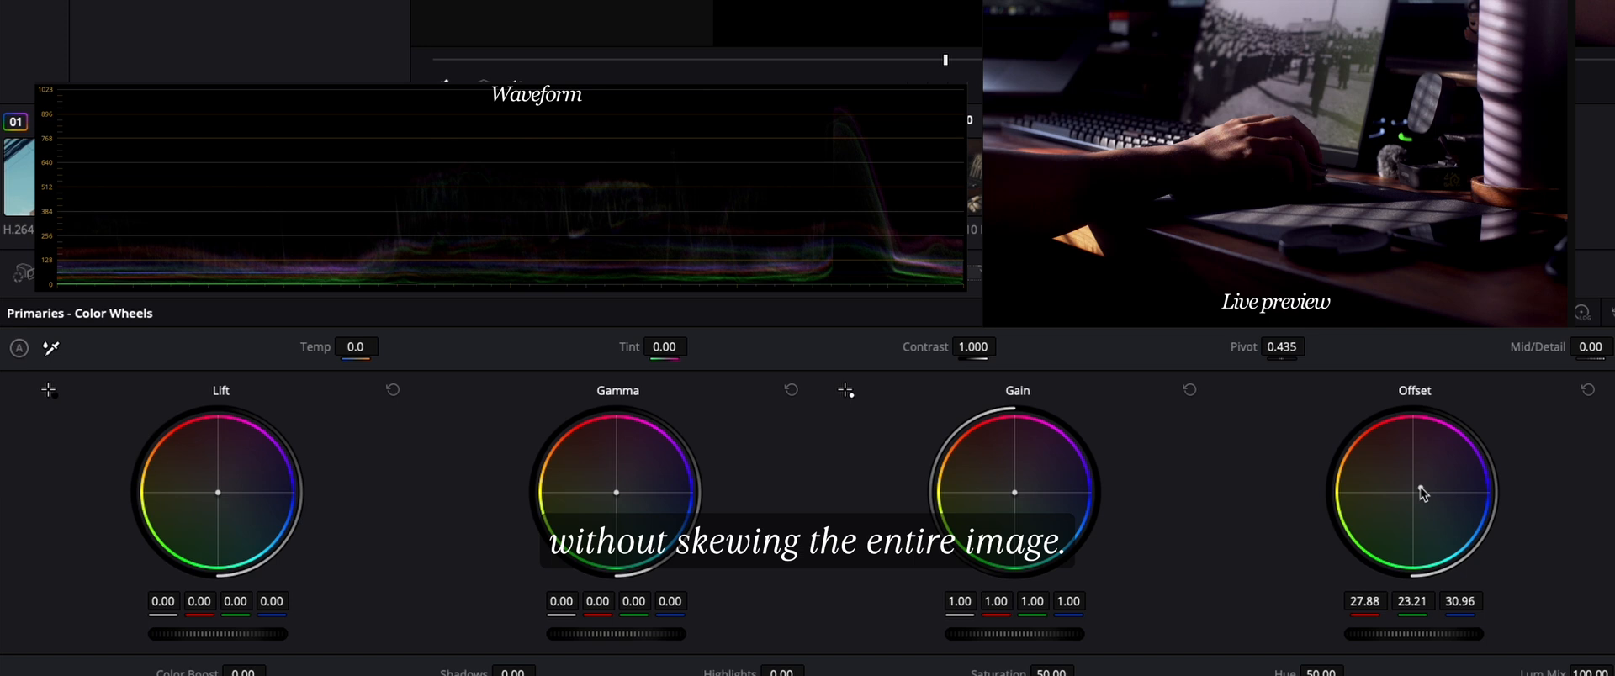
drag(1421, 491, 1414, 492)
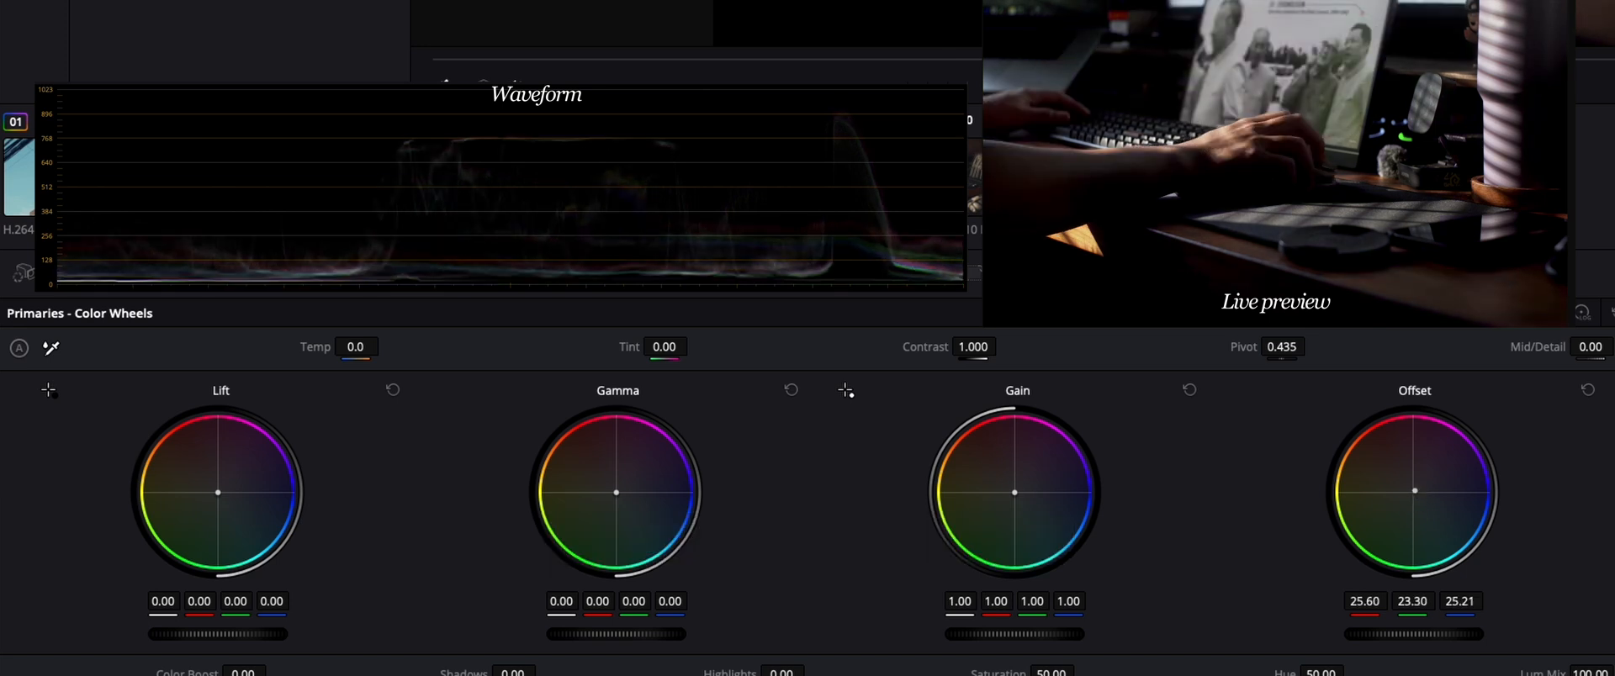
right_click(789, 271)
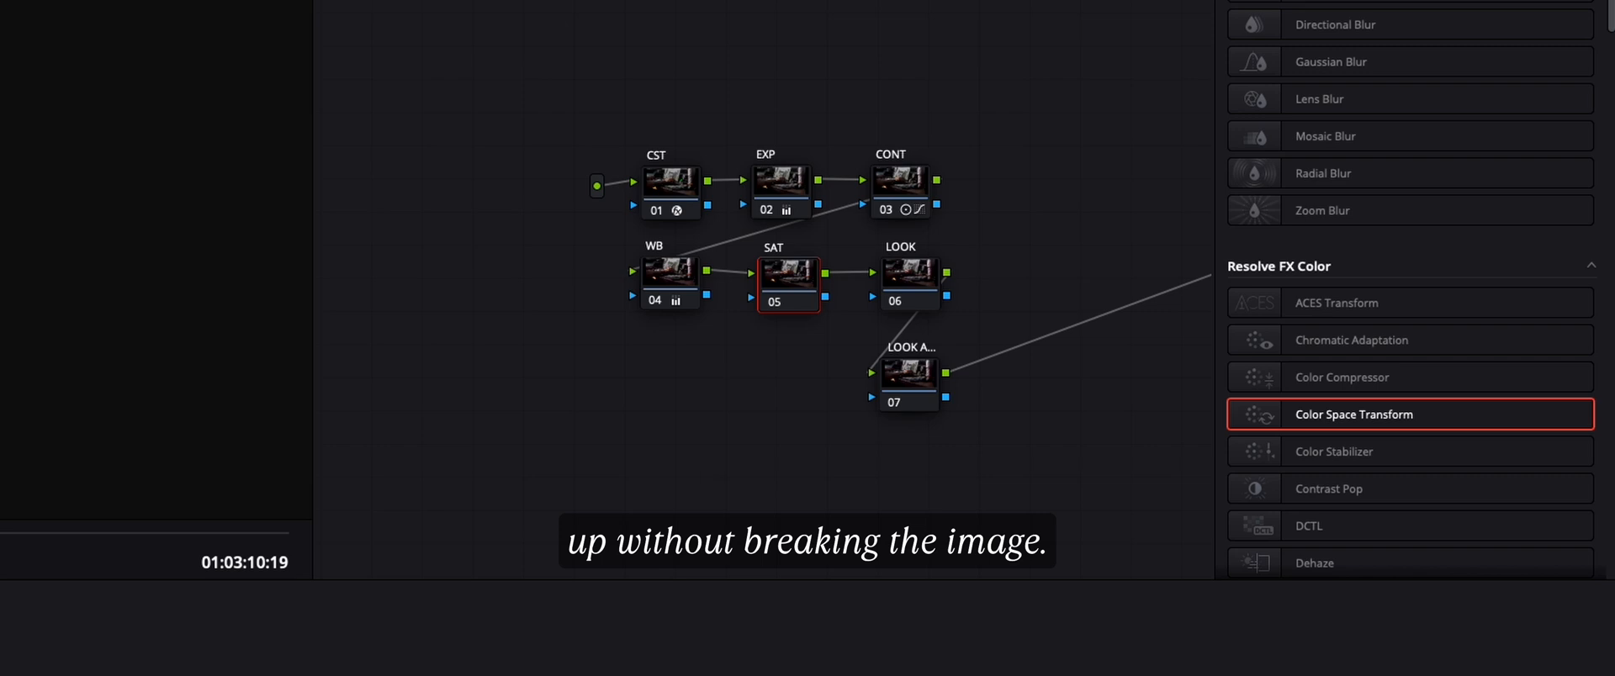
Right-click the 05 SAT node in the node graph
right_click(788, 283)
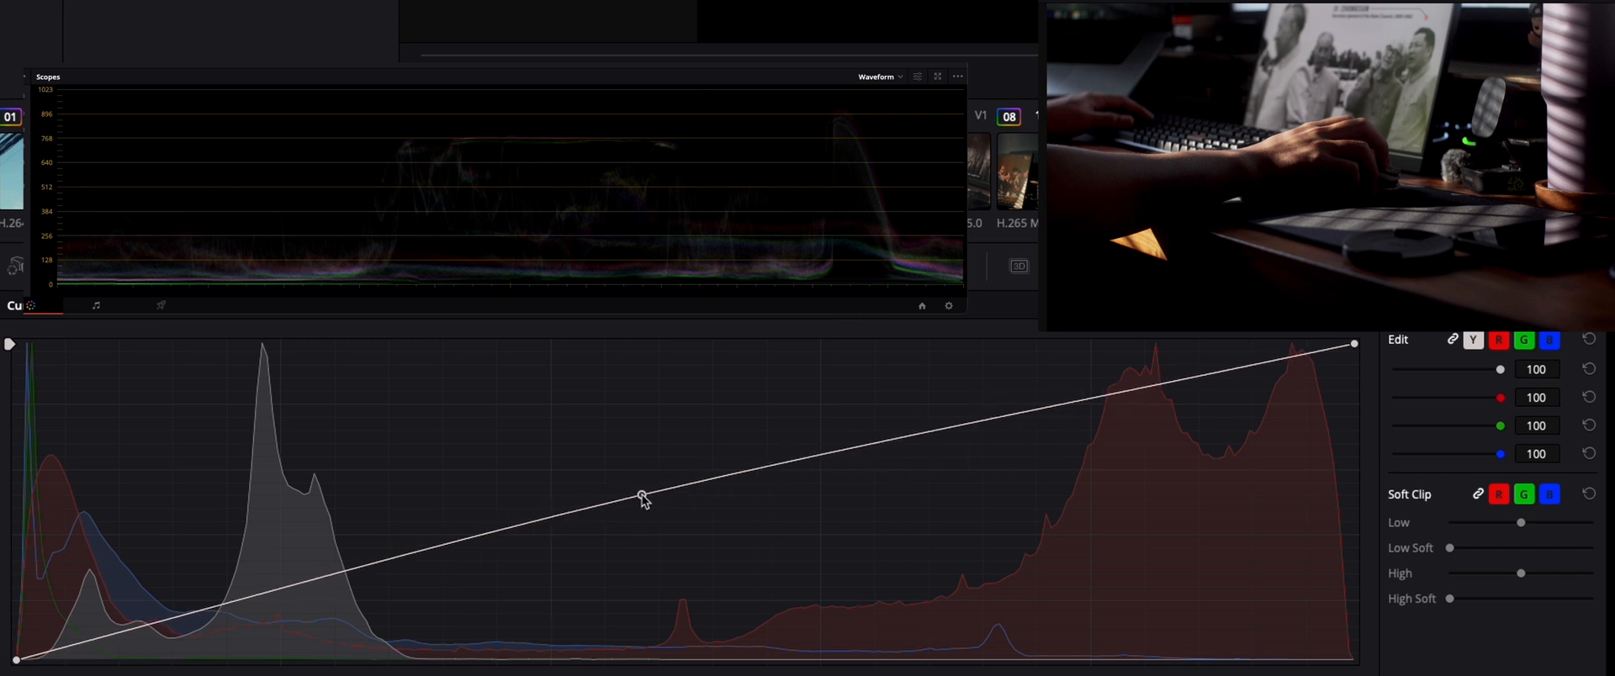
Find Dehancer in Effects, apply Dehancer Pro to the LOOK node, and open its Input Source choices
text(Dehan)
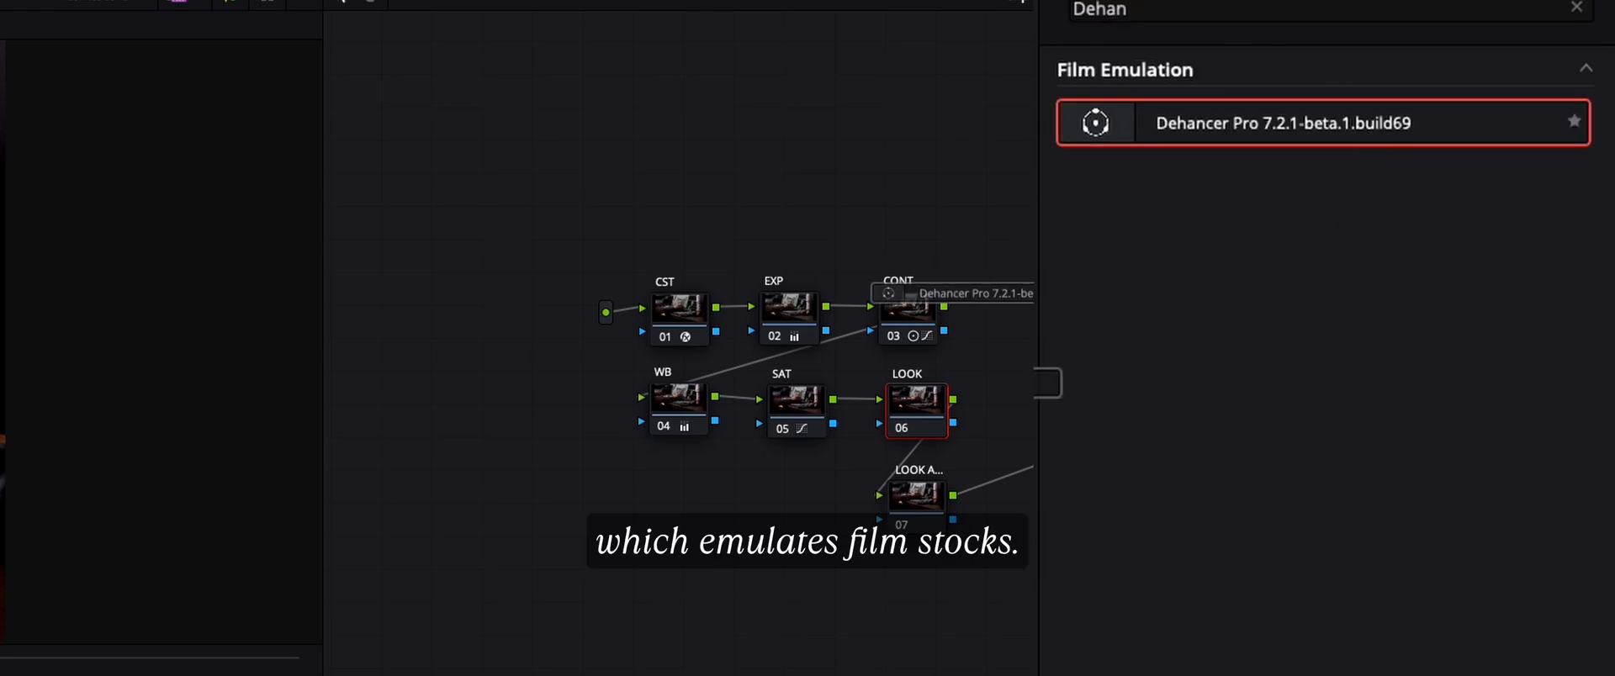
click(1321, 121)
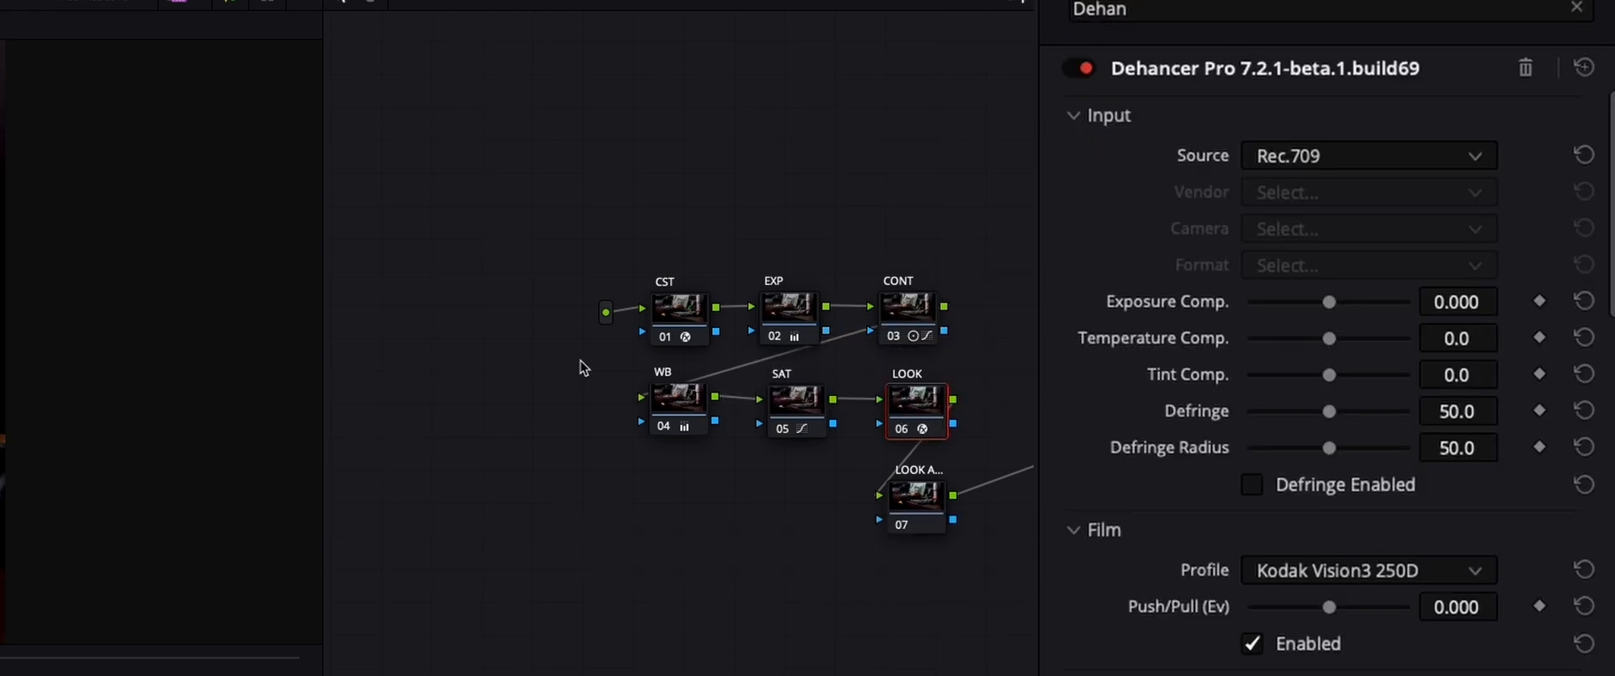
click(679, 308)
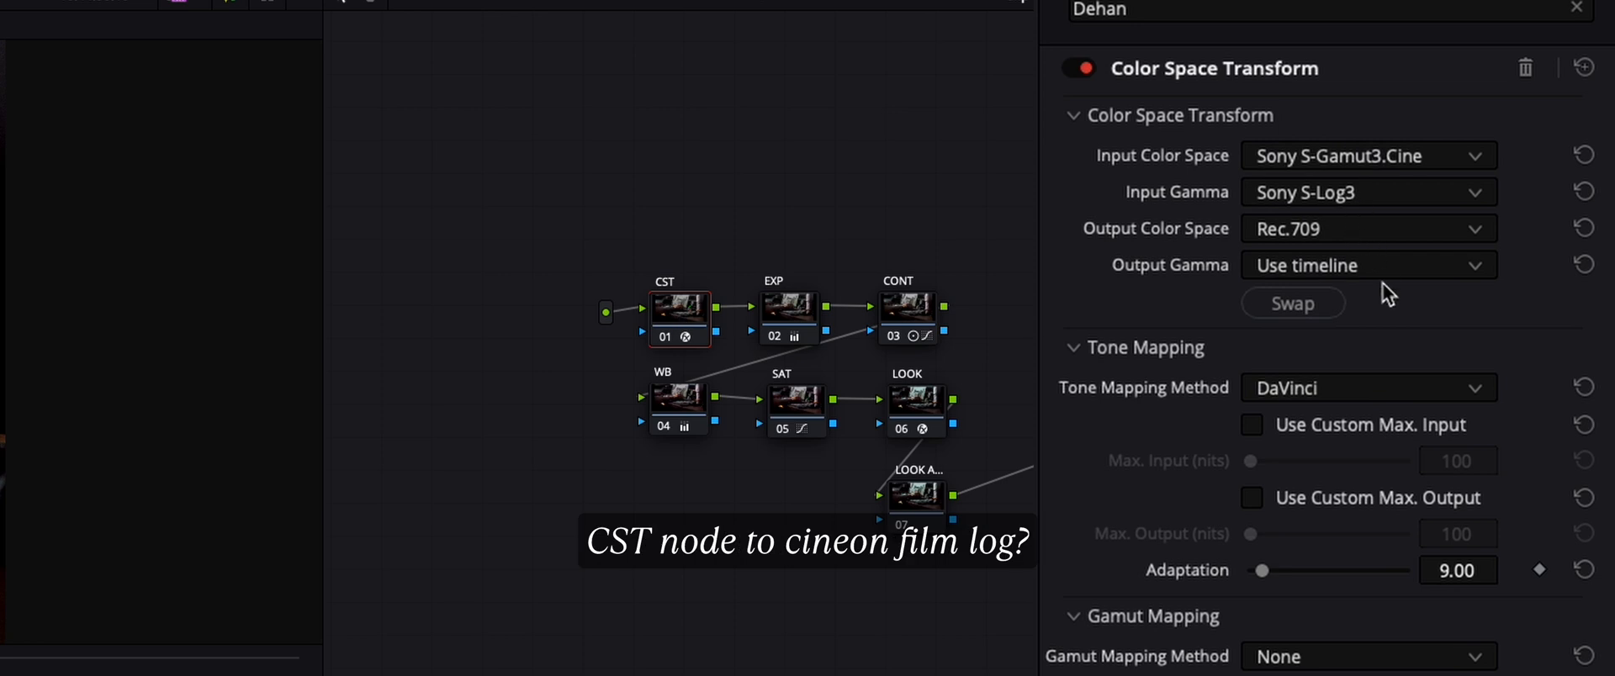
click(1367, 265)
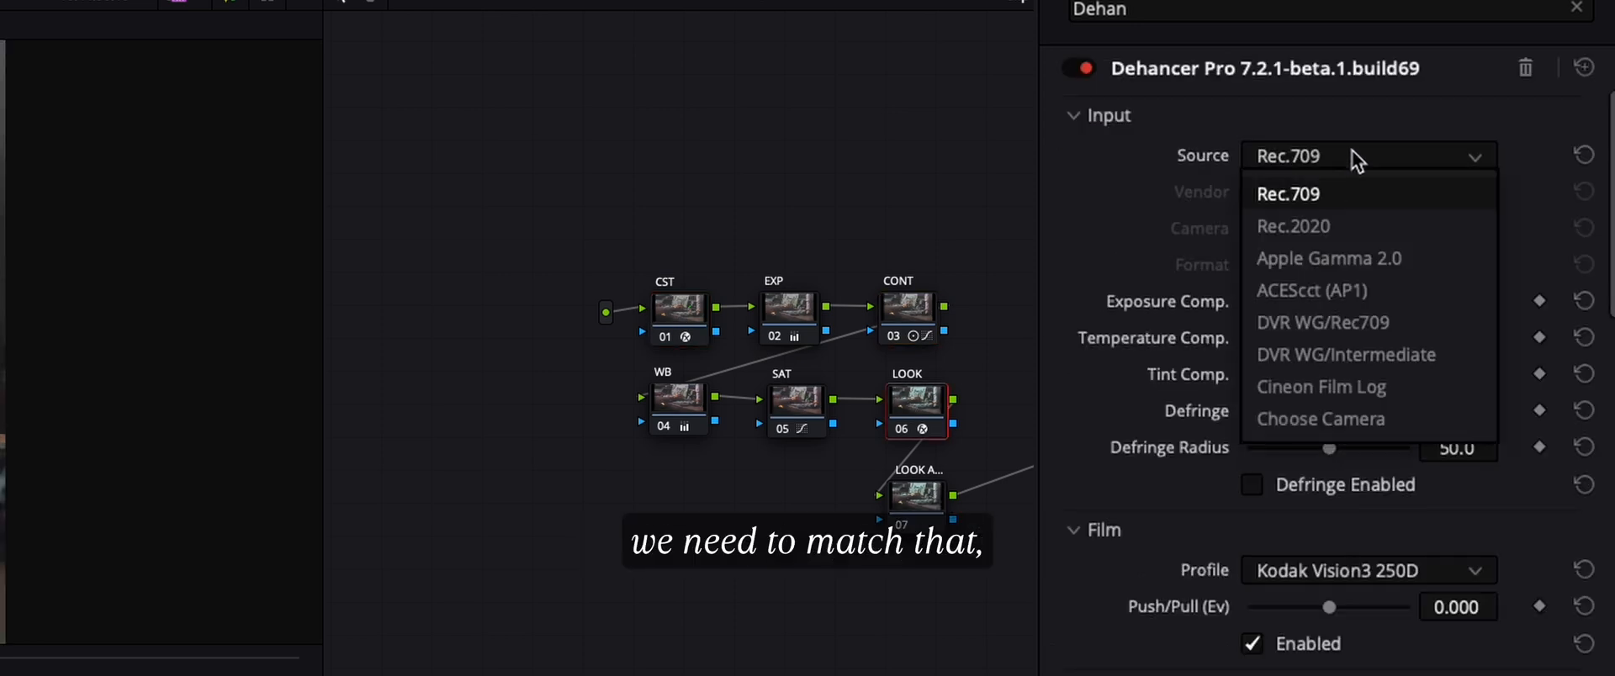
click(1321, 386)
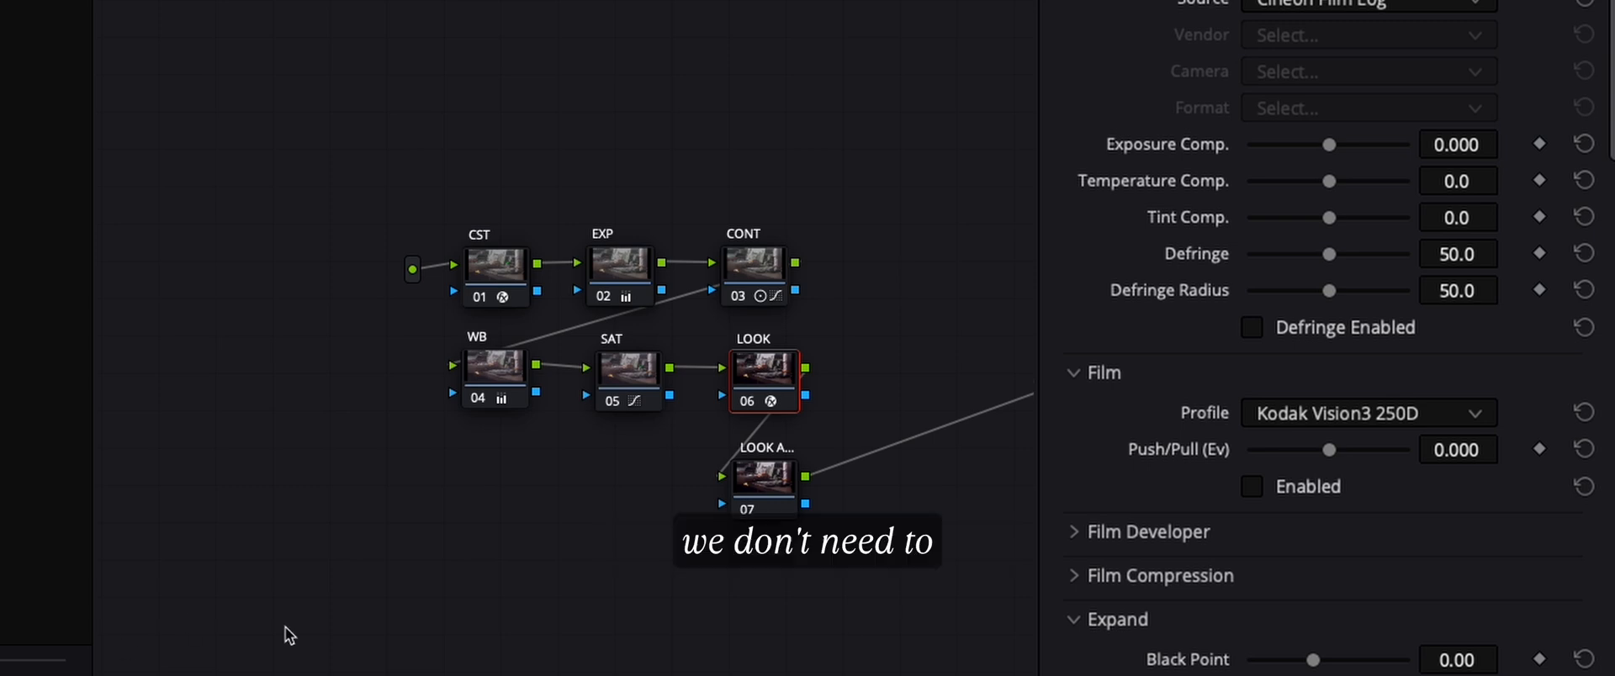
Choose Kodak Vision3 50D as the Dehancer film stock profile
scroll(down, 3)
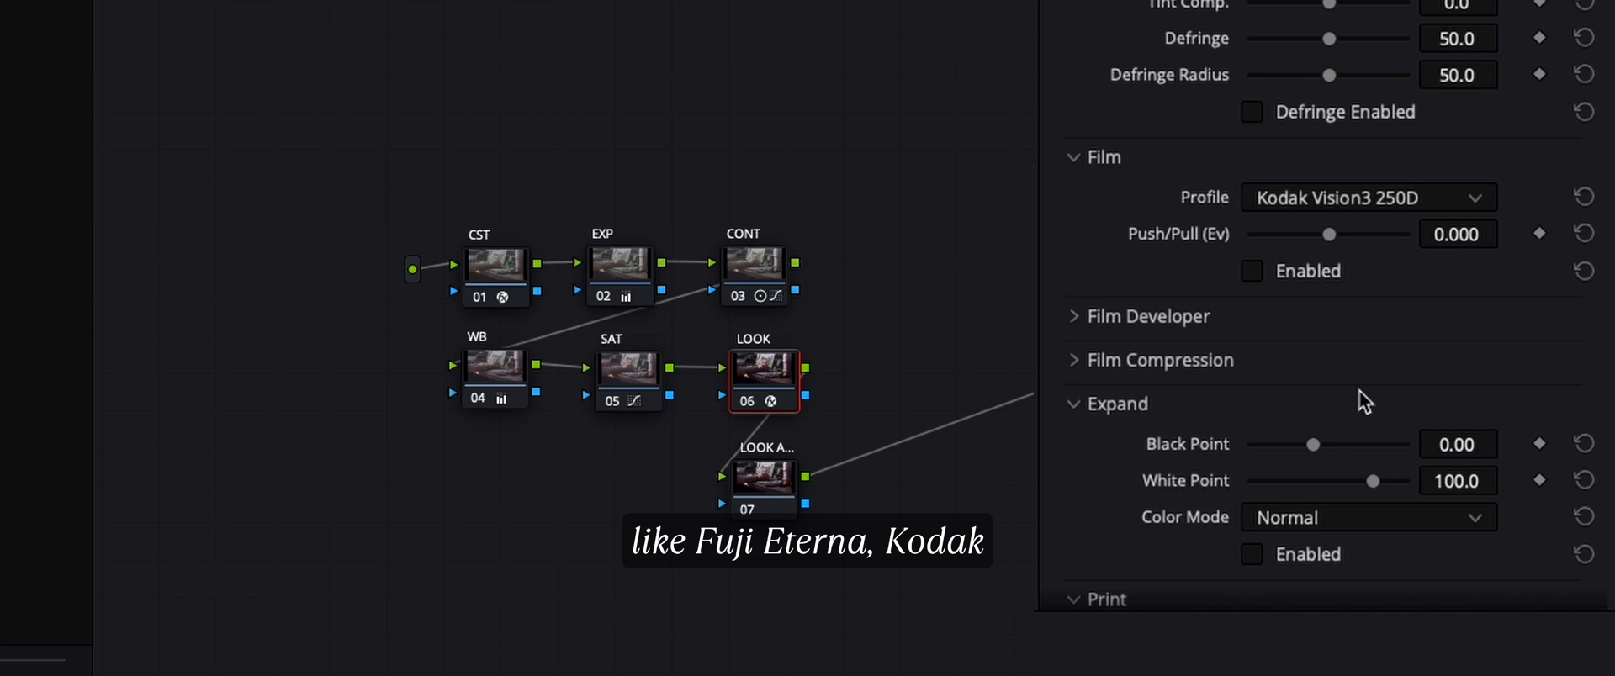
click(1368, 197)
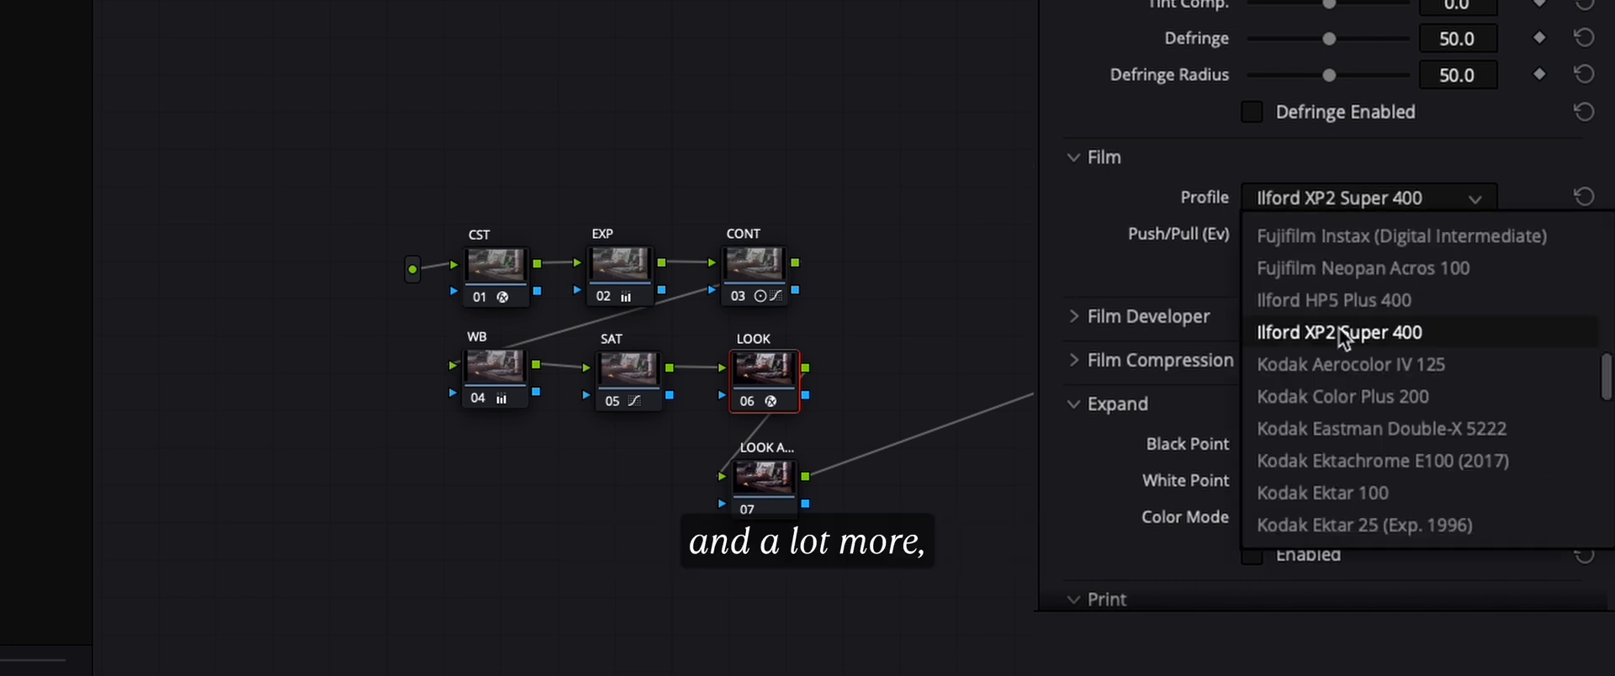
click(1382, 461)
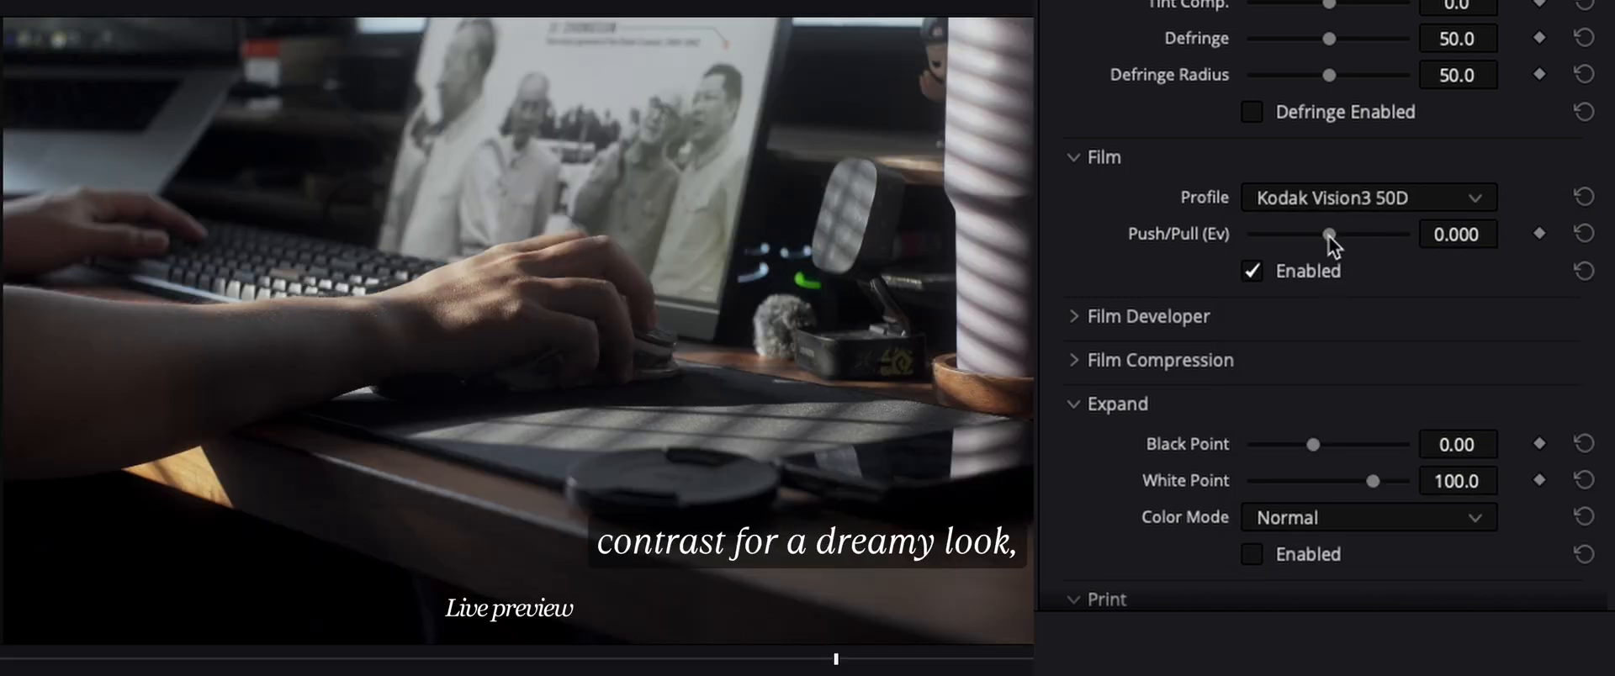
Drag Push/Pull back and forth, settling on a slight pull of about -0.678 Ev
drag(1327, 233, 1290, 234)
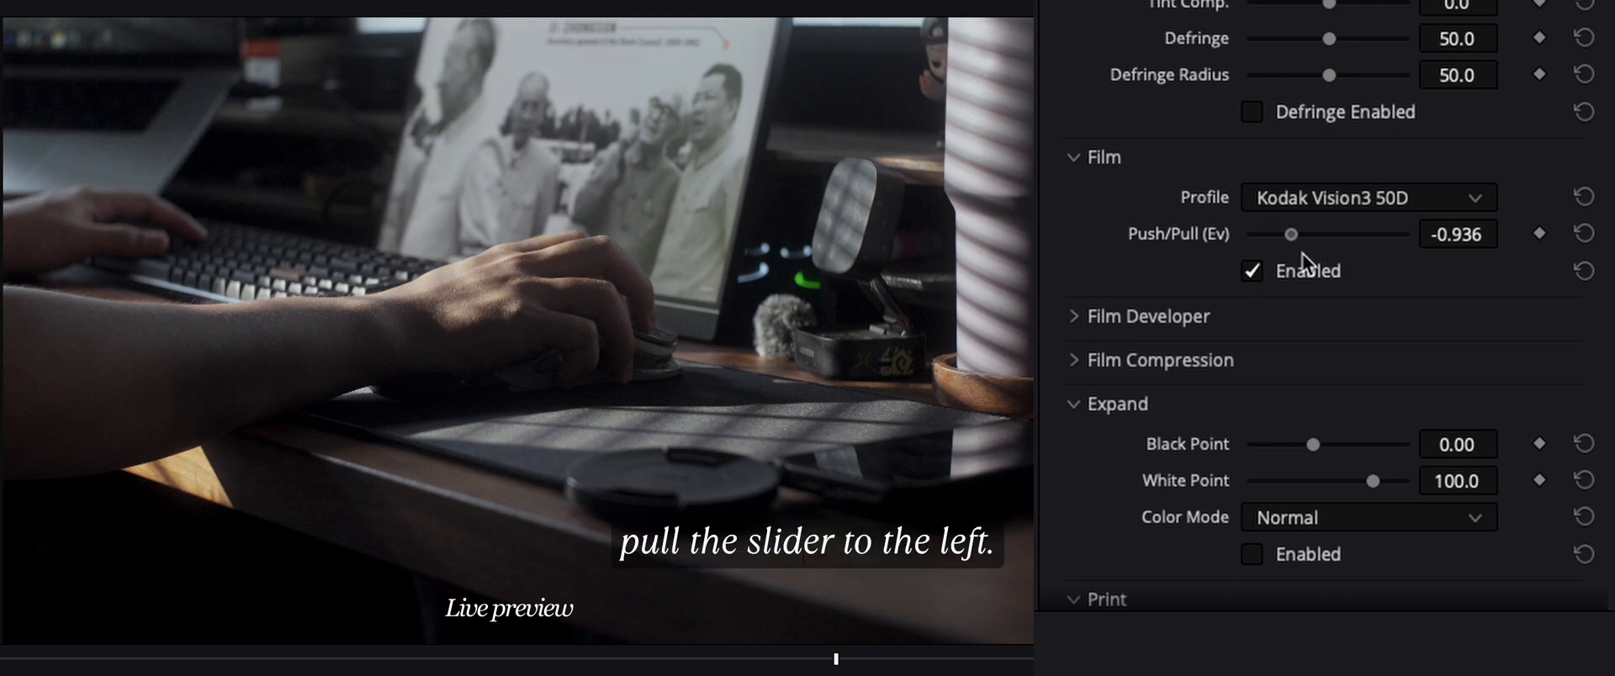
drag(1292, 234, 1257, 234)
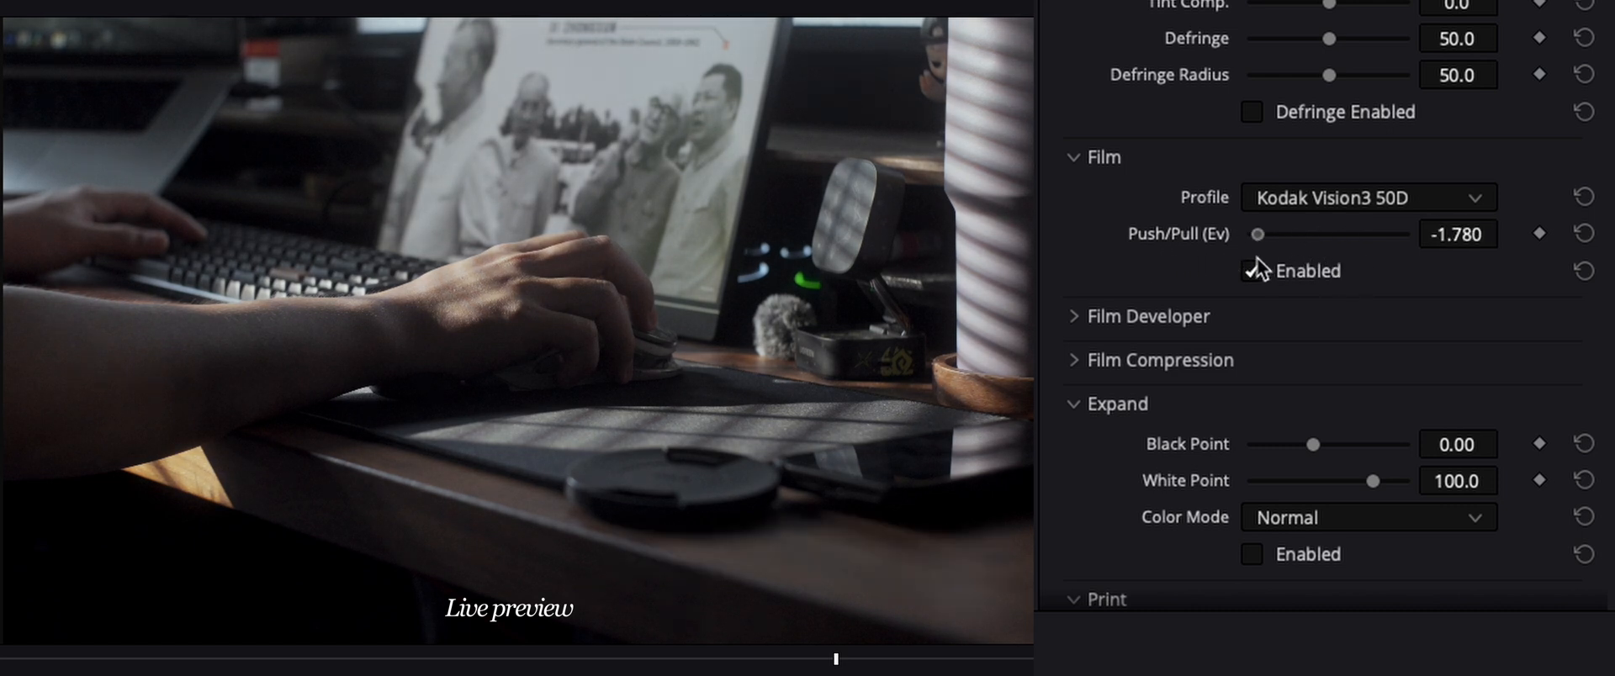
drag(1257, 234, 1401, 234)
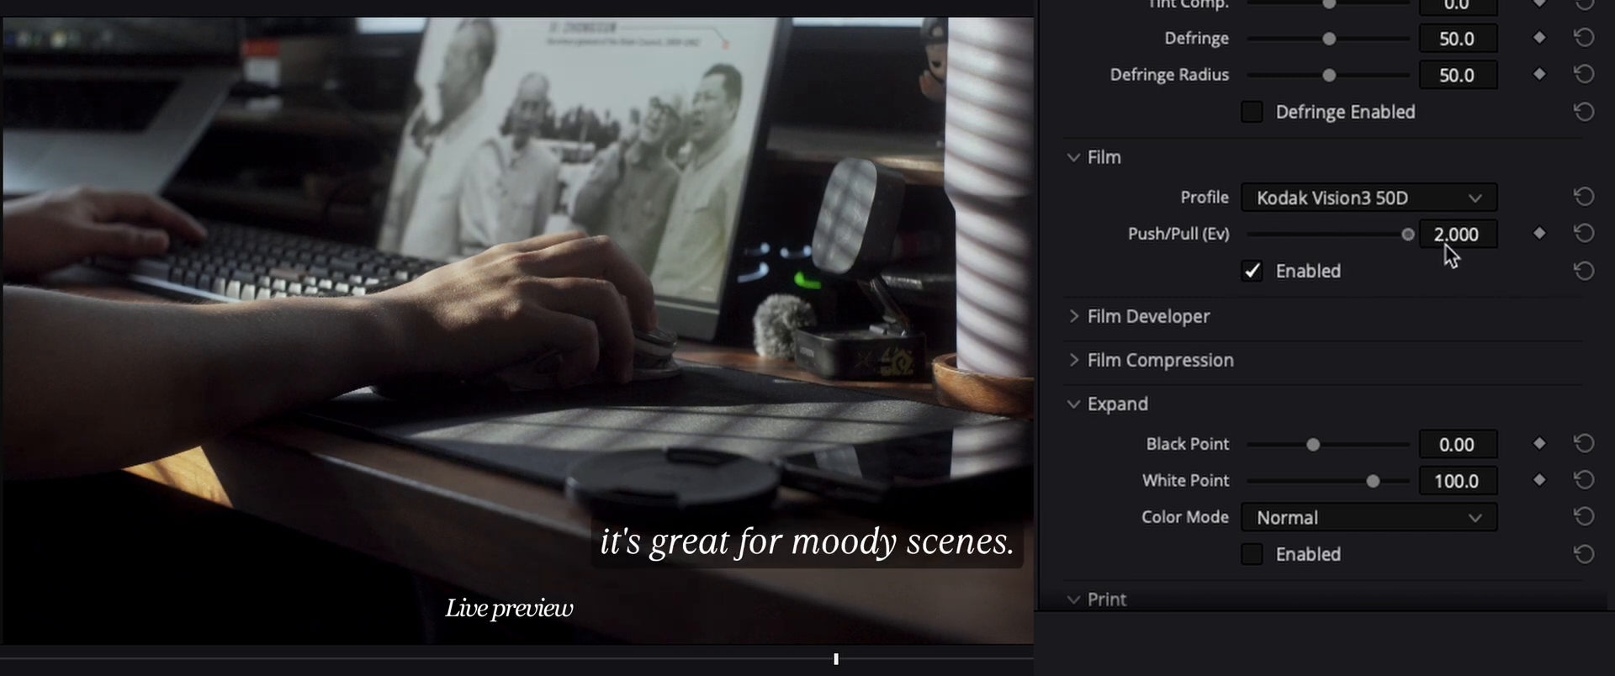
drag(1398, 234, 1342, 233)
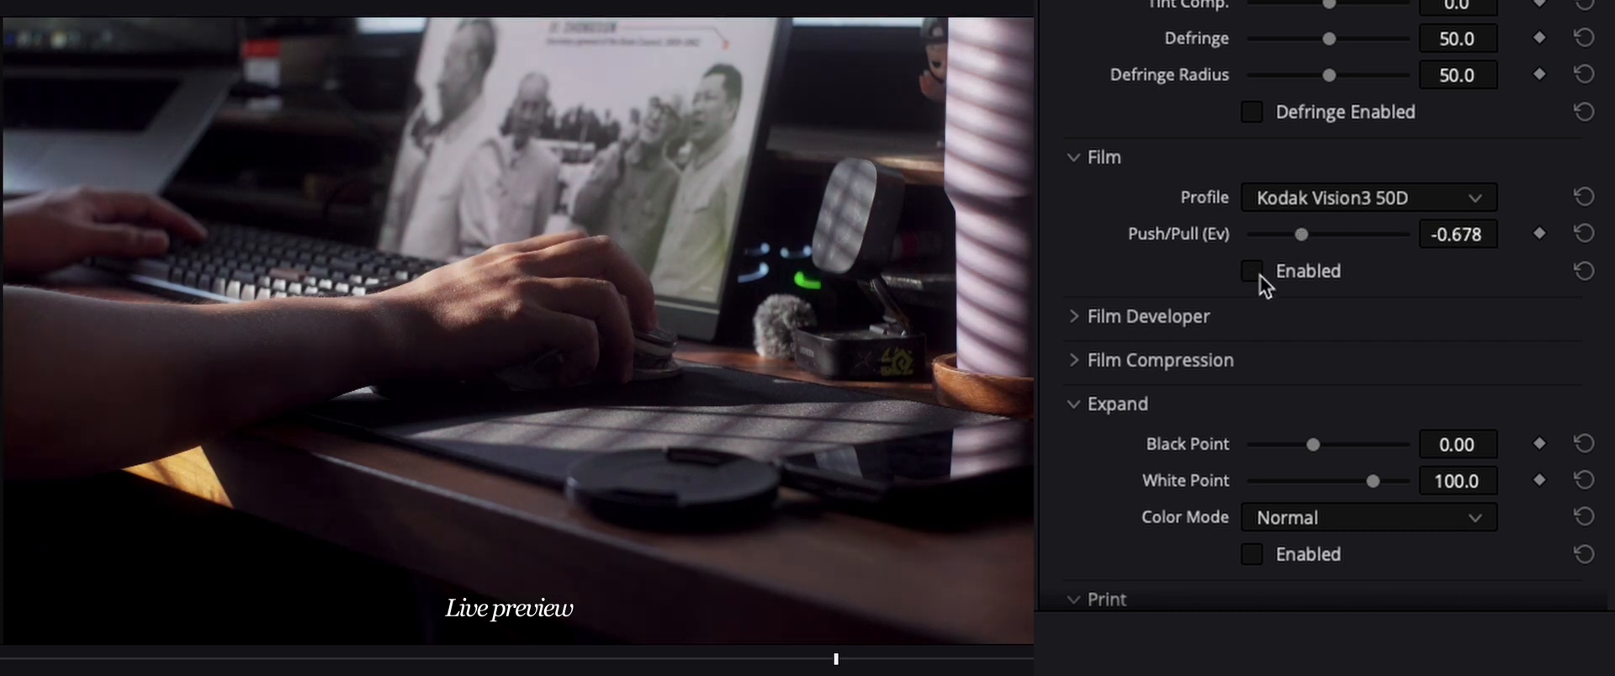
Enable Film Developer with Color Boost eased to about 50
click(1251, 271)
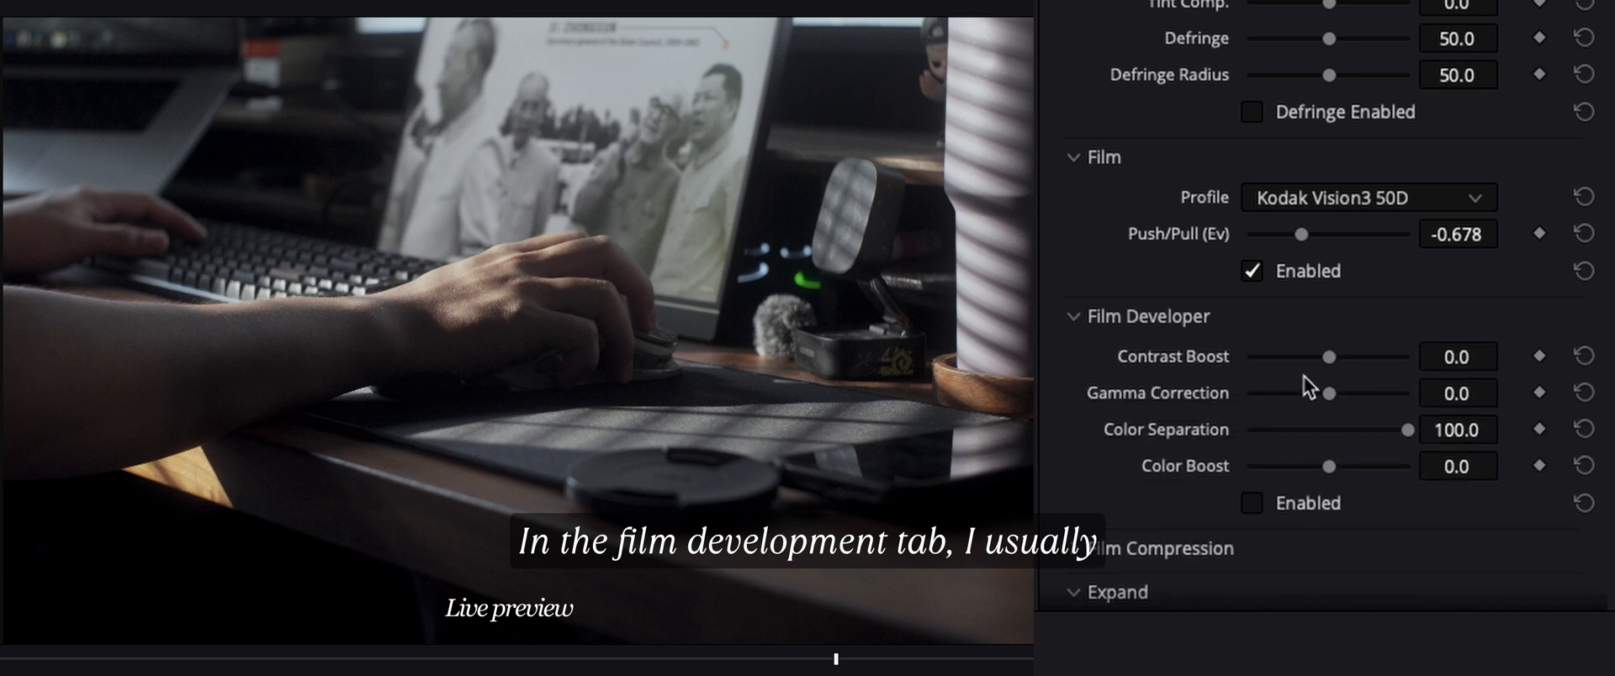
click(1251, 502)
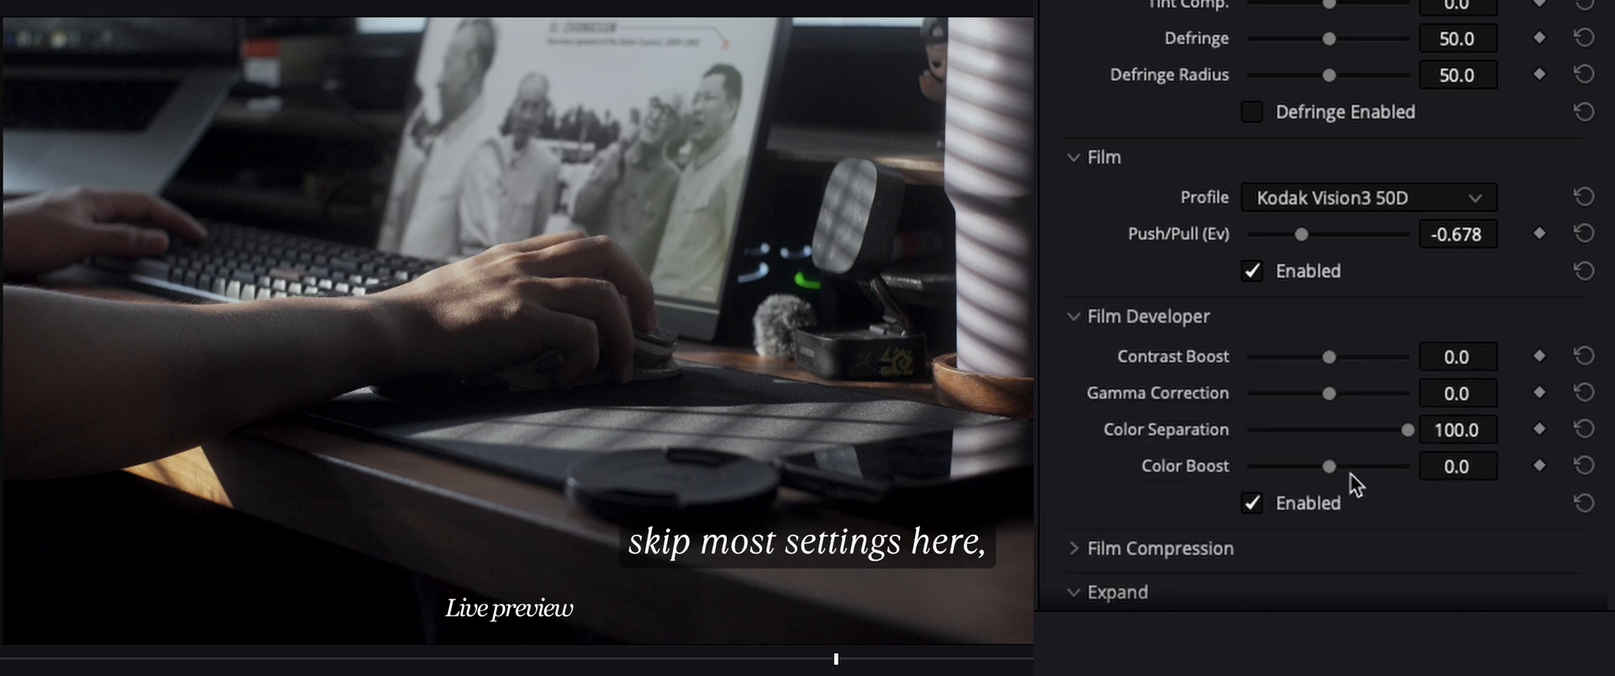
drag(1327, 465, 1383, 466)
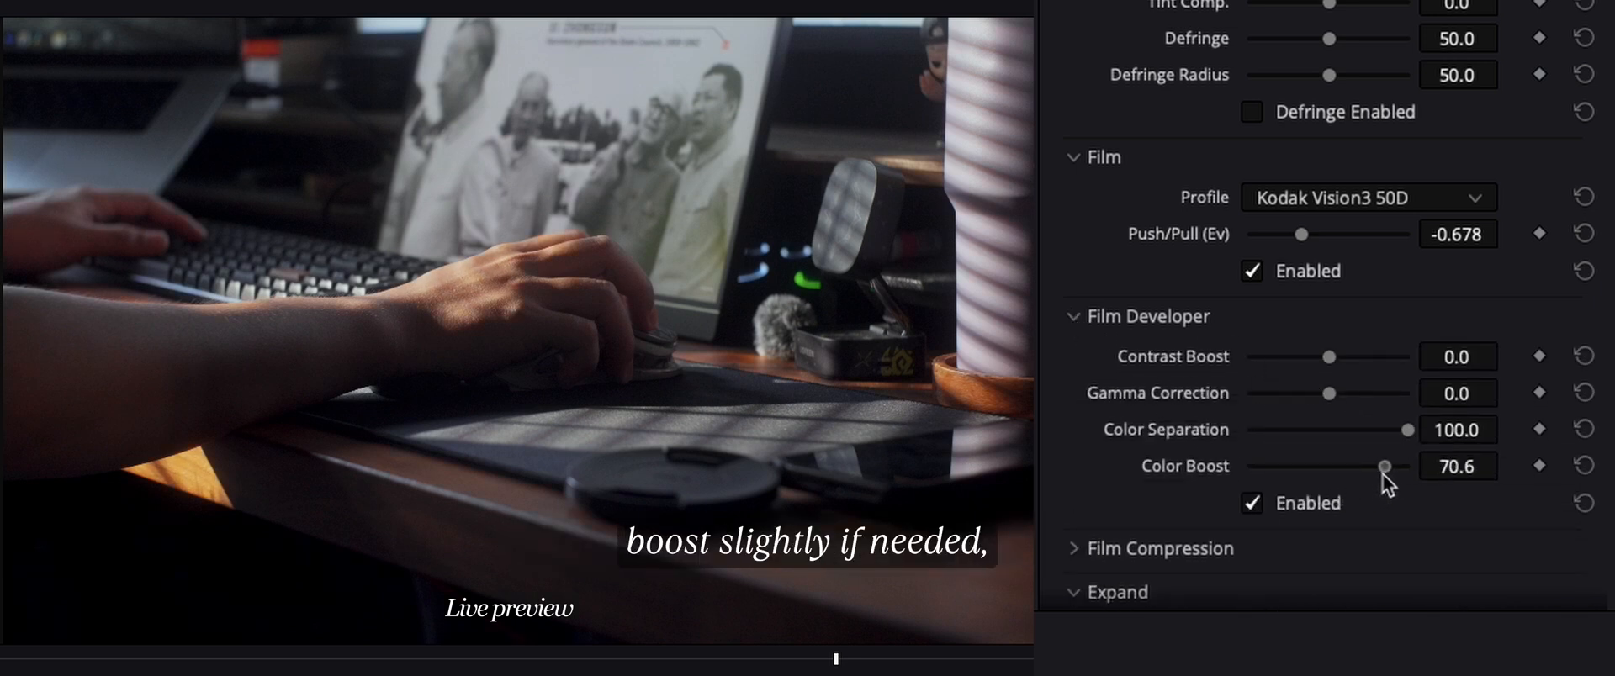
drag(1385, 466, 1381, 466)
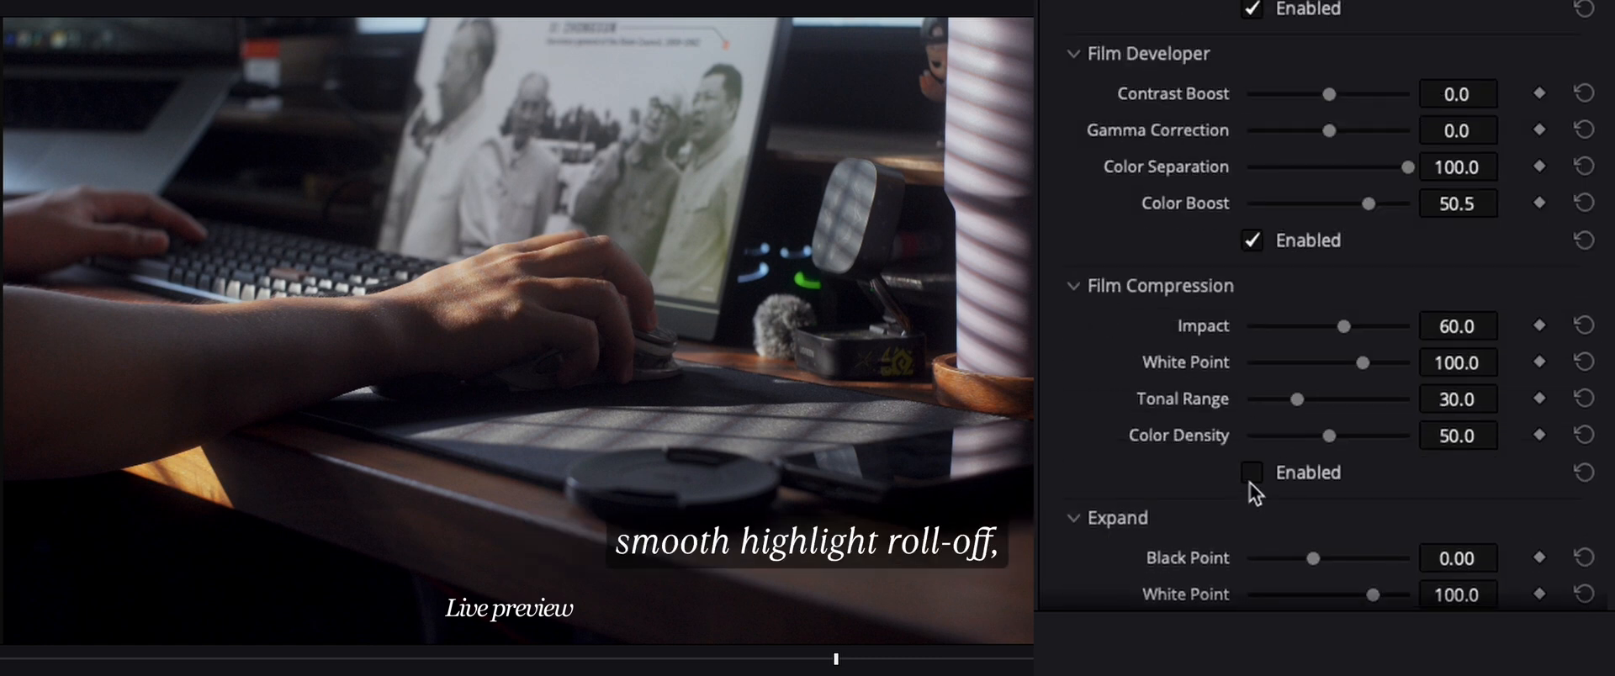
Turn on Film Compression, raise its impact, then switch it off to compare
click(1250, 471)
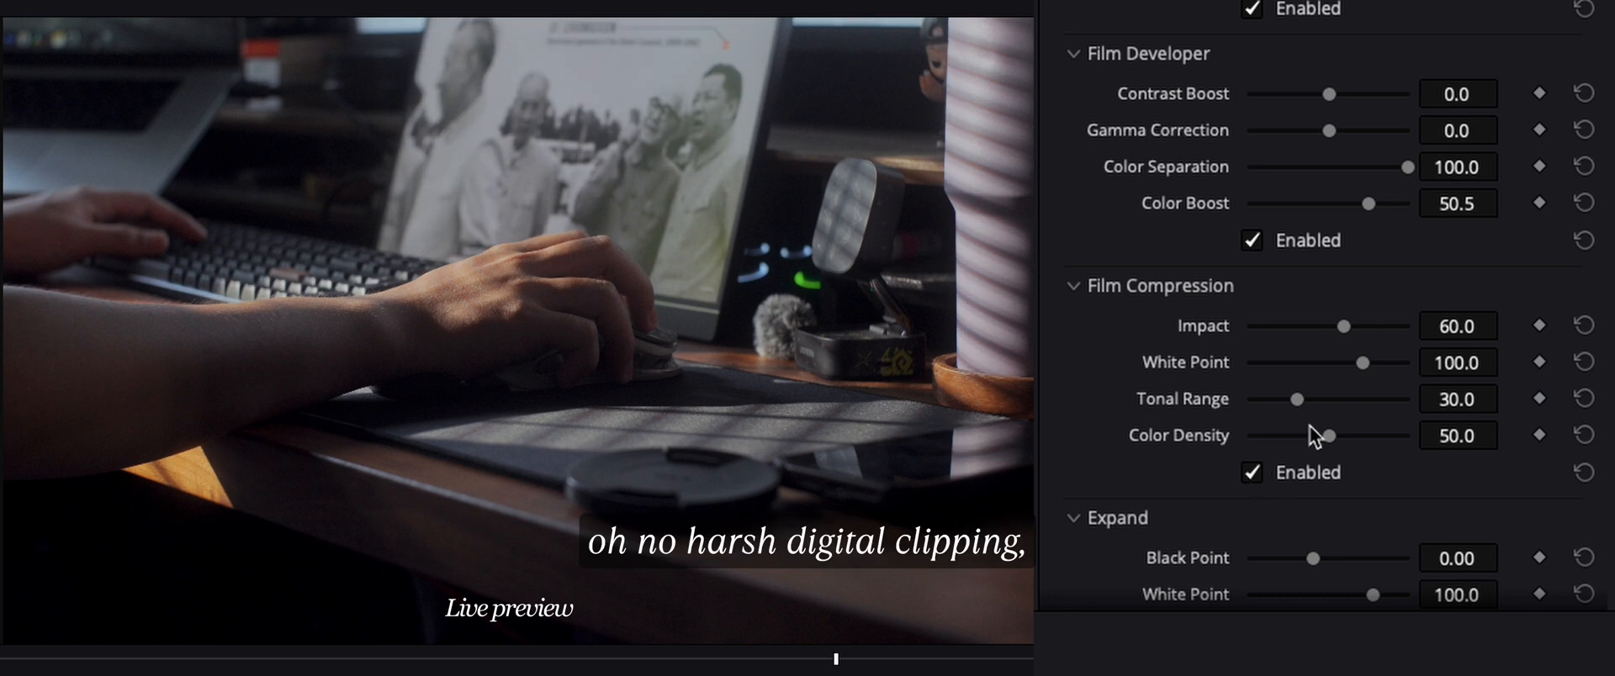
drag(1343, 326, 1354, 326)
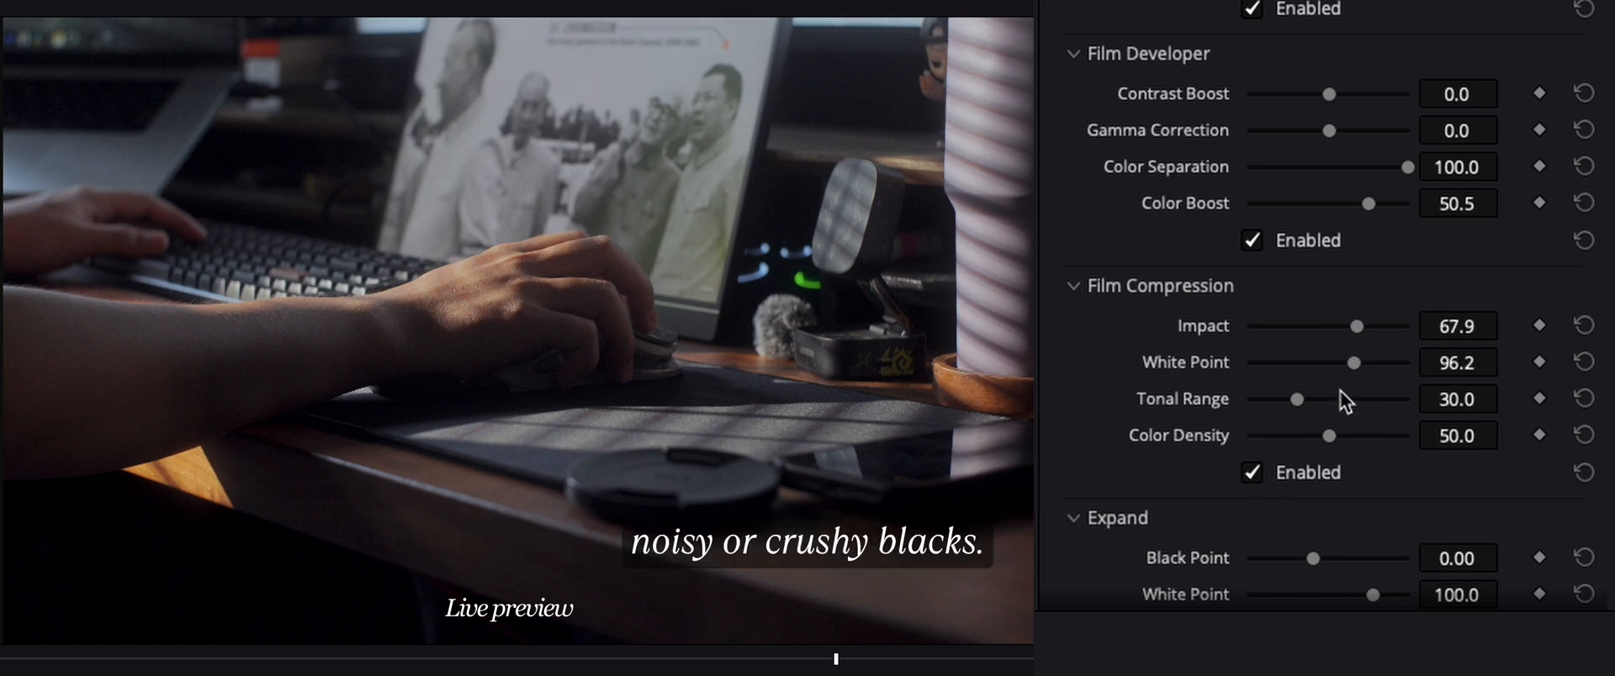
click(1251, 472)
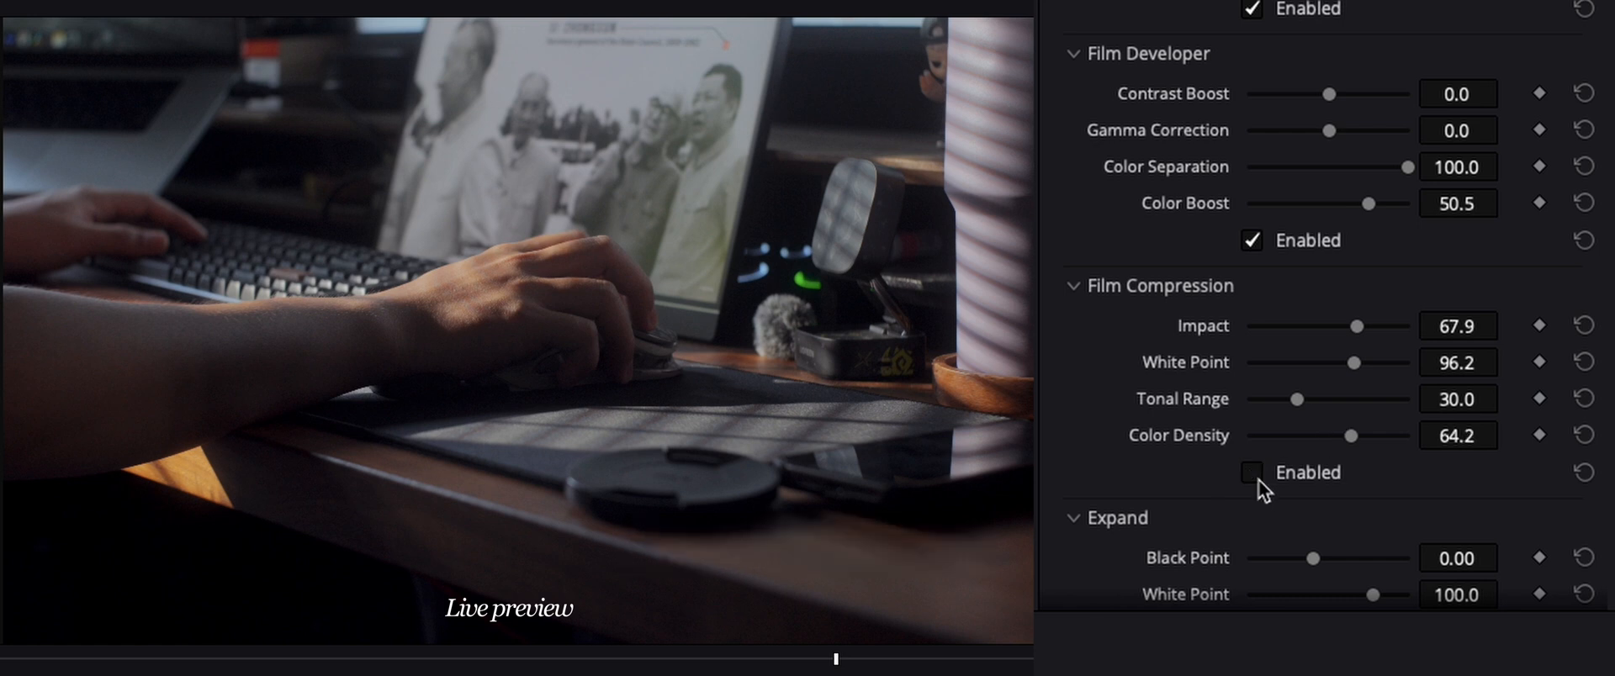
Enable the print stage and, after trying other stocks, choose Kodak 2383 Print Film
scroll(down, 3)
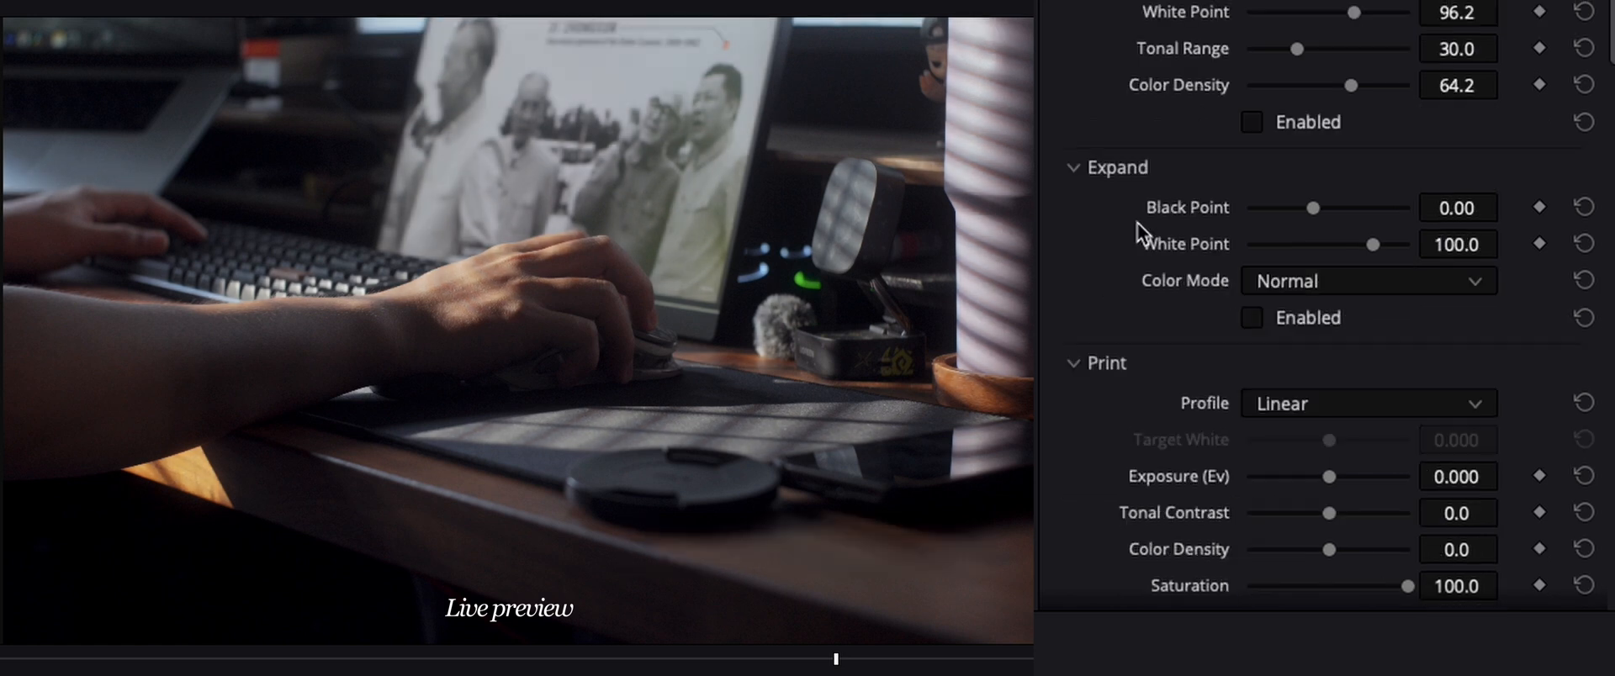
scroll(down, 3)
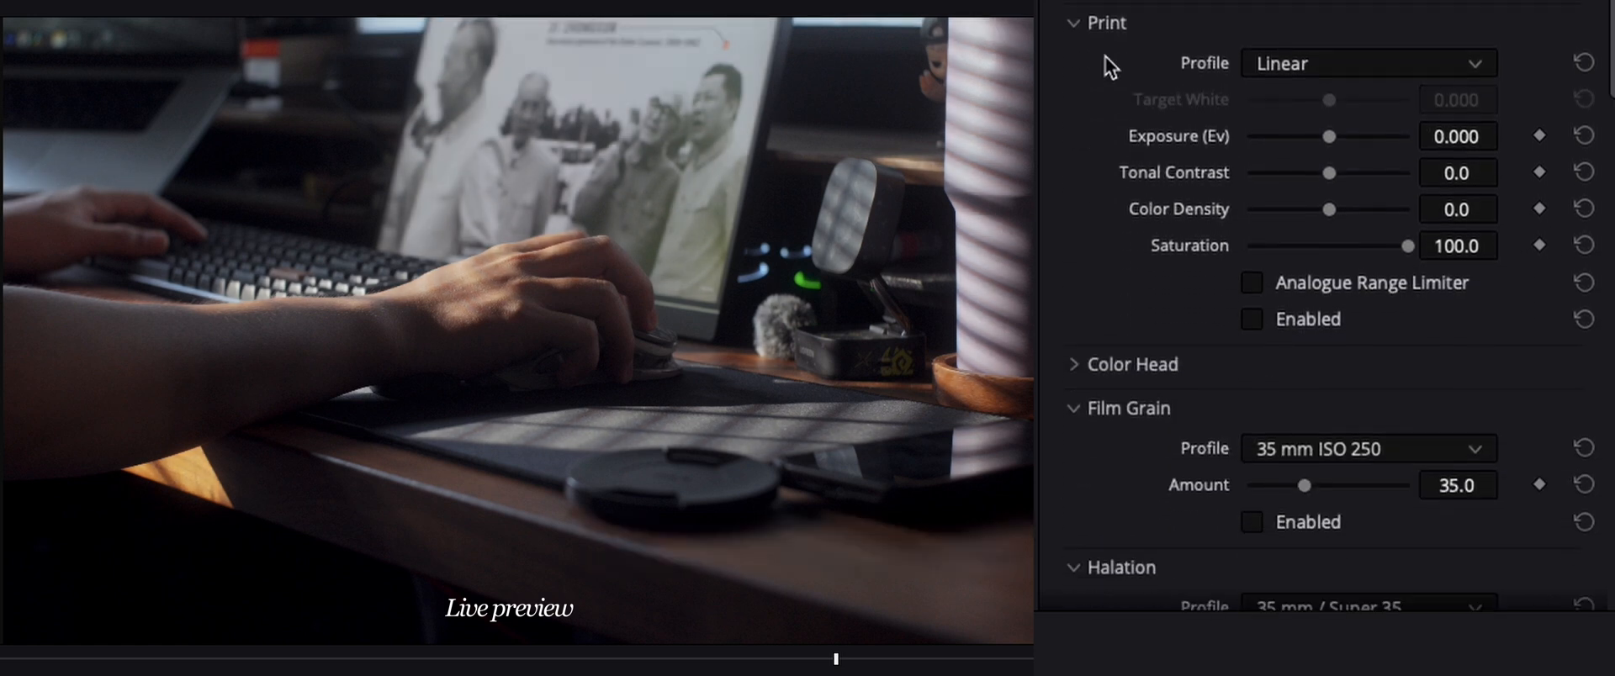
click(1367, 63)
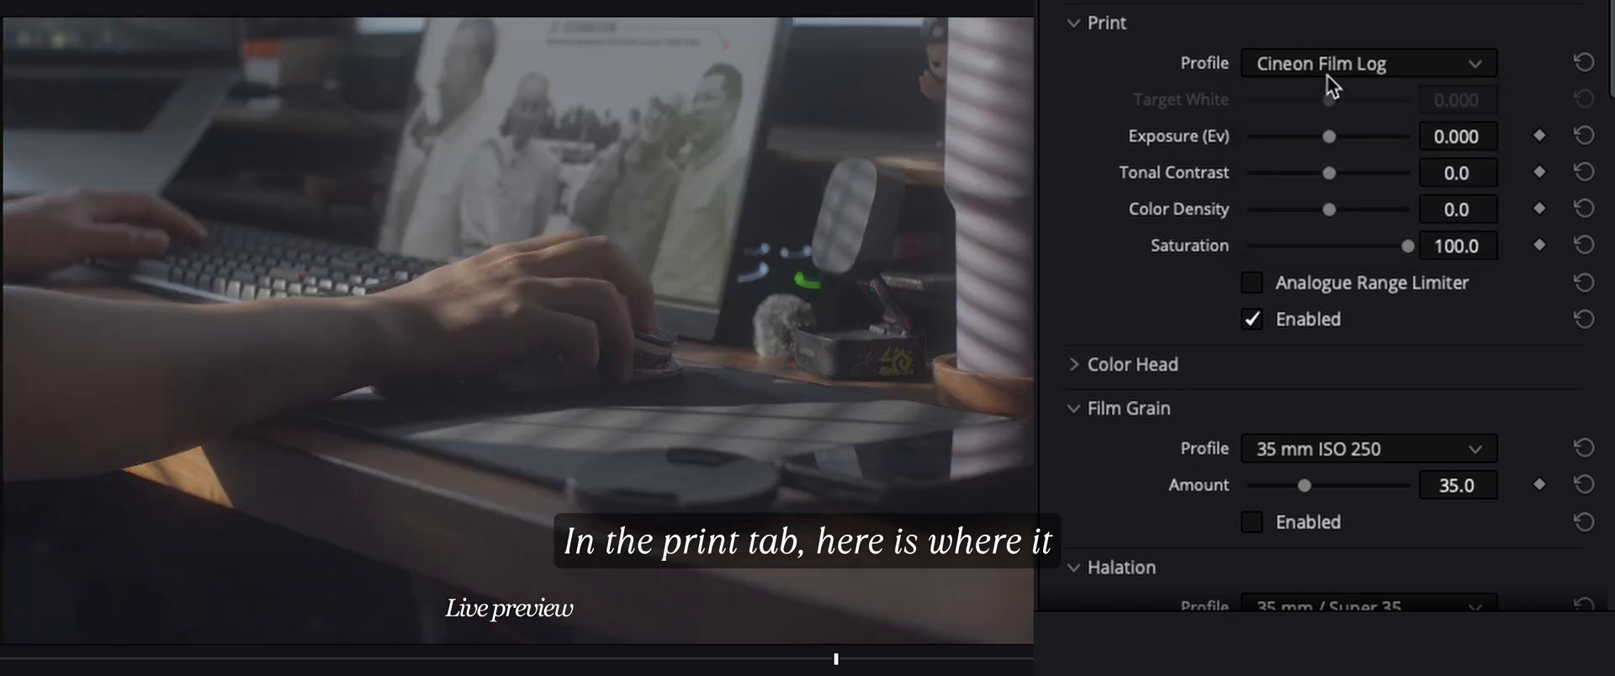
click(1367, 63)
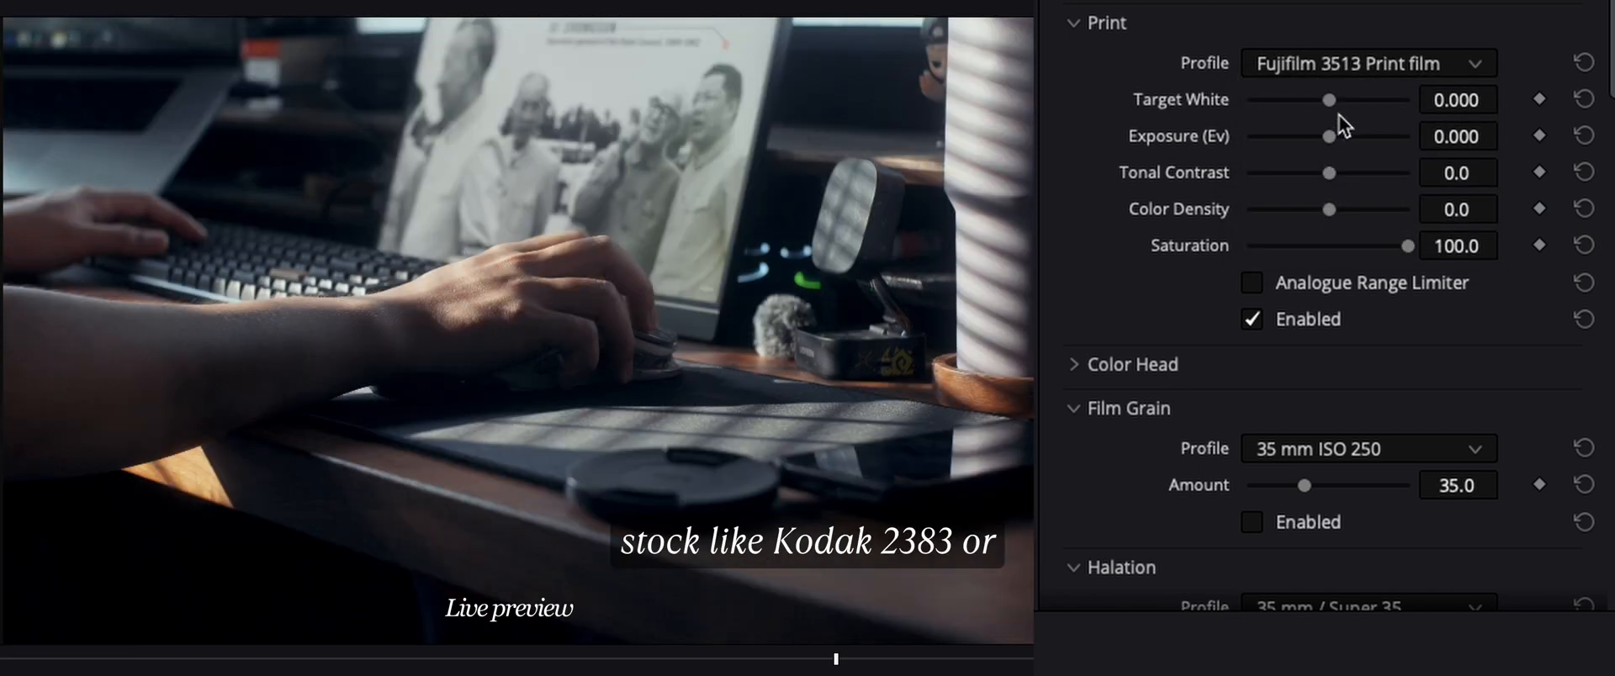
click(1368, 63)
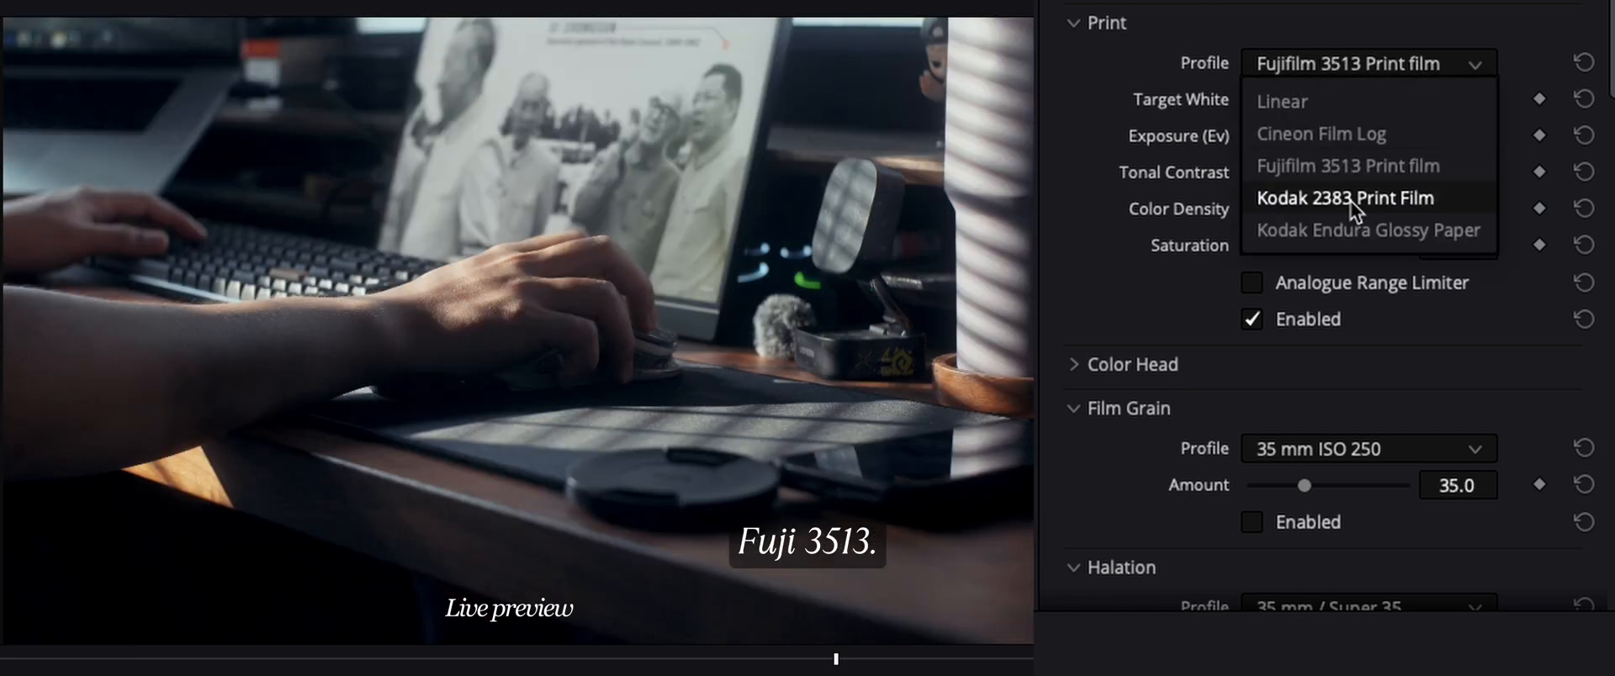
click(1367, 229)
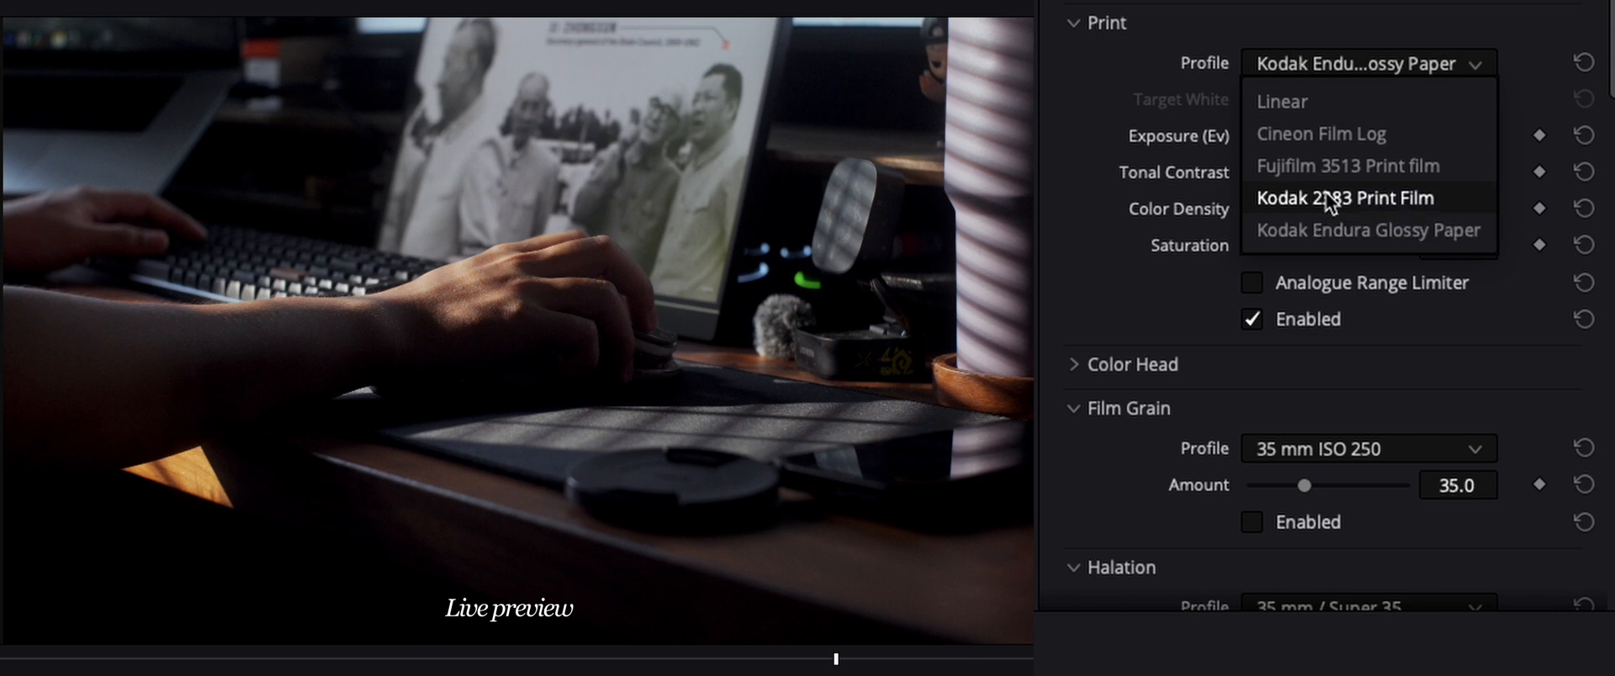
click(1344, 198)
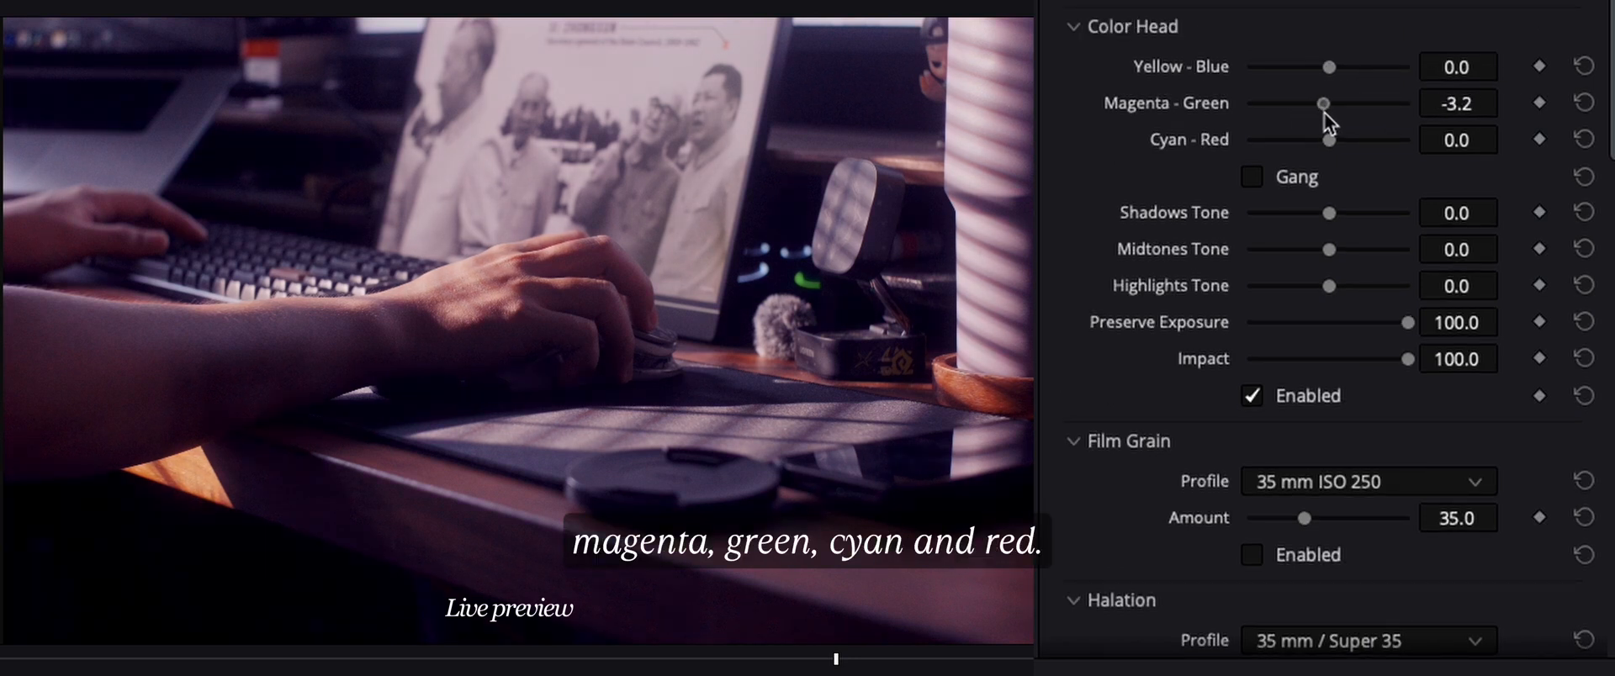
Shift the Color Head tone balance and pick a Film Grain profile
click(1250, 176)
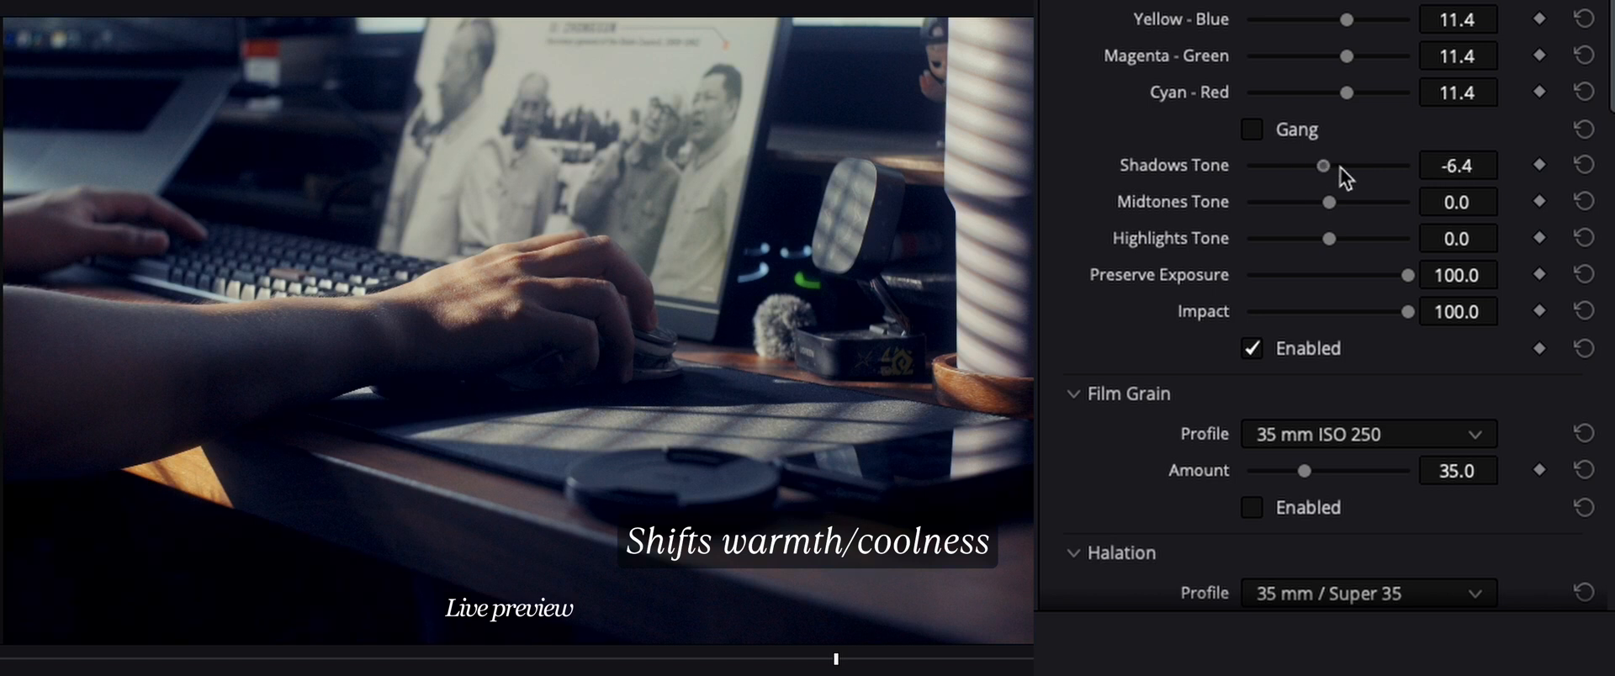
drag(1329, 202, 1311, 202)
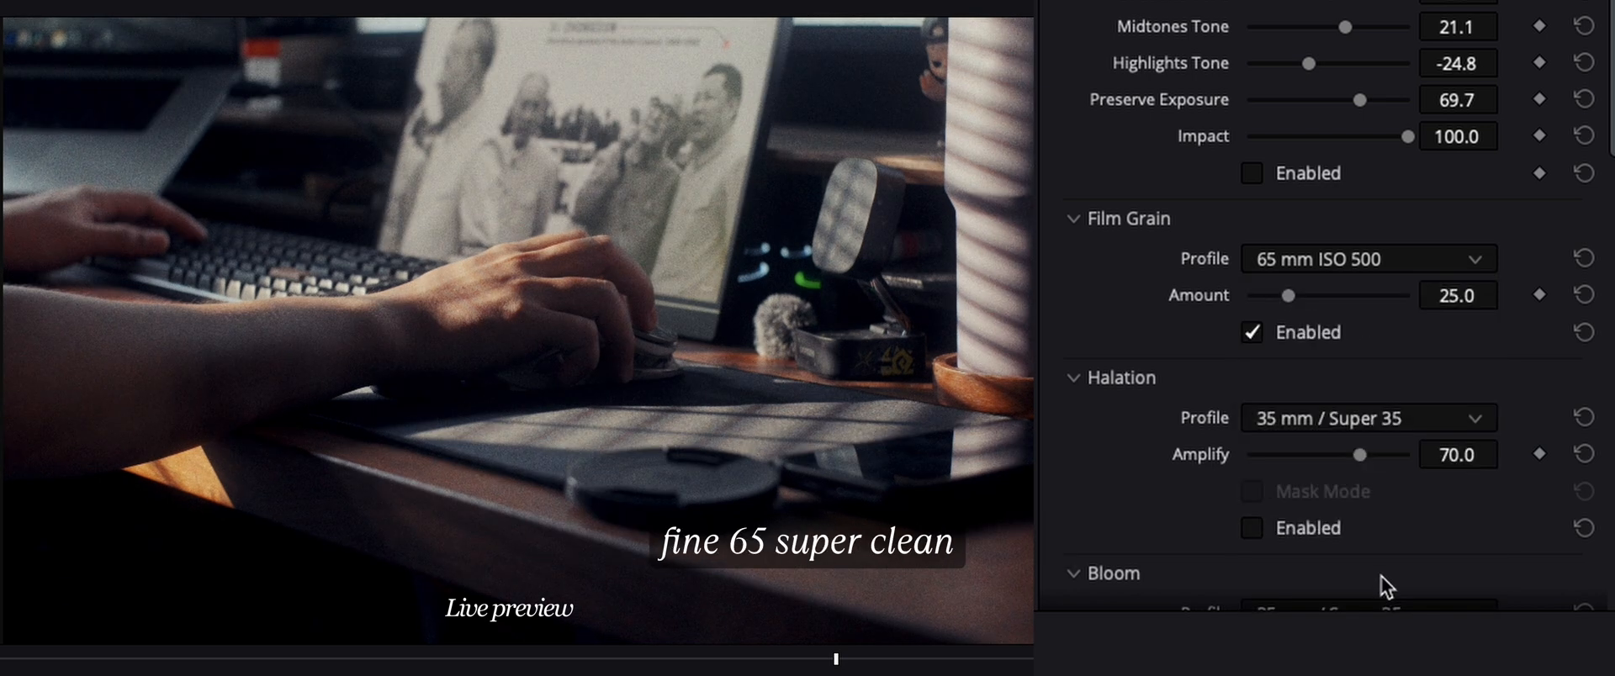
click(1367, 258)
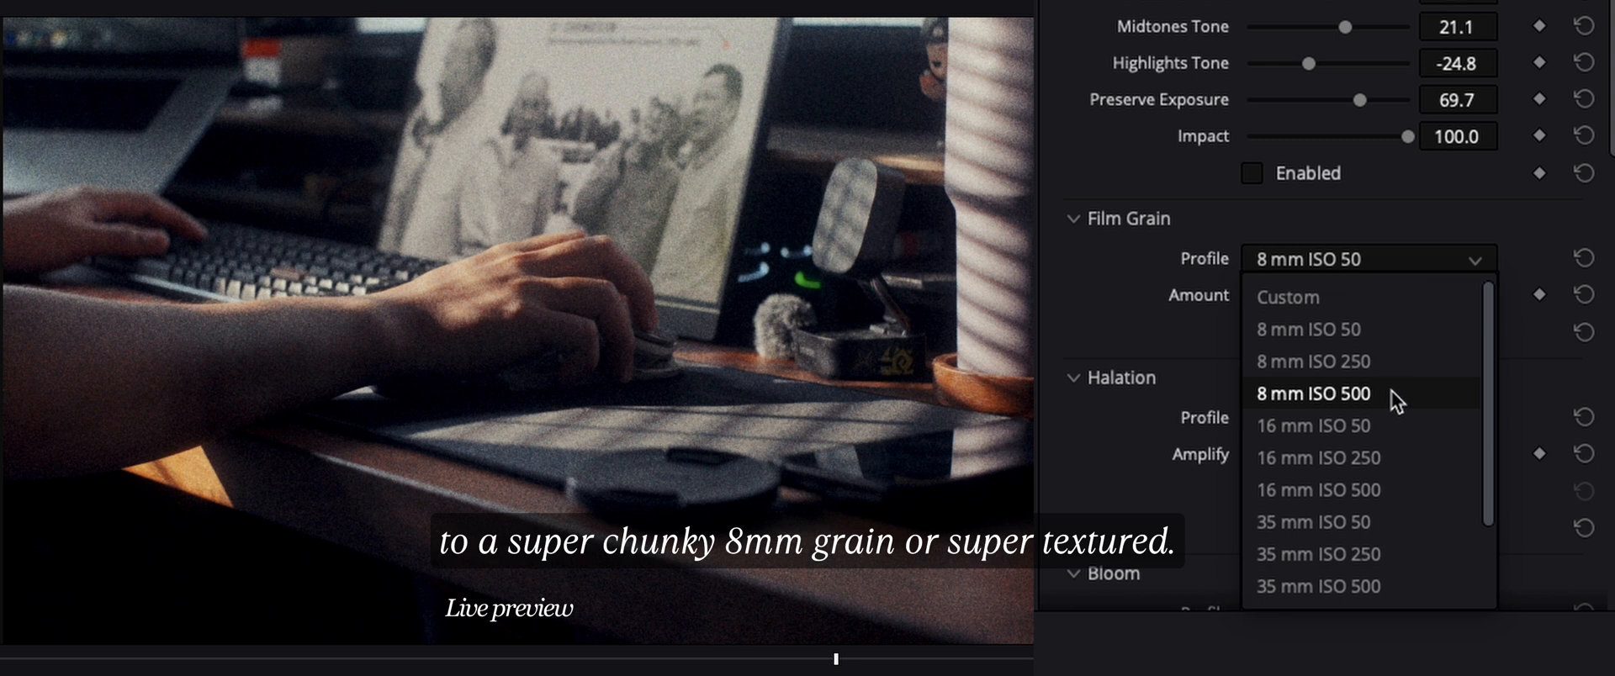
click(1312, 393)
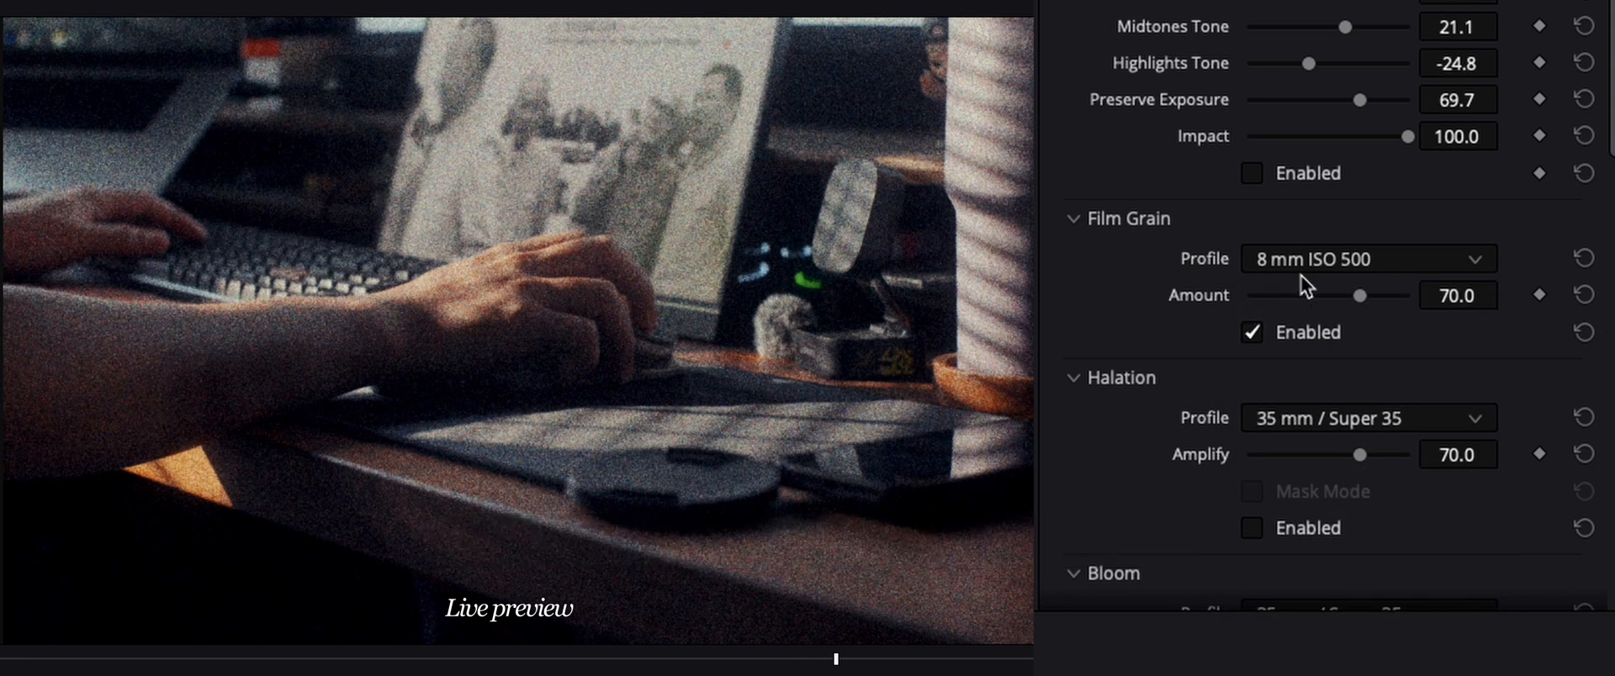
Enable Film Grain at 35 mm ISO 250 and settle the amount around 21
click(1366, 258)
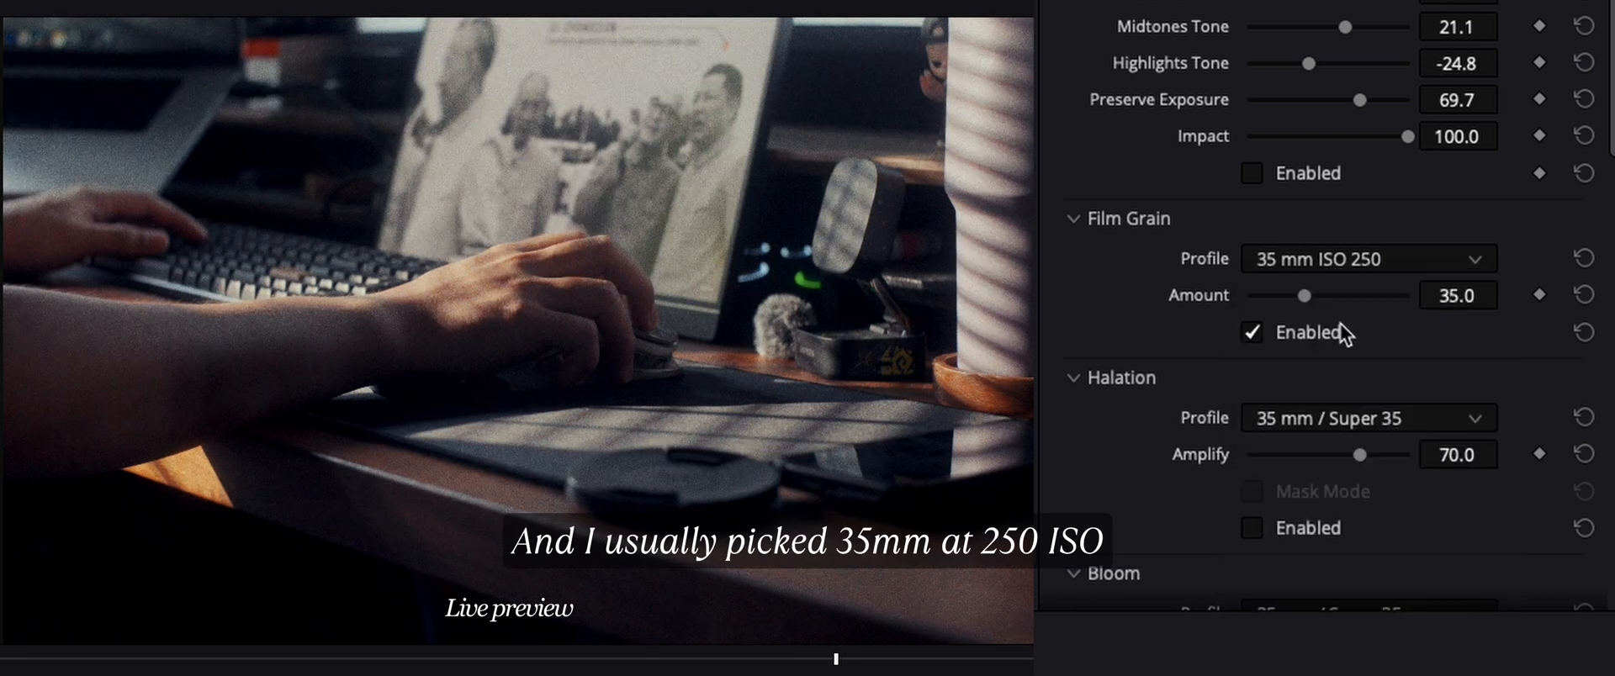
drag(1306, 296, 1258, 295)
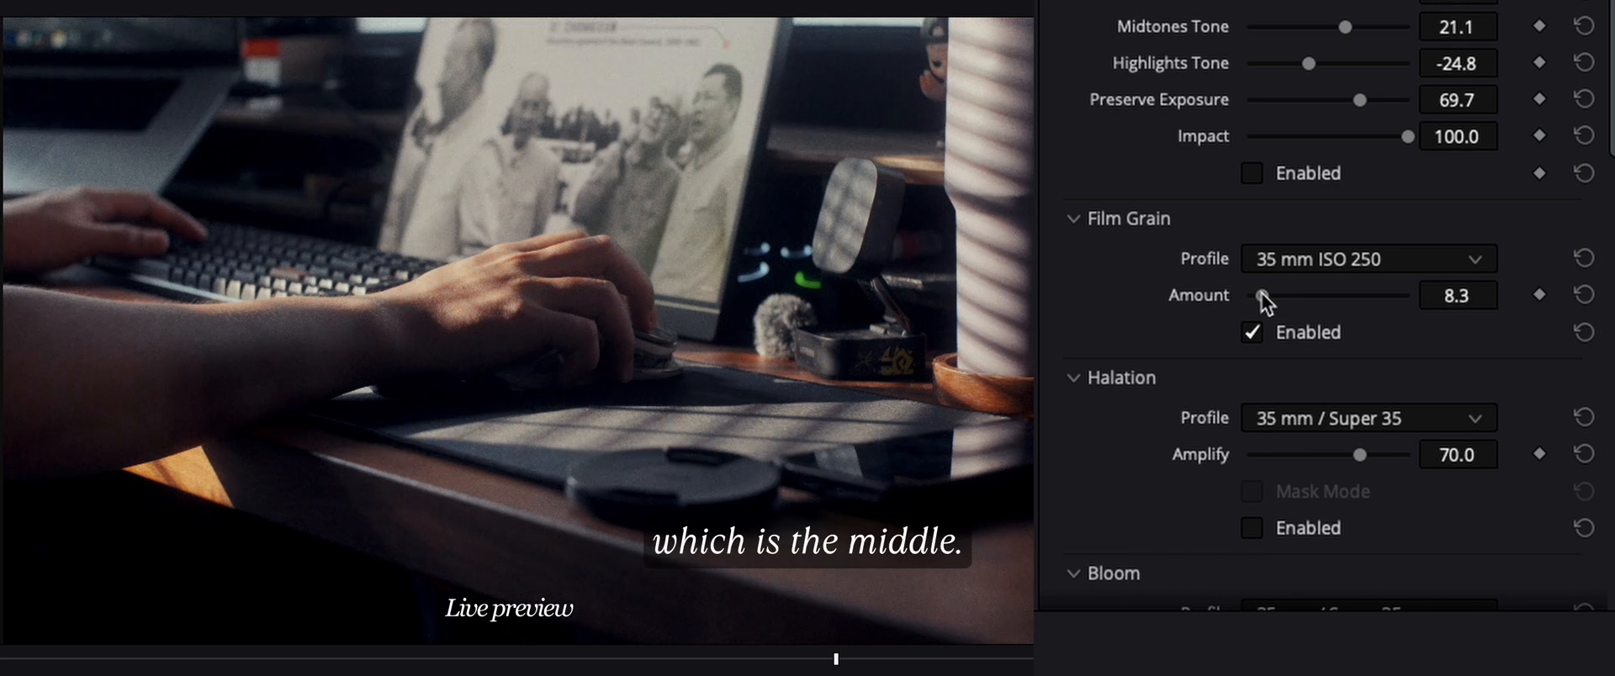
drag(1261, 296, 1246, 295)
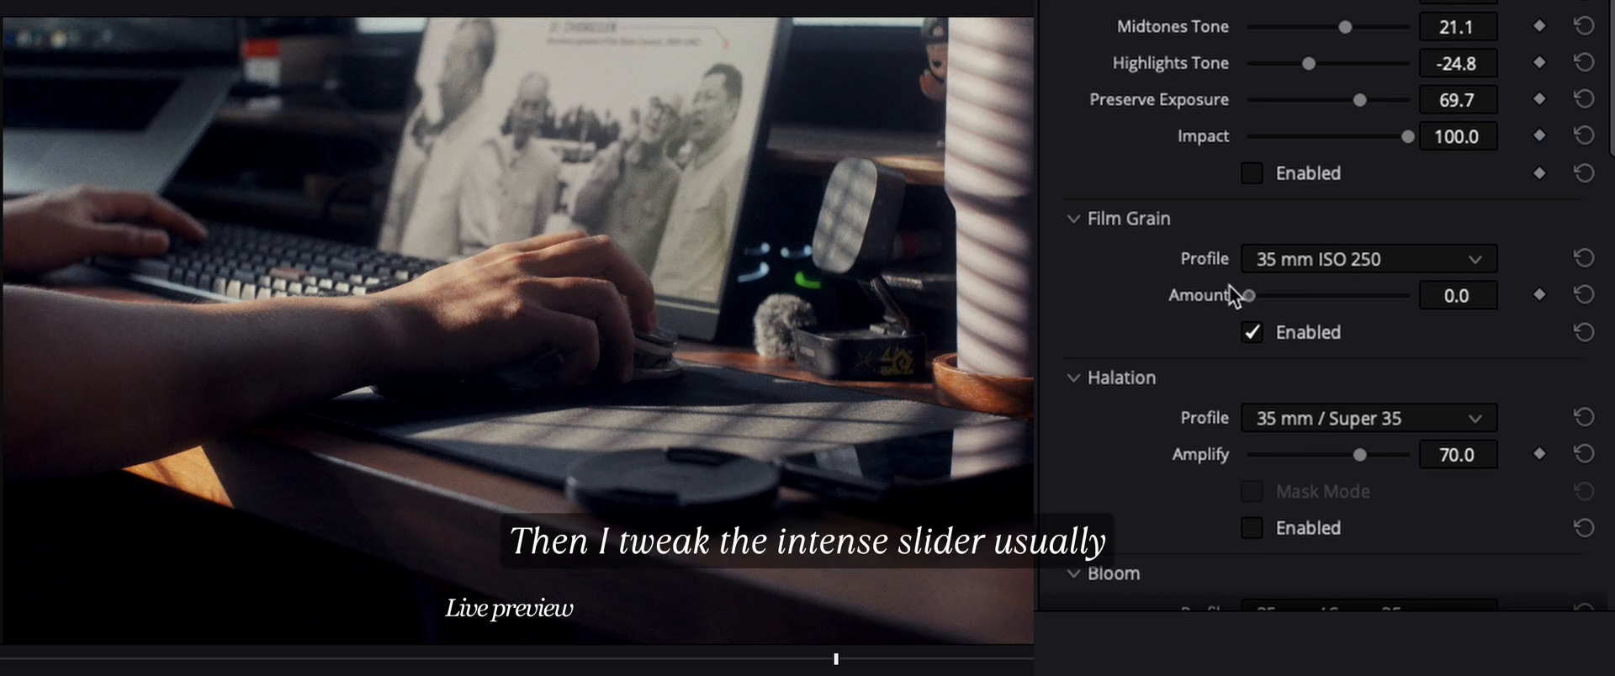
drag(1244, 295, 1275, 296)
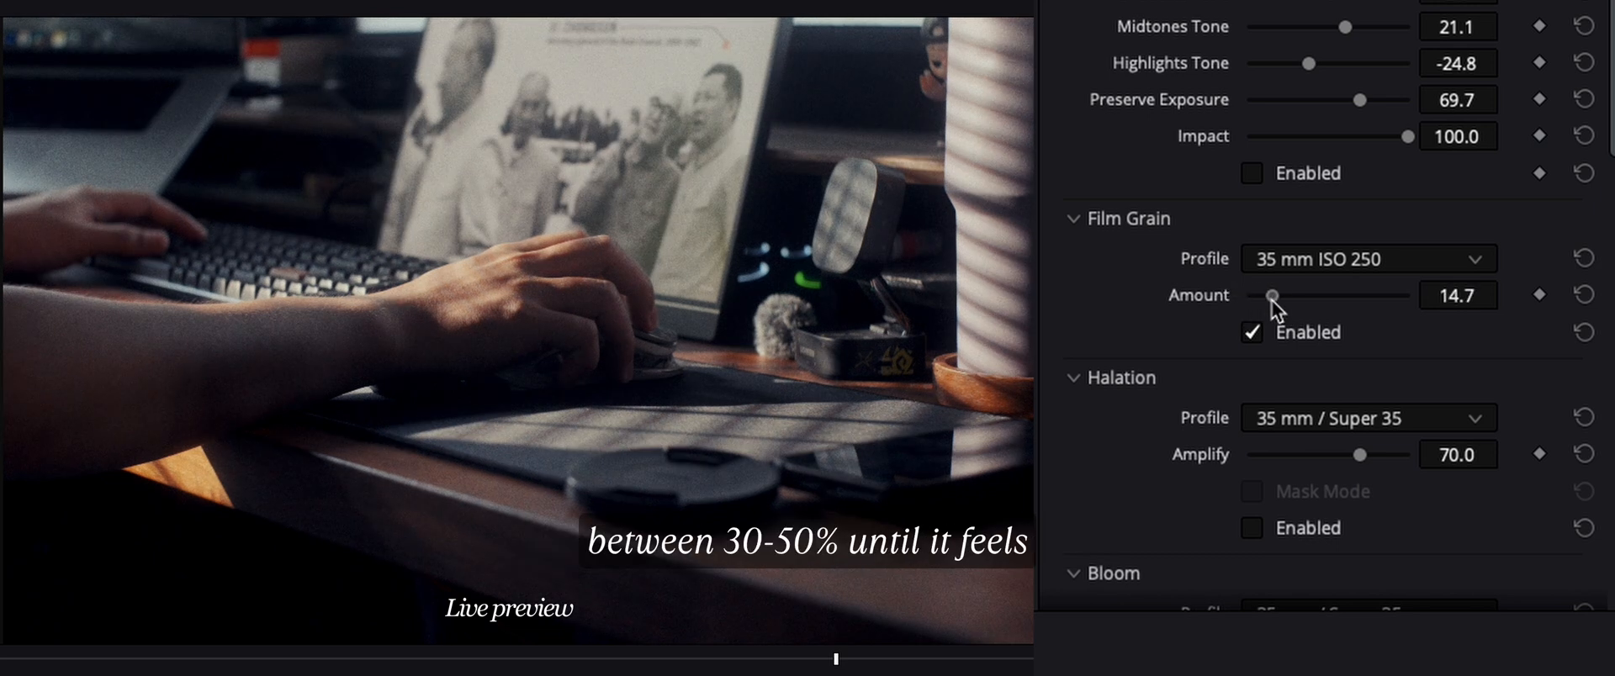
drag(1273, 295, 1303, 295)
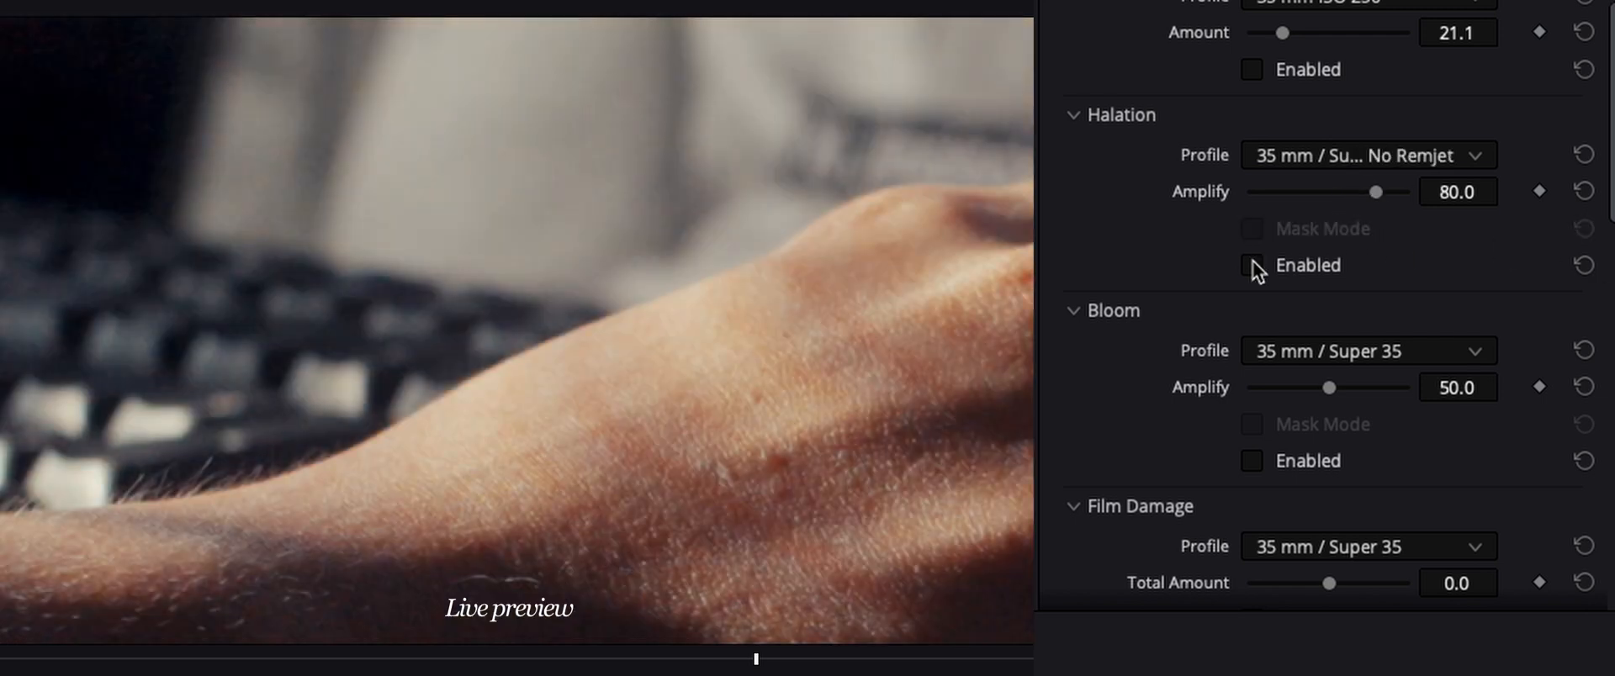
Enable Halation, Film Damage with the 8 mm / Super 8 profile, and Film Breath
click(1251, 265)
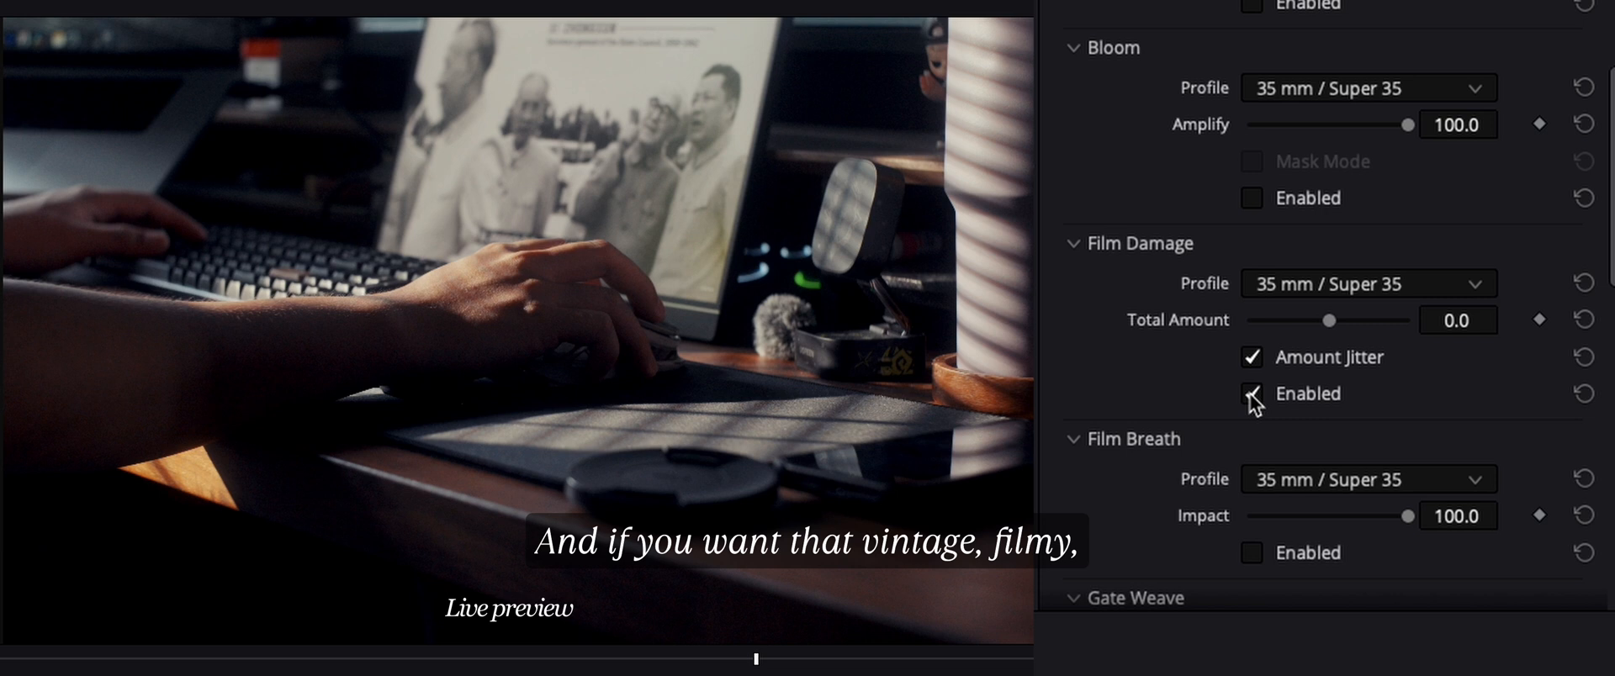
click(1251, 393)
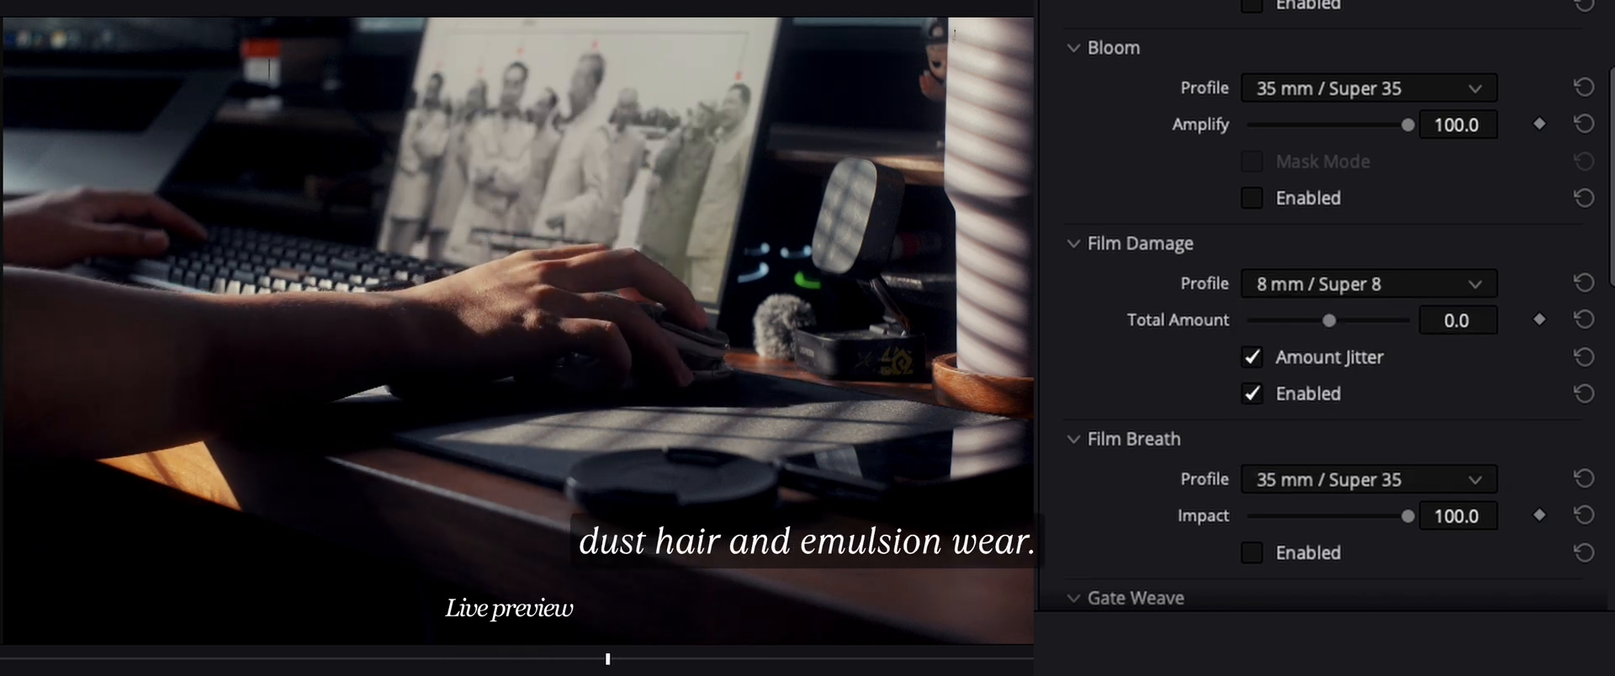
scroll(down, 3)
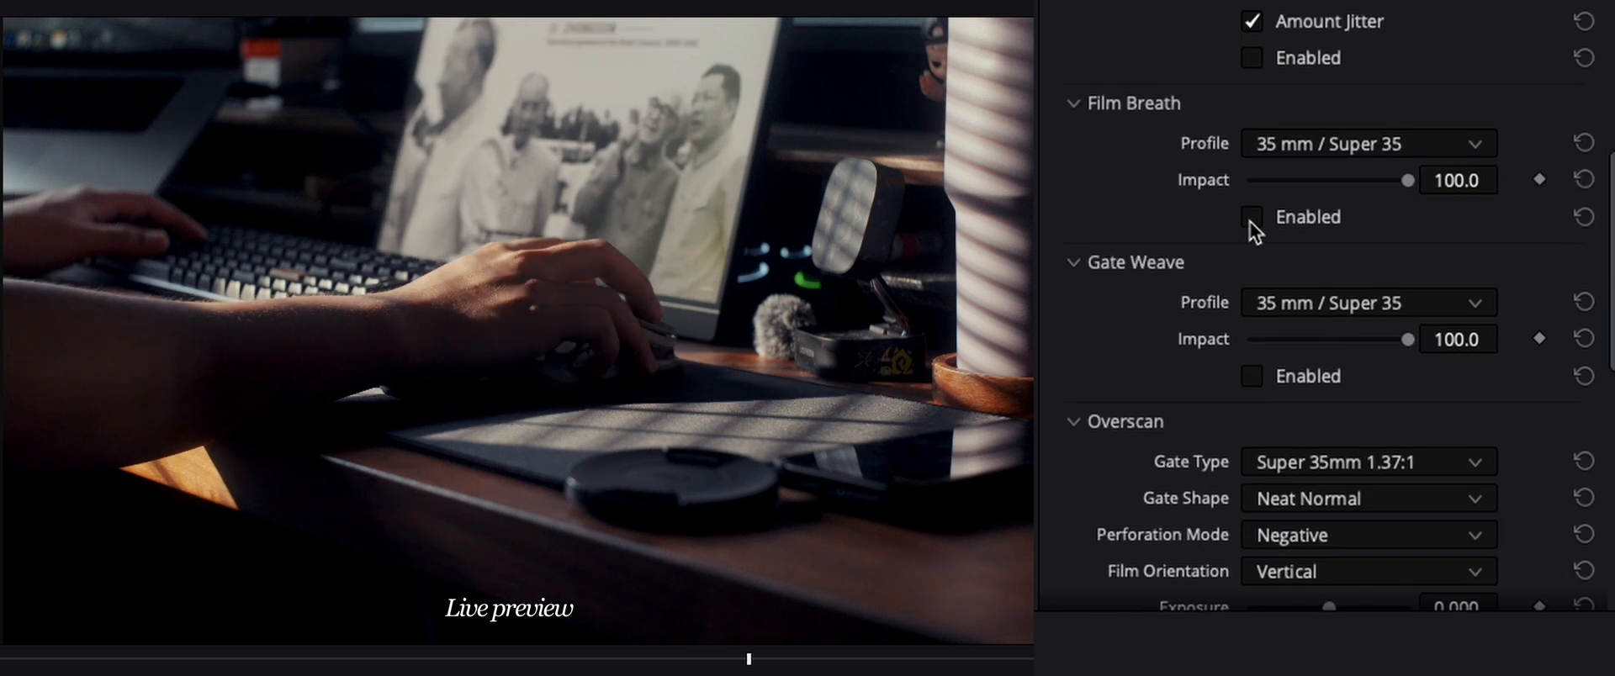
click(1252, 217)
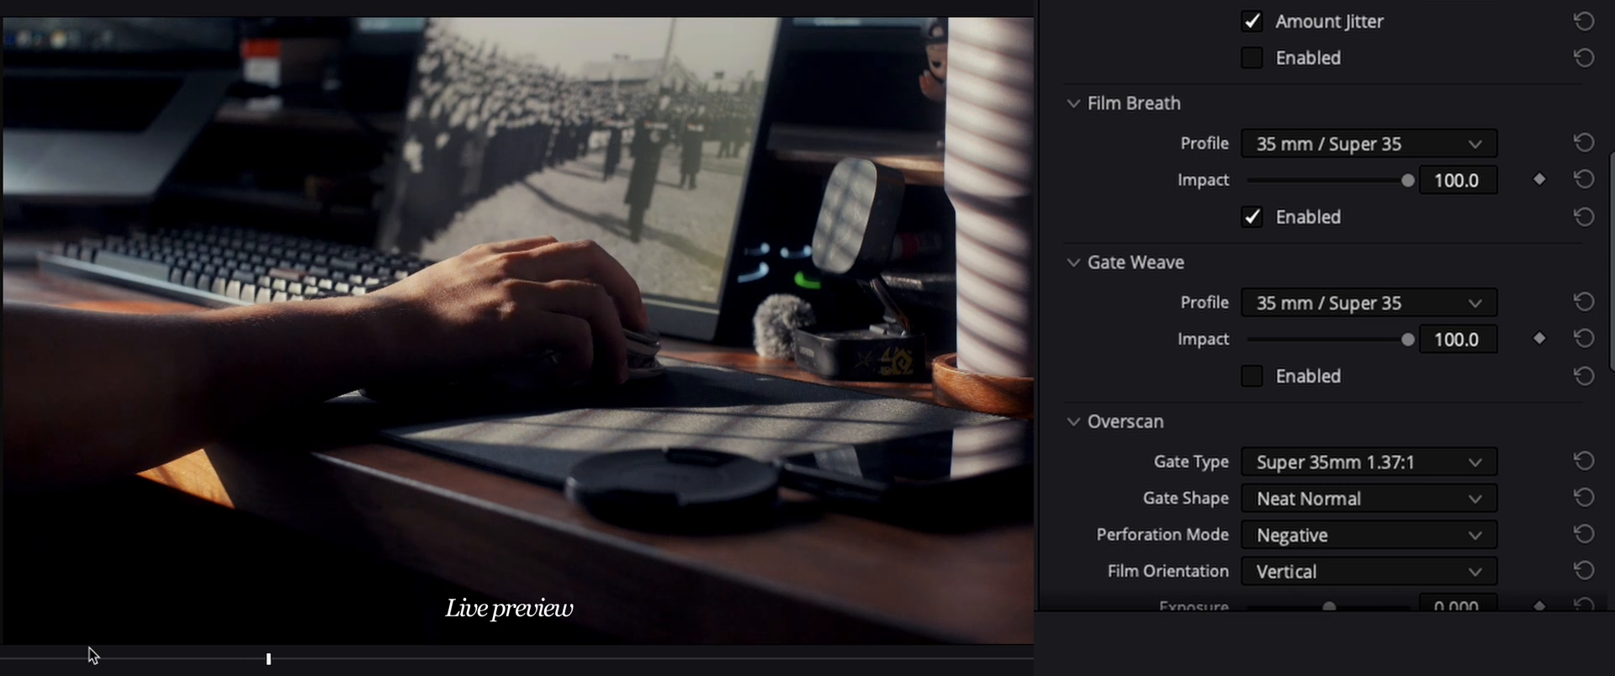
click(1252, 376)
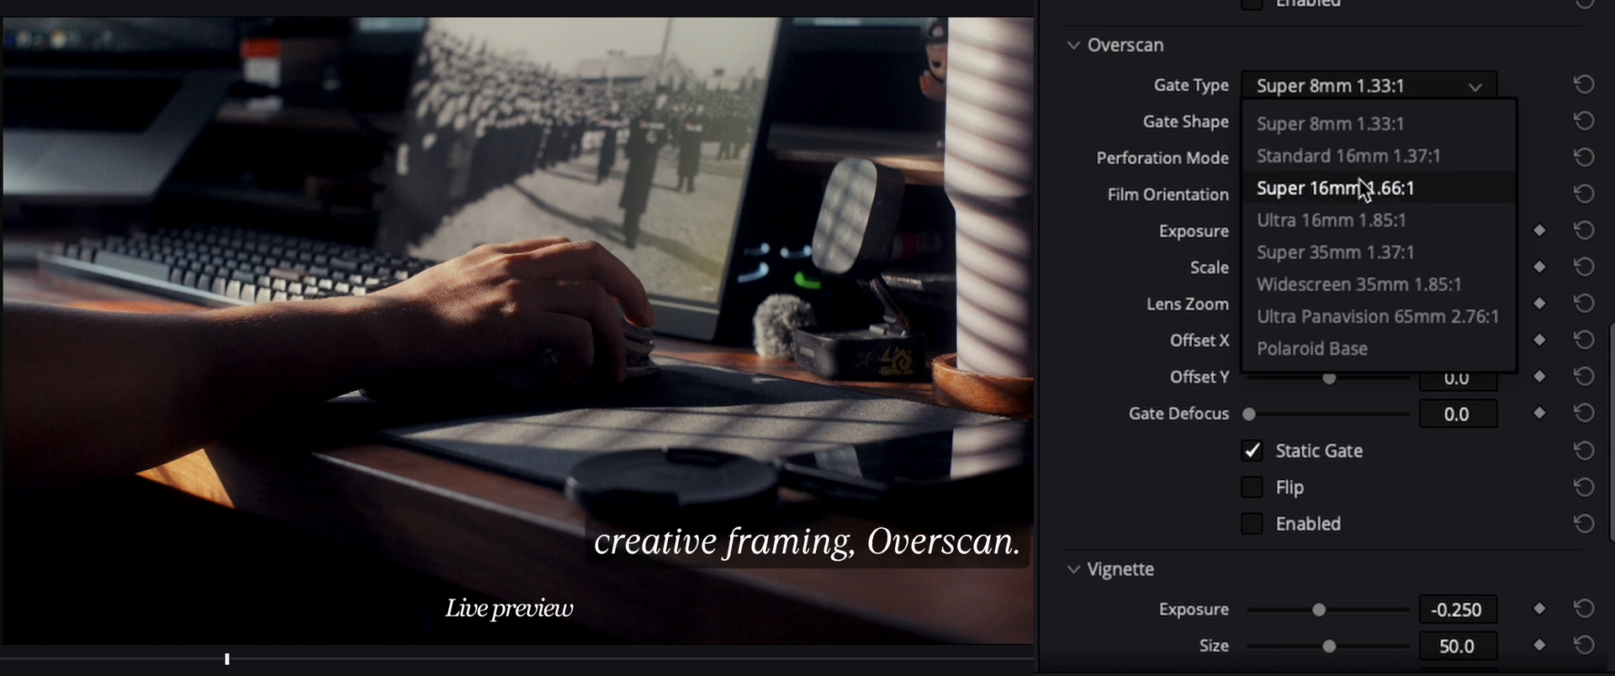
Compare gate types, settle on Super 8mm 1.33:1, reset lens zoom to 100 and add edge defocus
click(1330, 188)
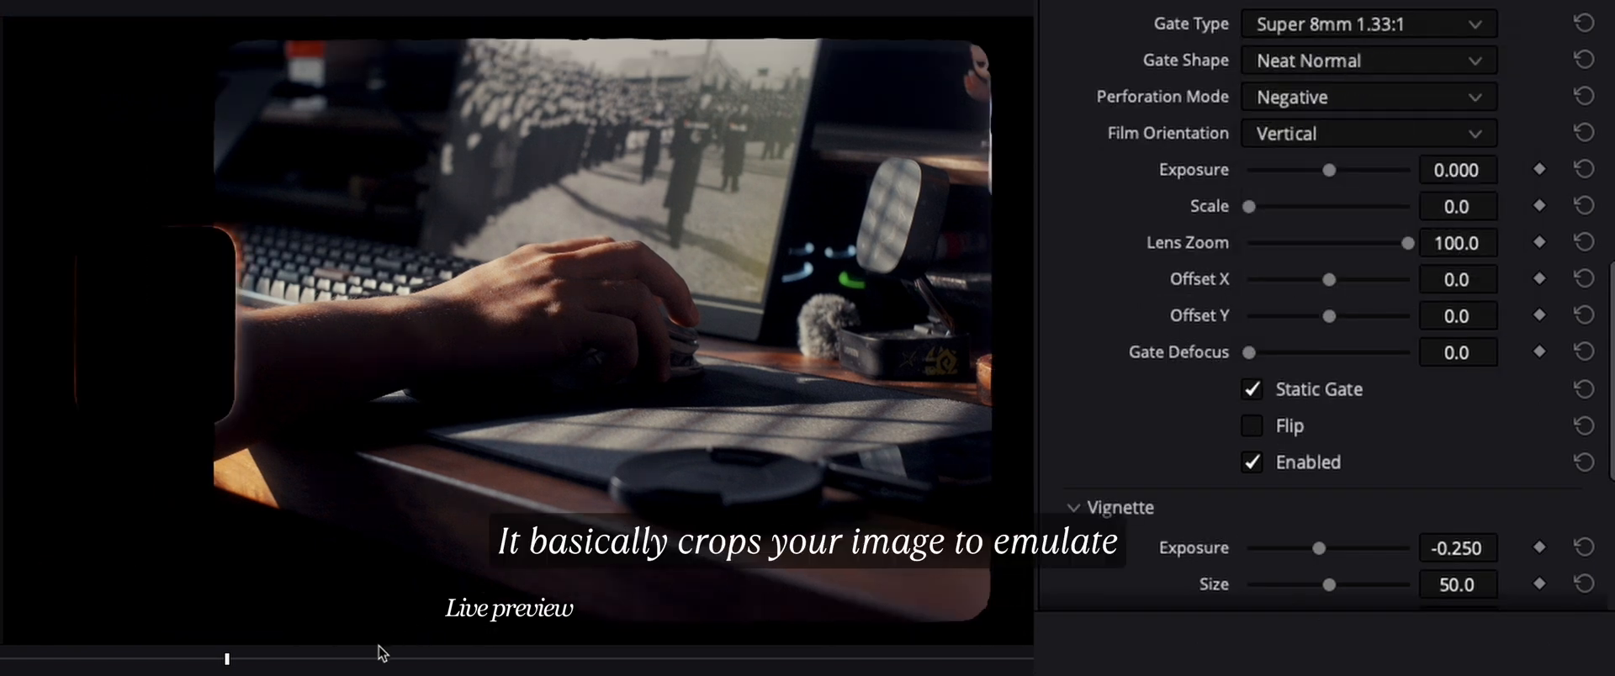
click(1367, 23)
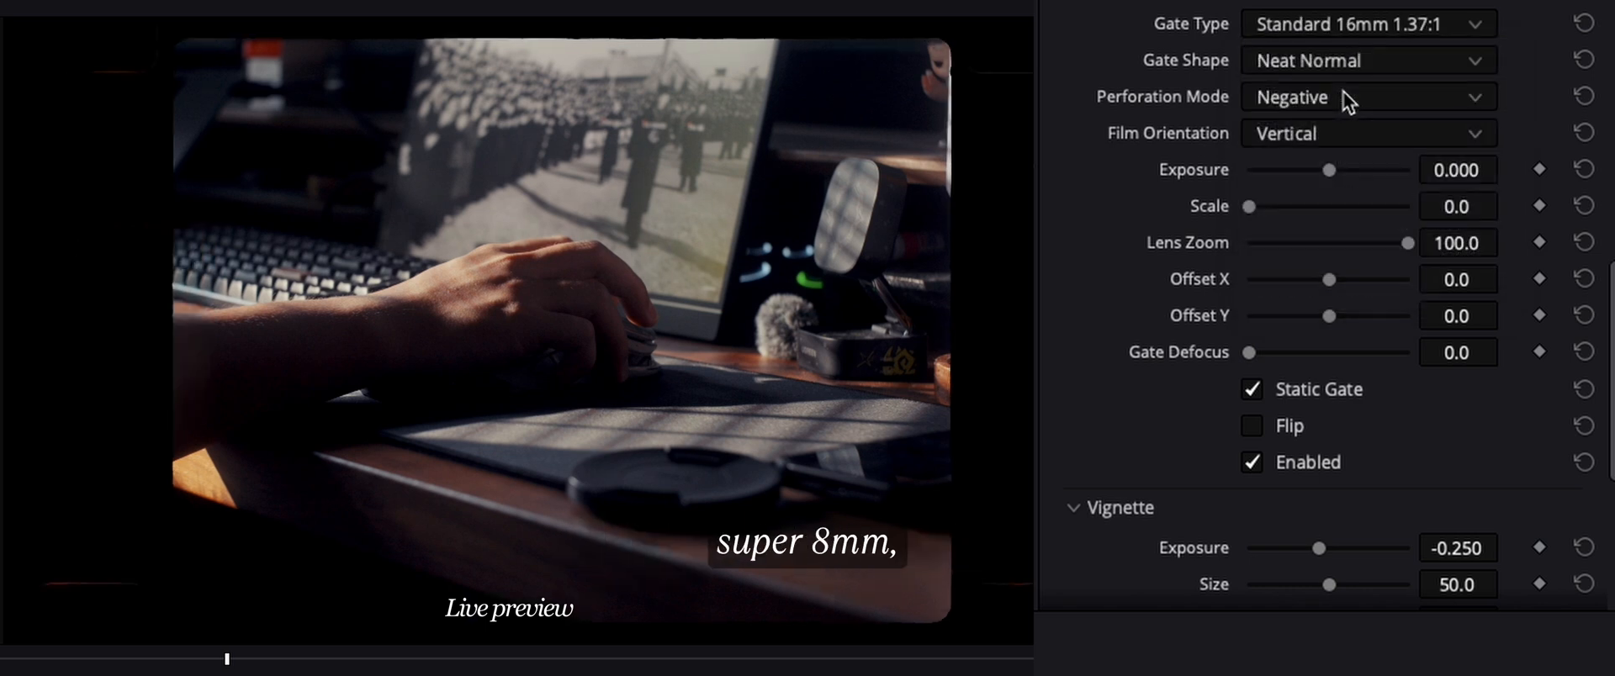
click(1367, 23)
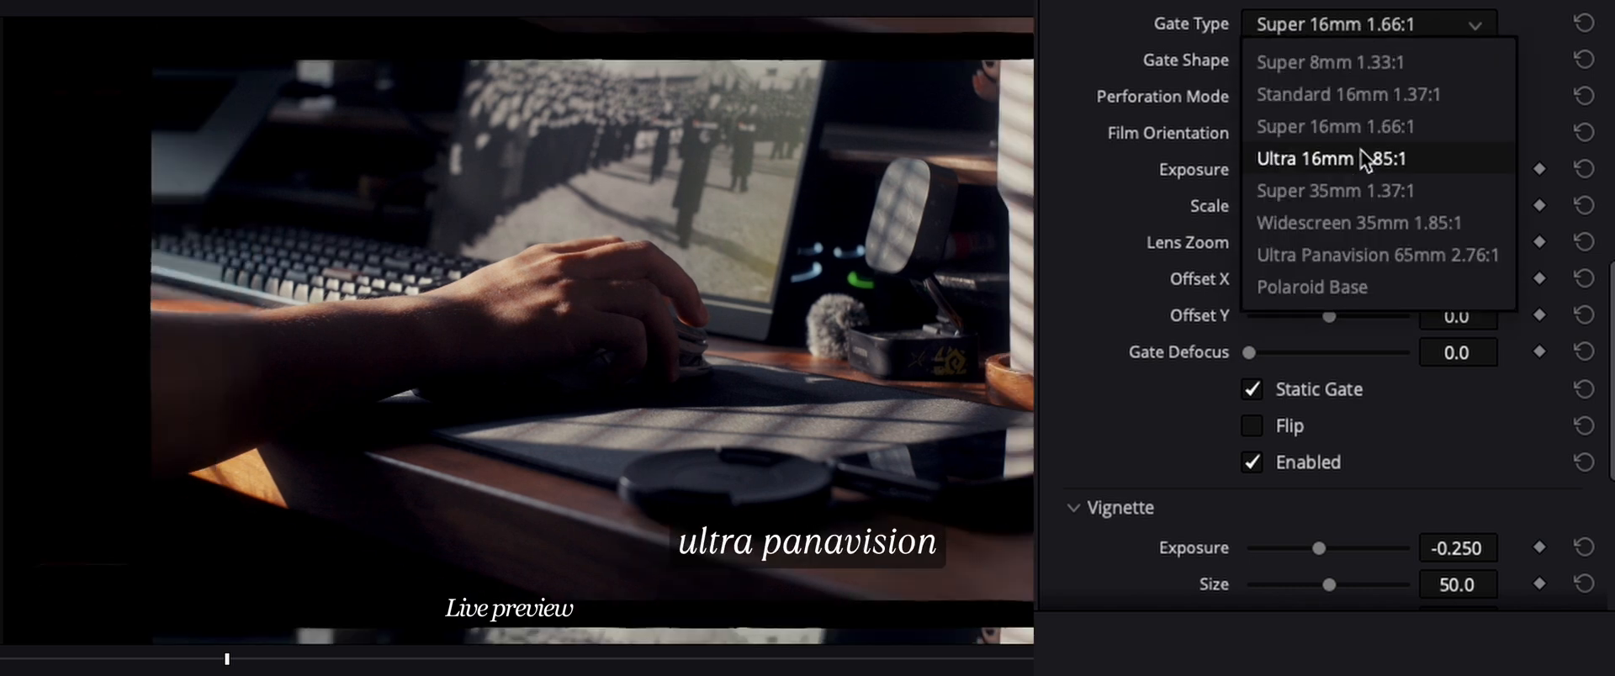
click(1378, 254)
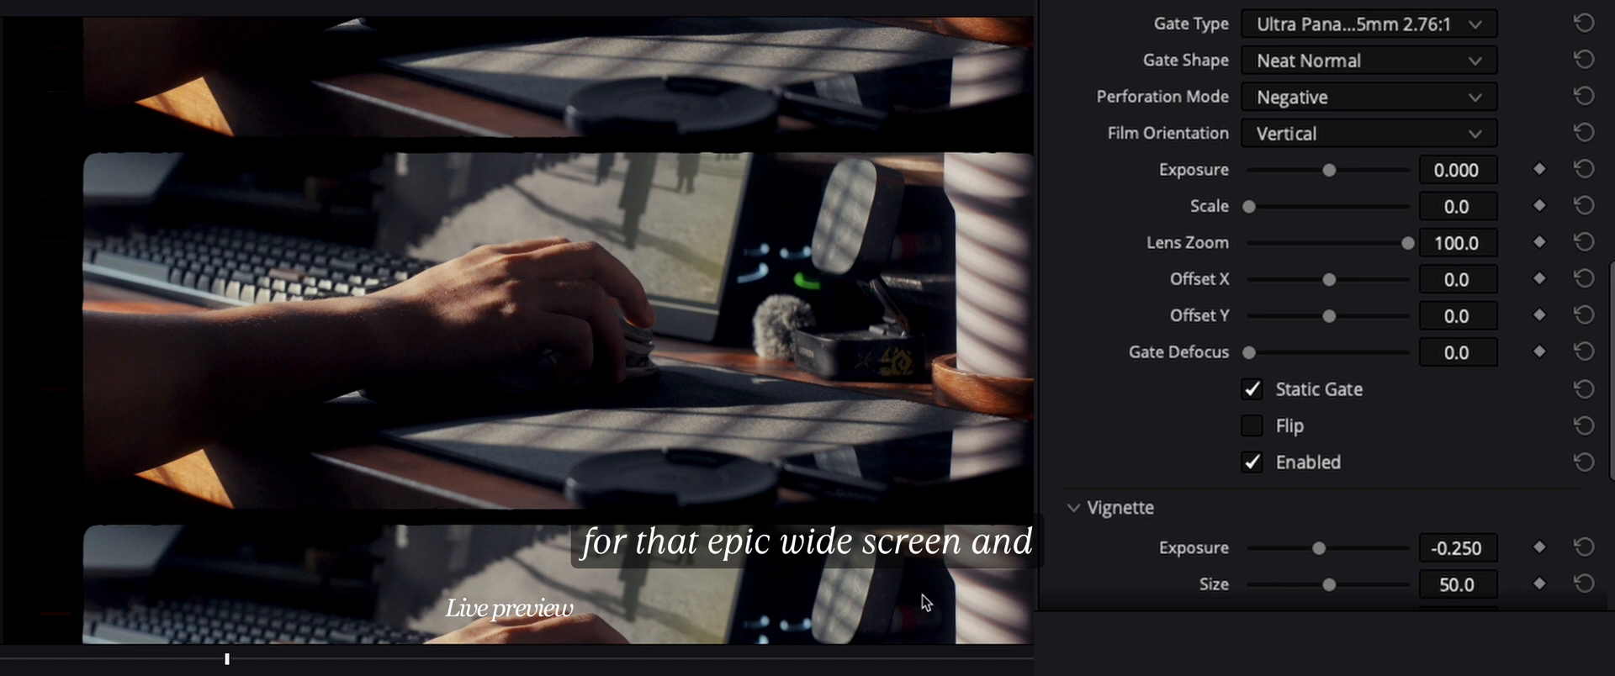
click(1370, 24)
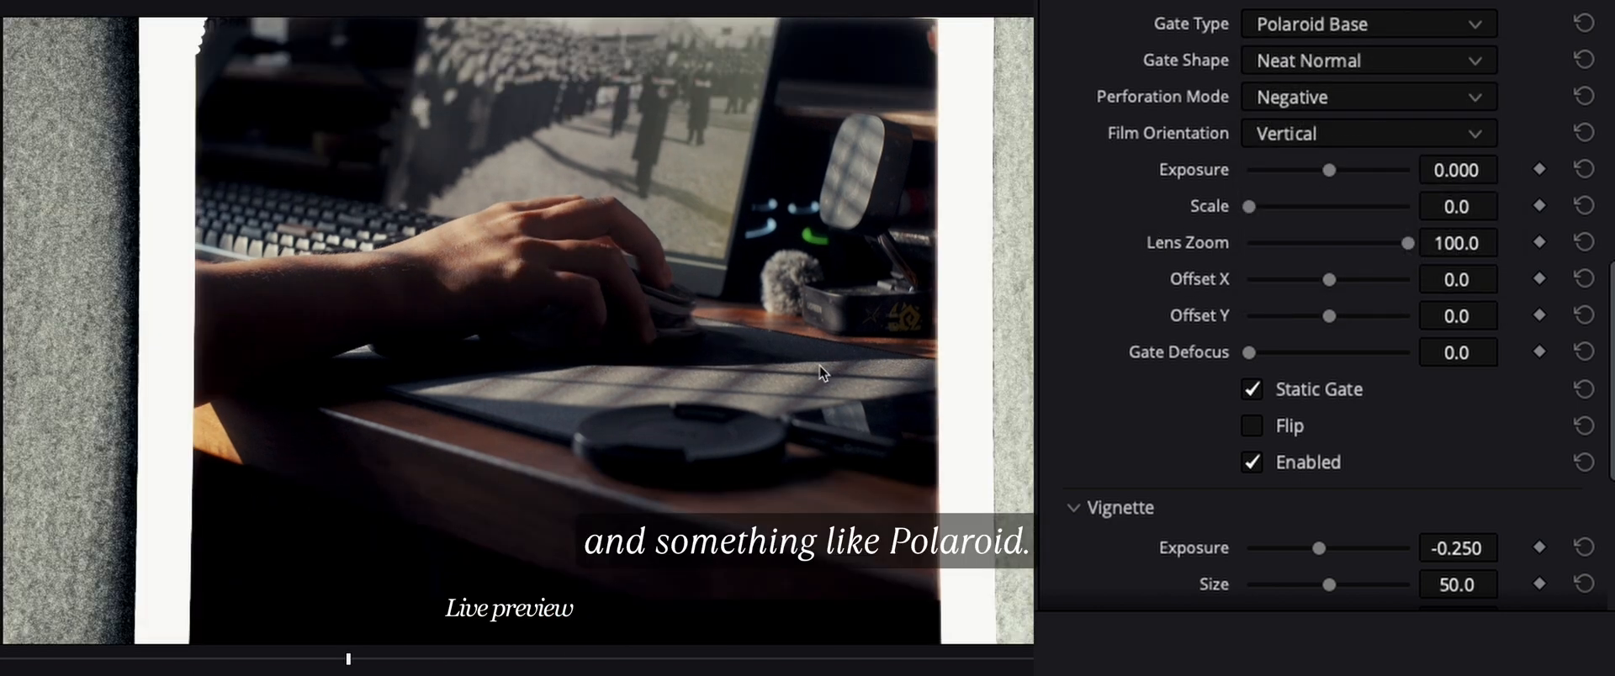
click(1368, 22)
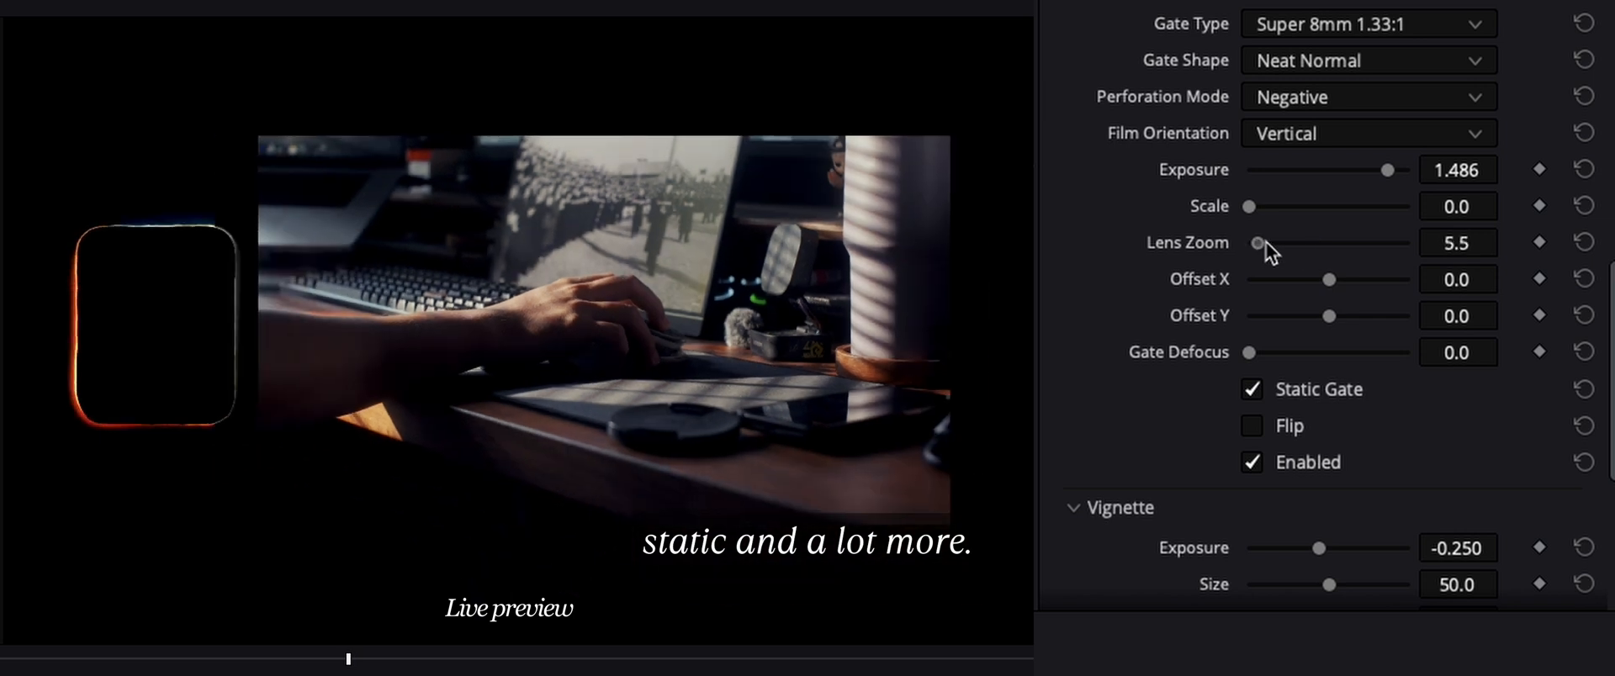
drag(1256, 242, 1412, 242)
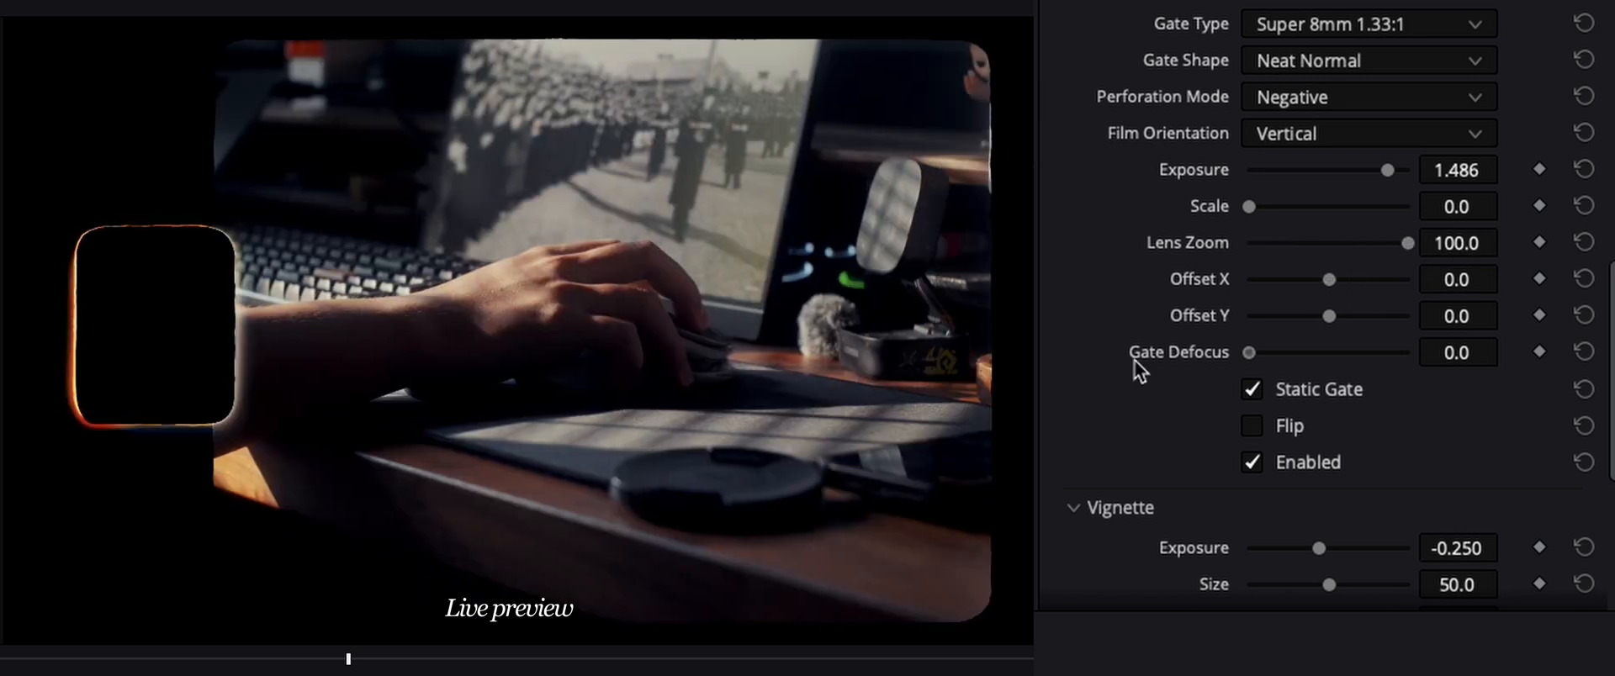
click(1252, 424)
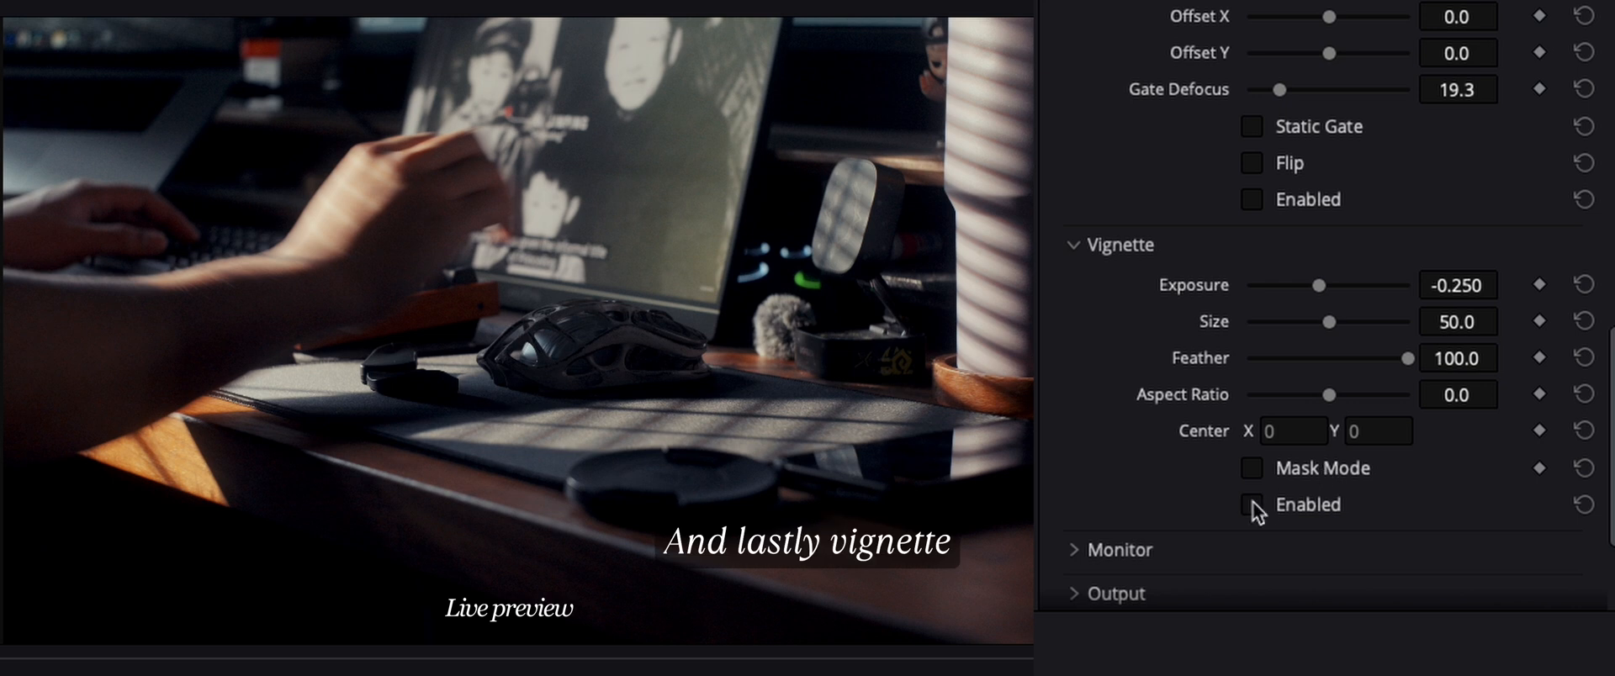
Enable Dehancer's vignette and drag its Exposure slider to test the strength
click(1252, 505)
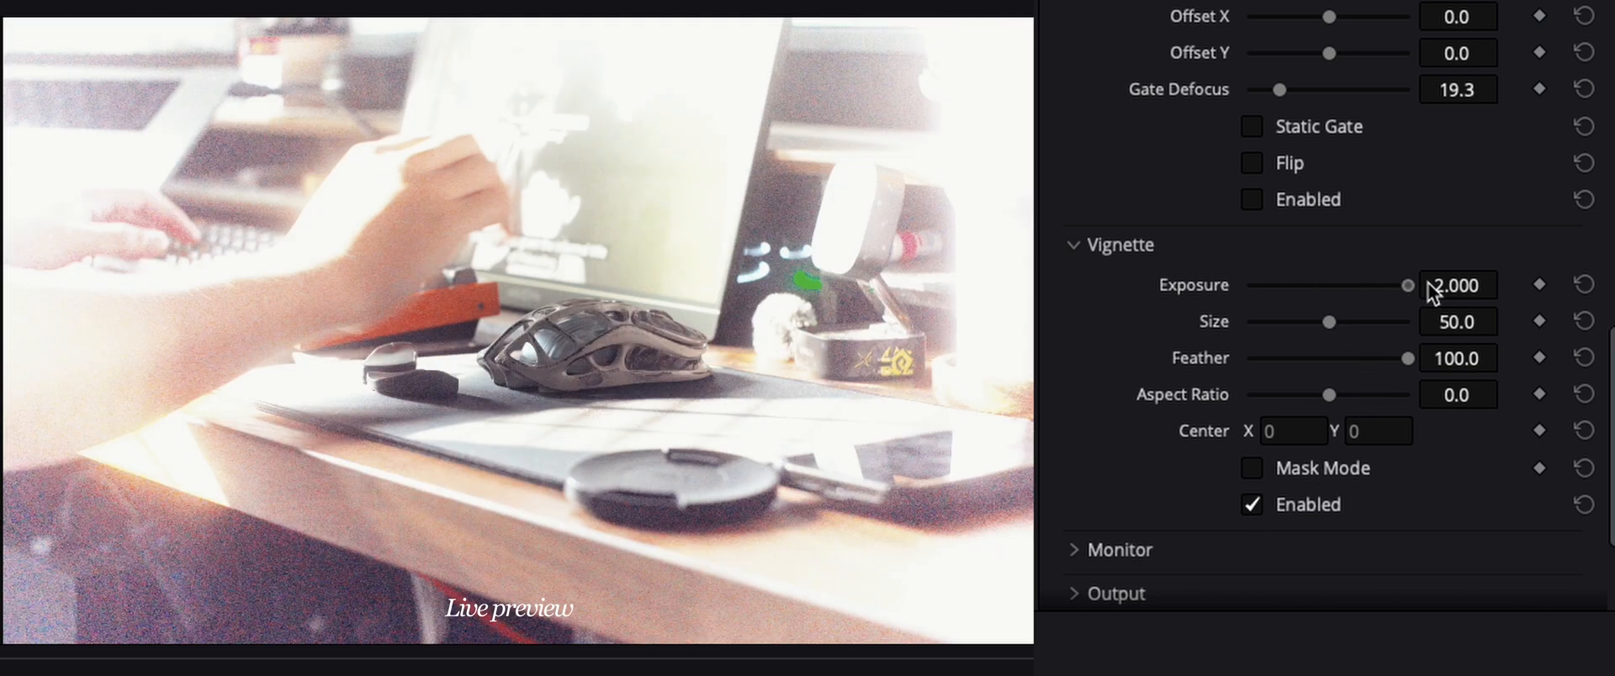
drag(1408, 285, 1327, 285)
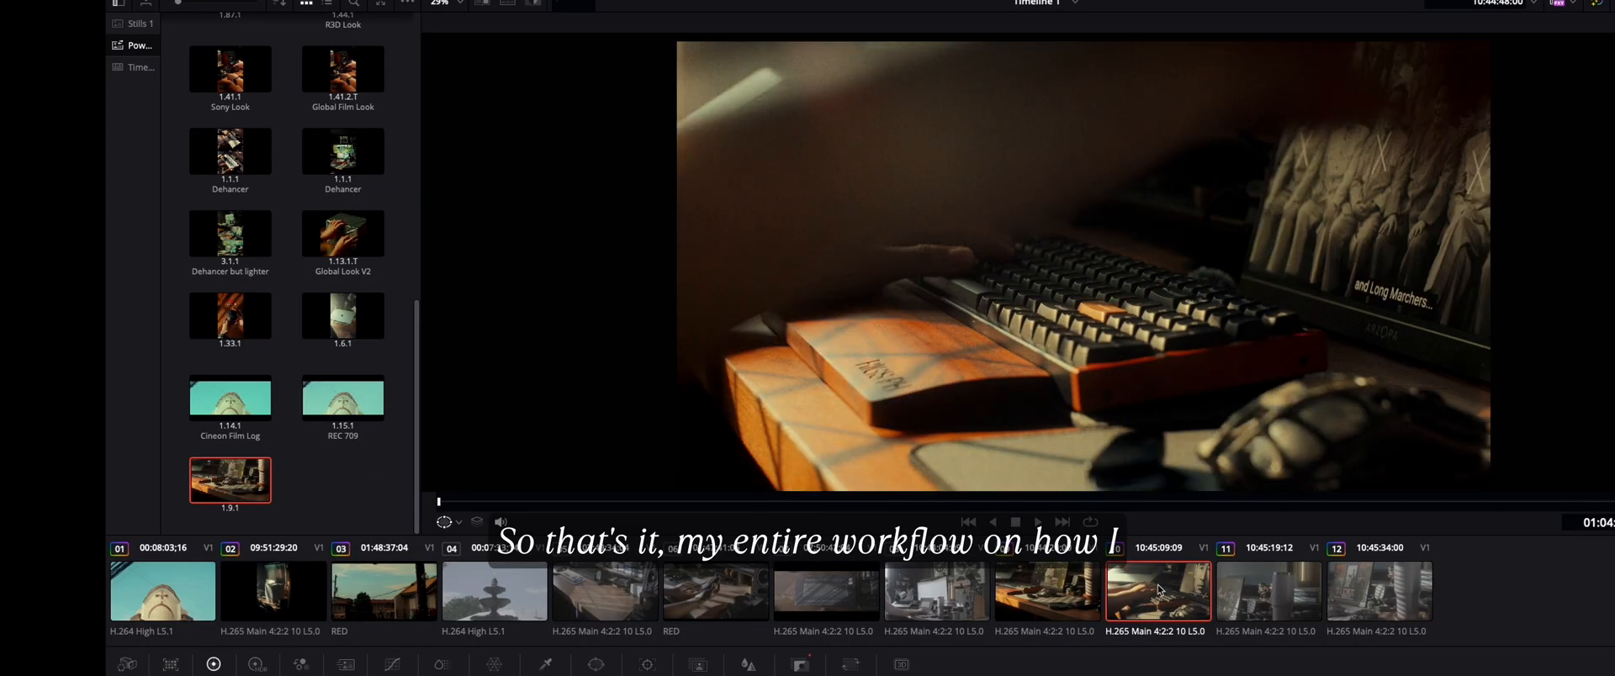
Open the context menu of clip 10's thumbnail in the Color page clip strip
right_click(1157, 590)
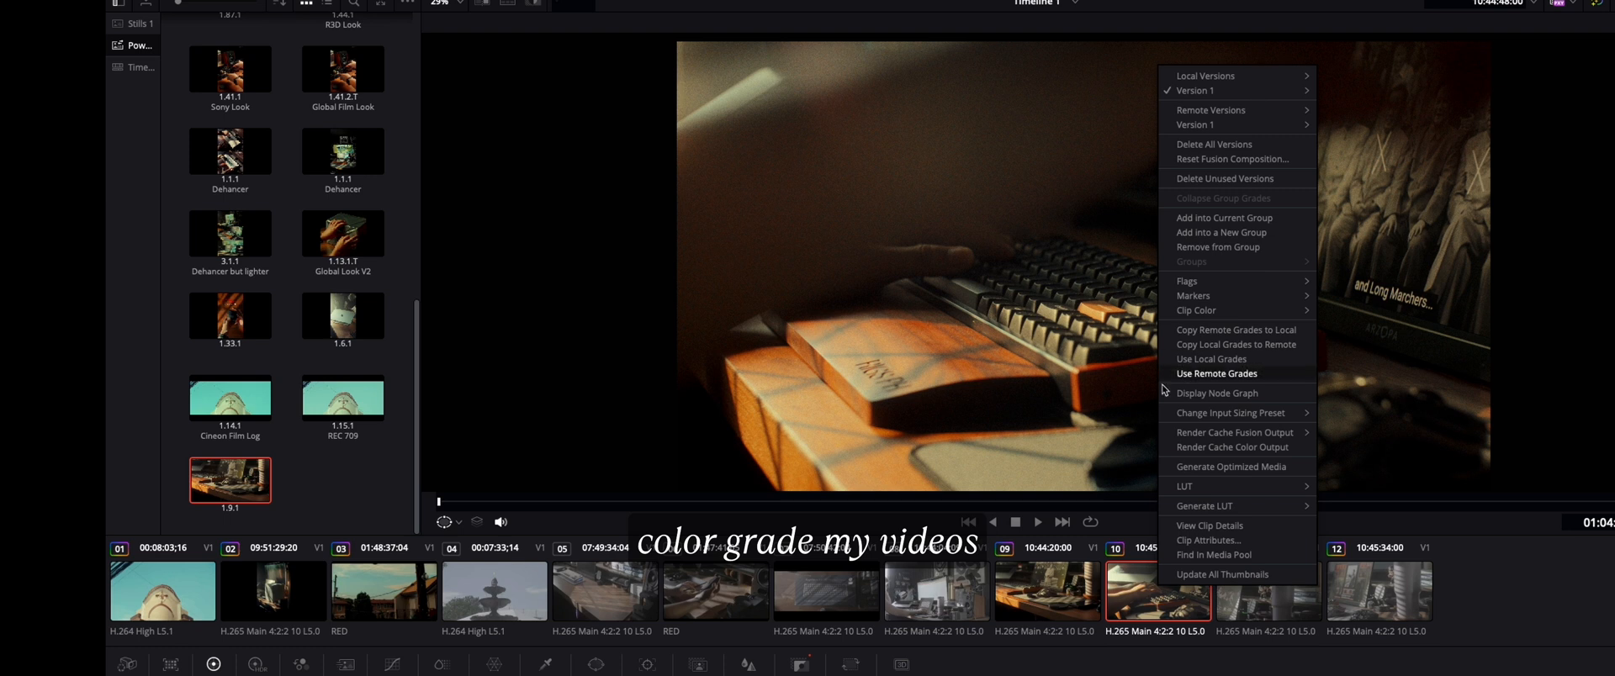